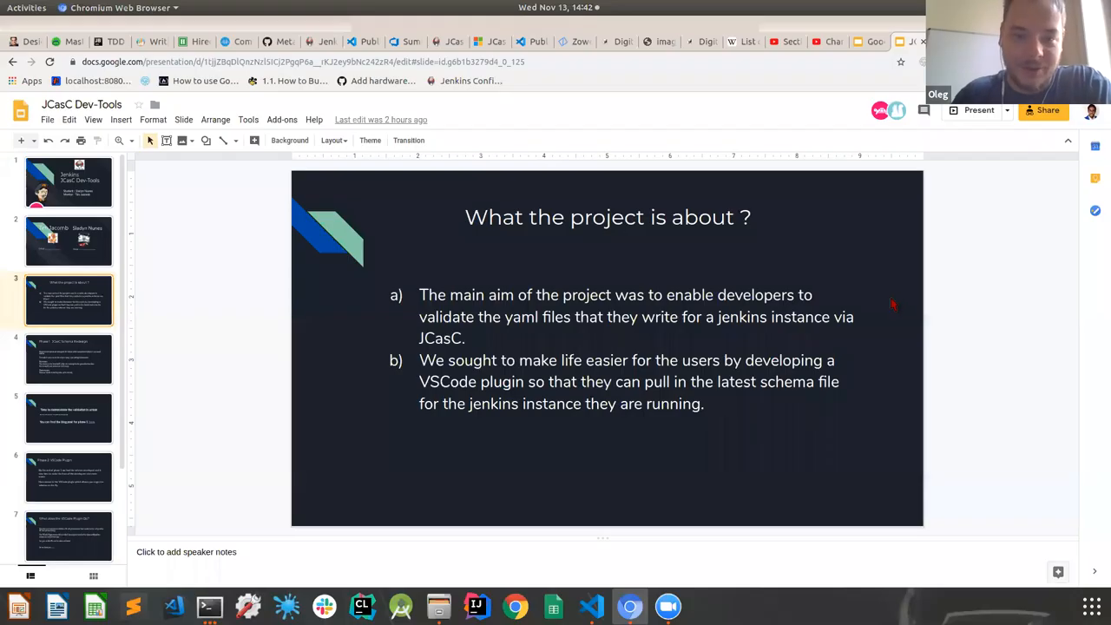
pyautogui.moveTo(961, 209)
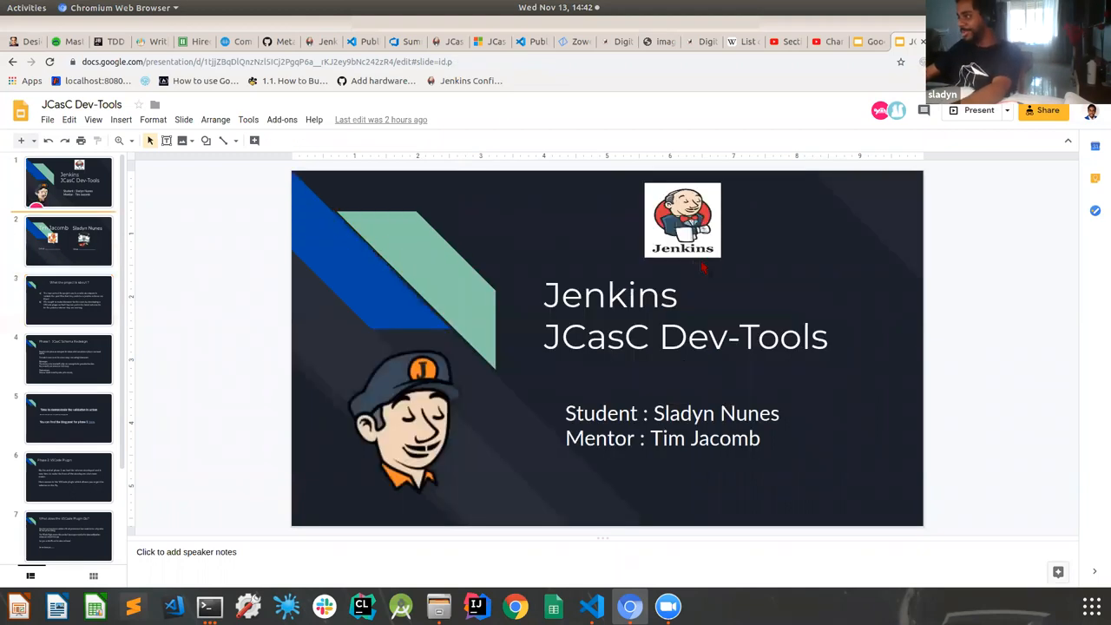
pyautogui.moveTo(483, 295)
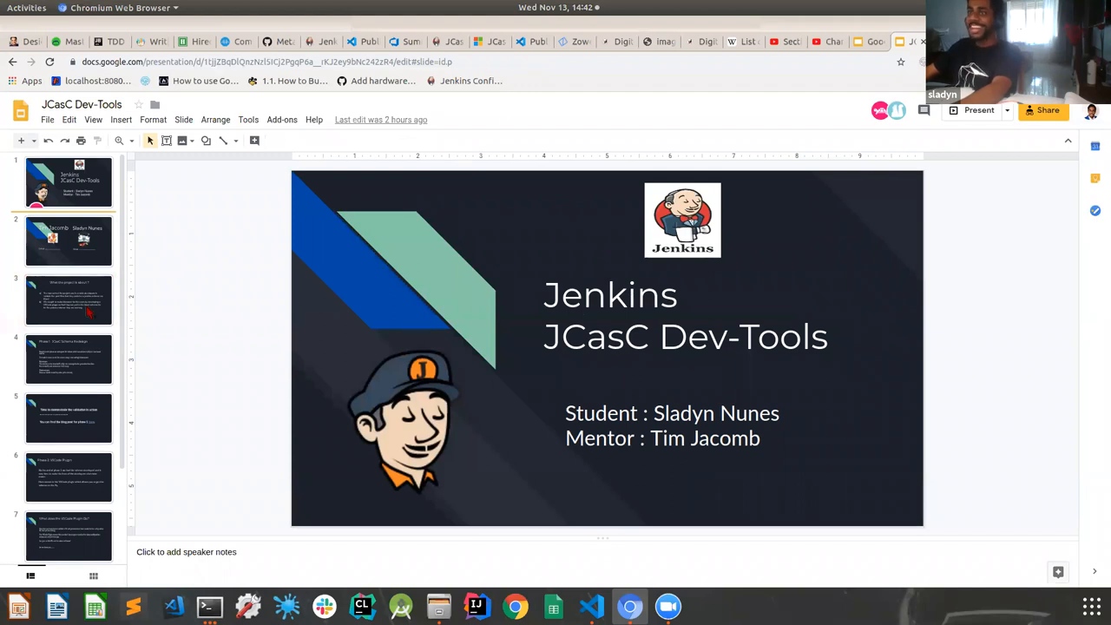
# Step: Step back to the project overview slide, then advance to Phase 1: JCasC Schema Redesign
pyautogui.click(68, 299)
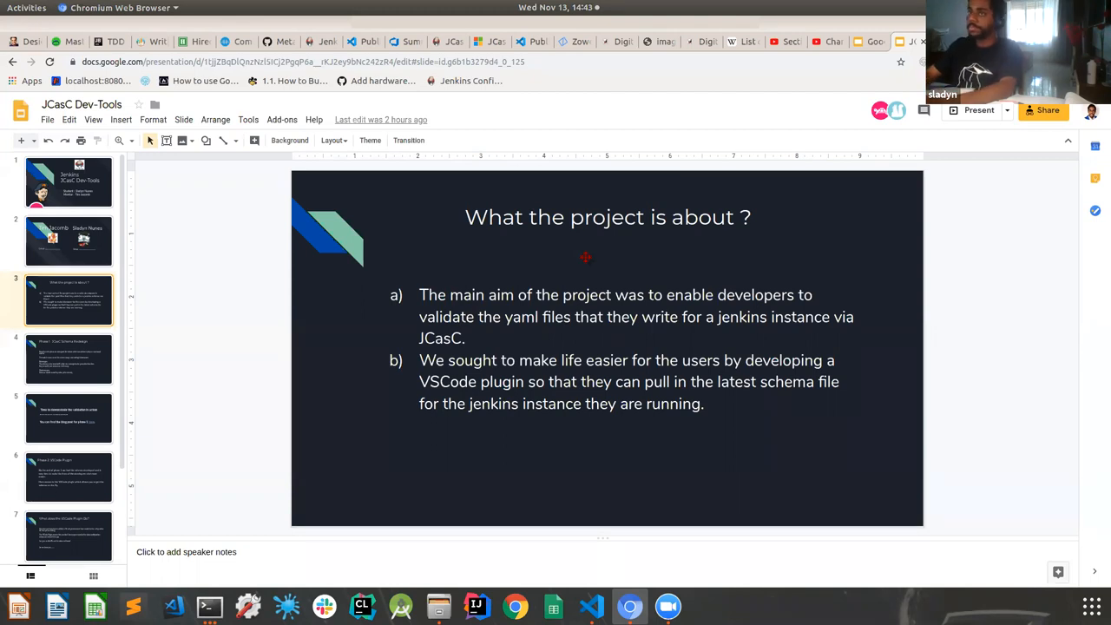
pyautogui.click(69, 358)
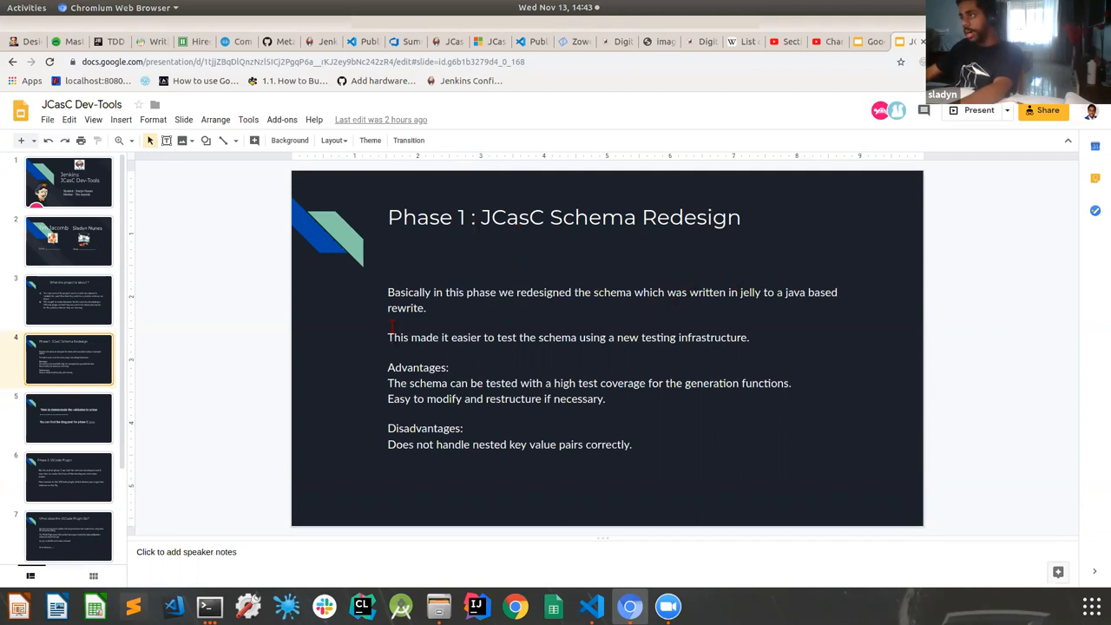
pyautogui.click(393, 337)
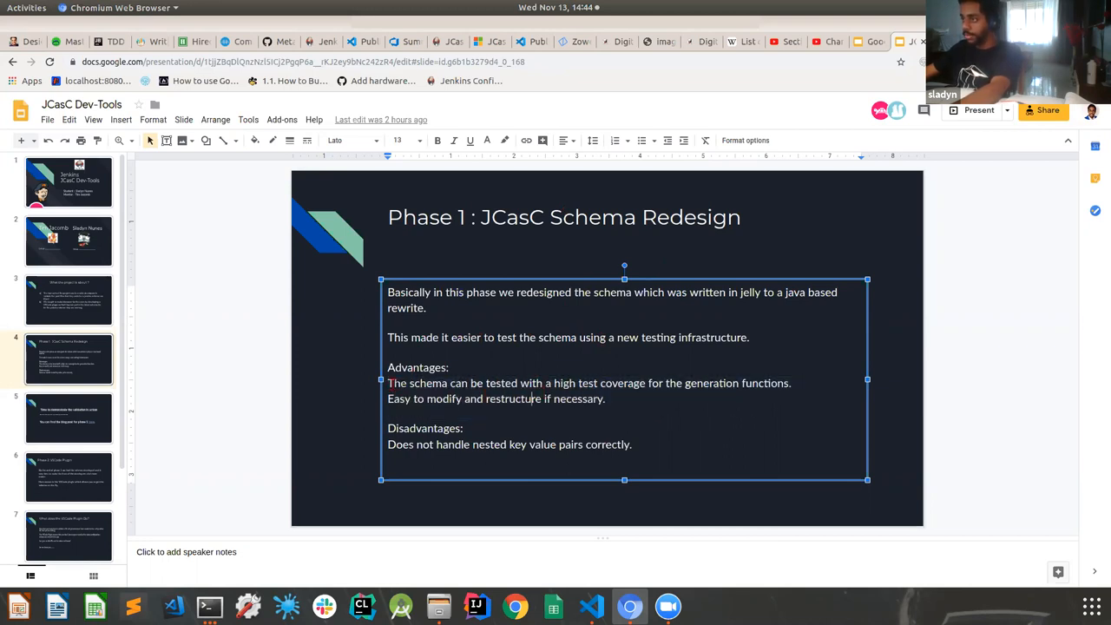
pyautogui.moveTo(387, 383); pyautogui.dragTo(604, 399)
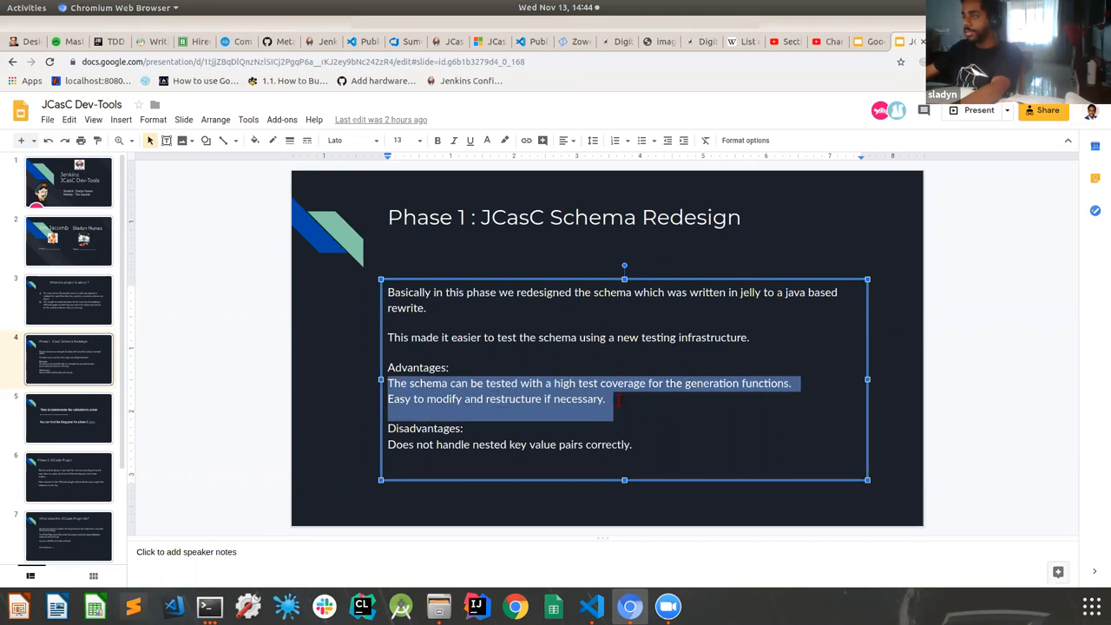
pyautogui.click(479, 398)
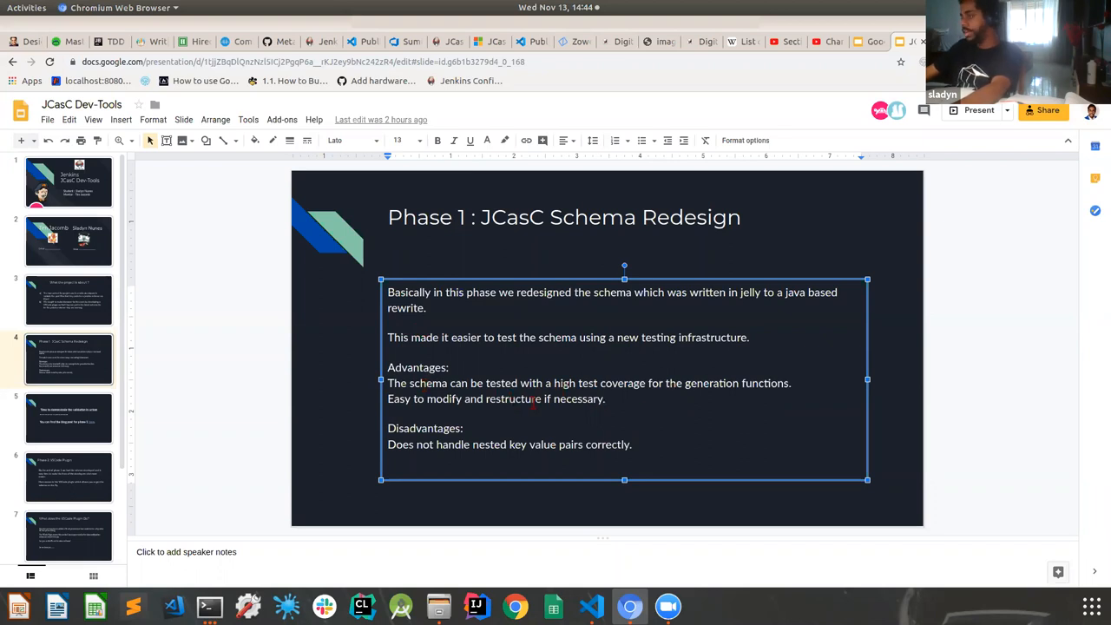
pyautogui.click(604, 398)
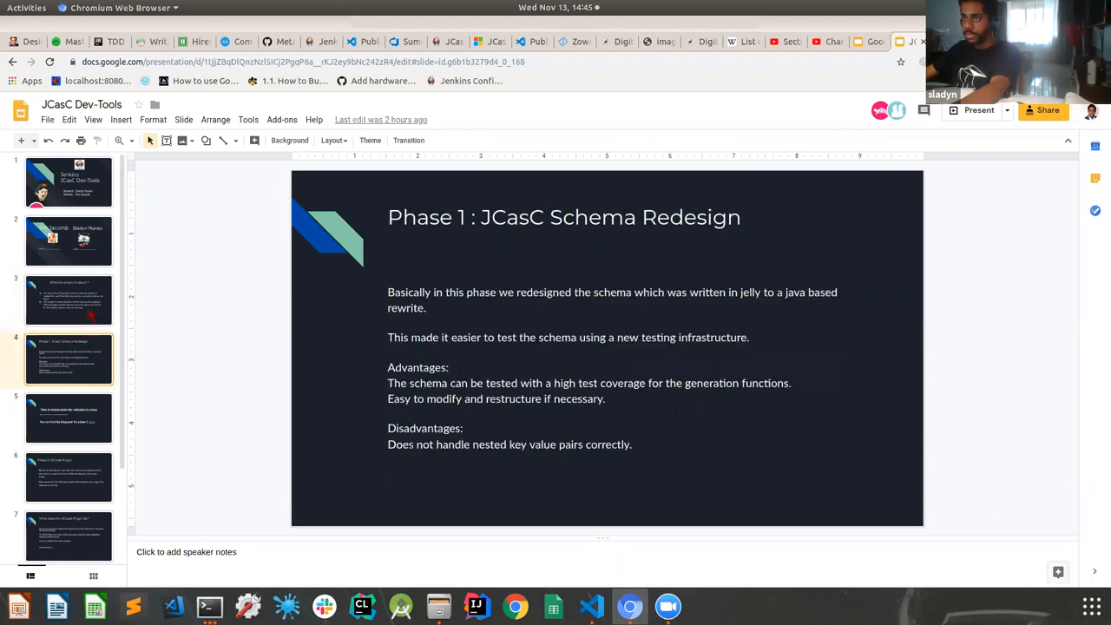
# Step: Move past the validation slide to Phase 2: VSCode Plugin and select a word in its text
pyautogui.click(68, 417)
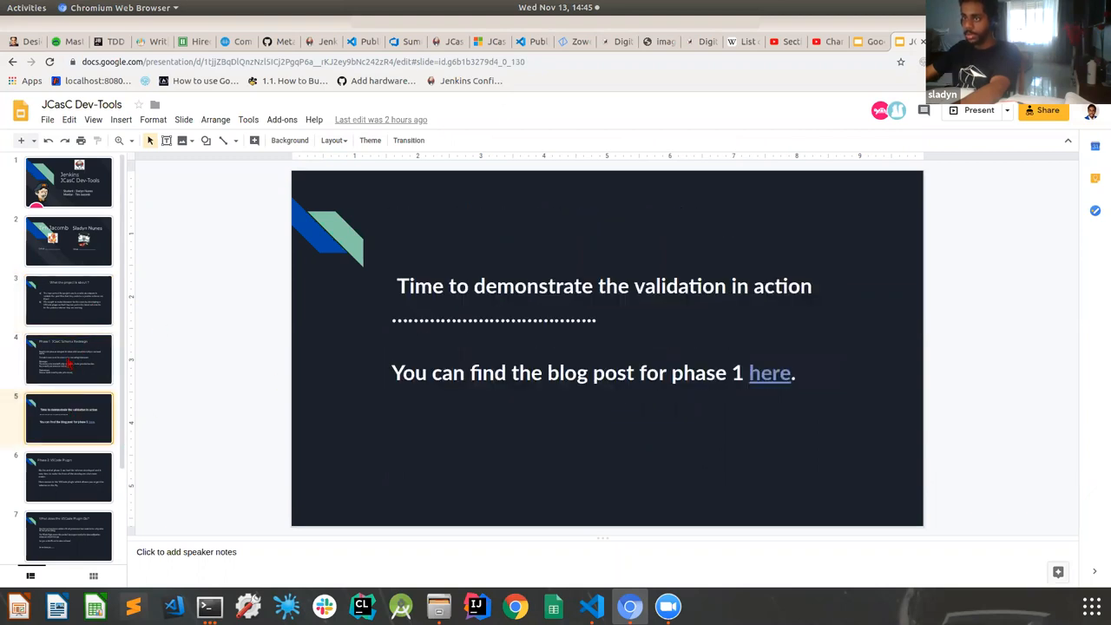
pyautogui.moveTo(68, 450)
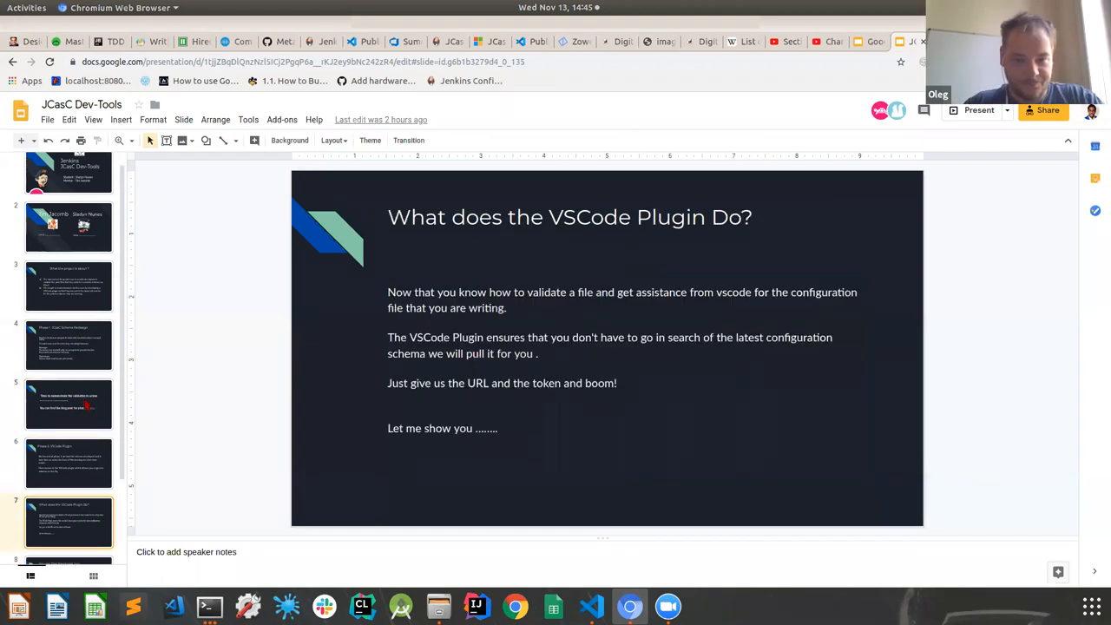
pyautogui.click(69, 463)
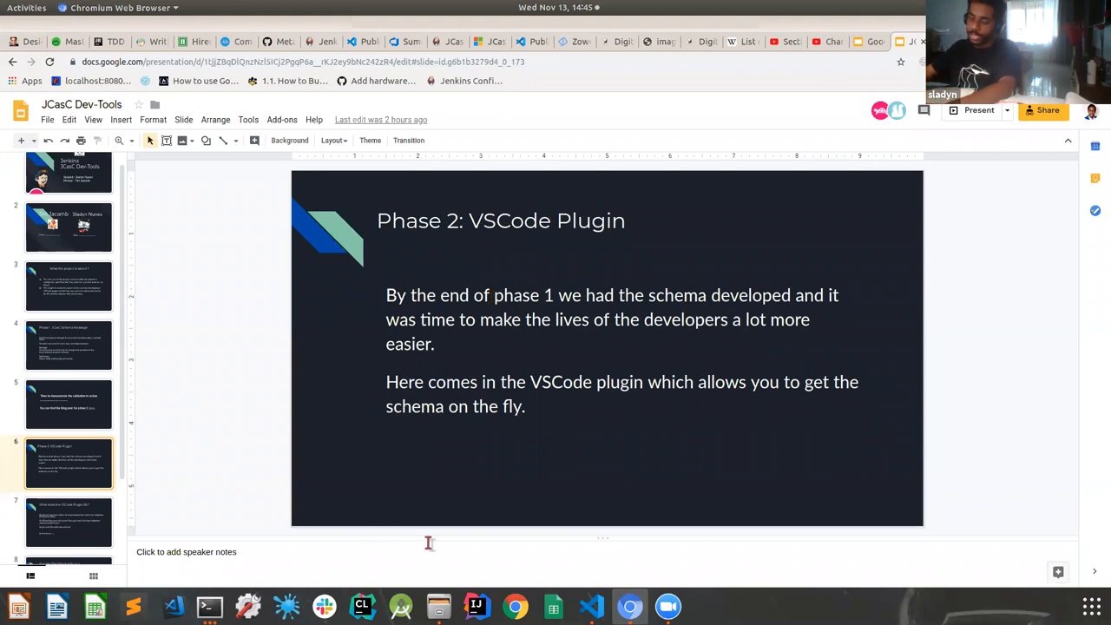
pyautogui.moveTo(618, 465)
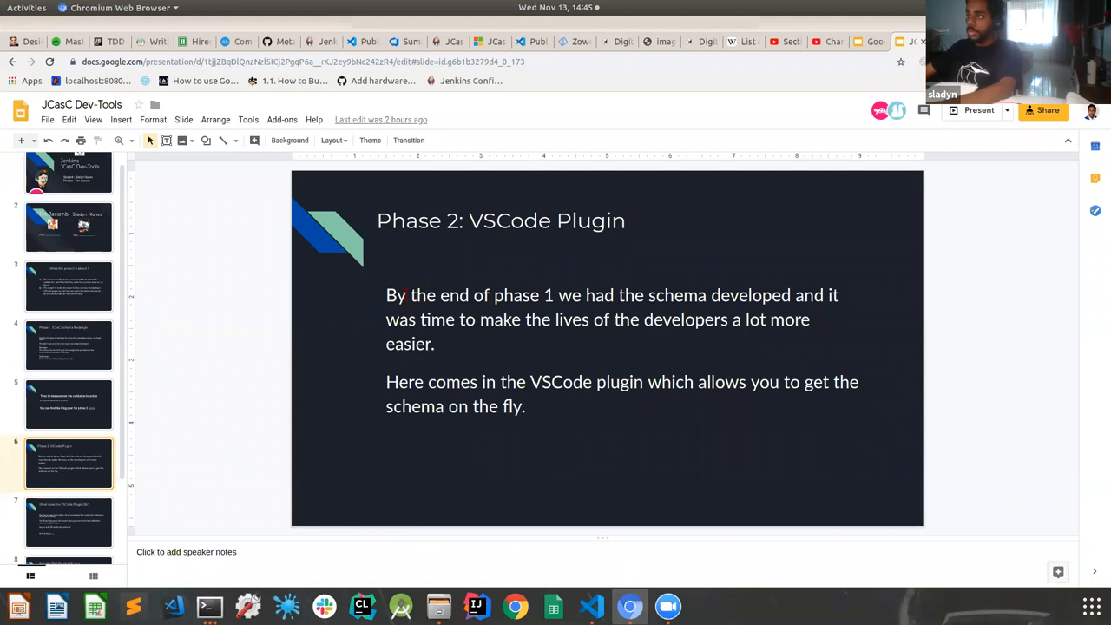
pyautogui.click(395, 295)
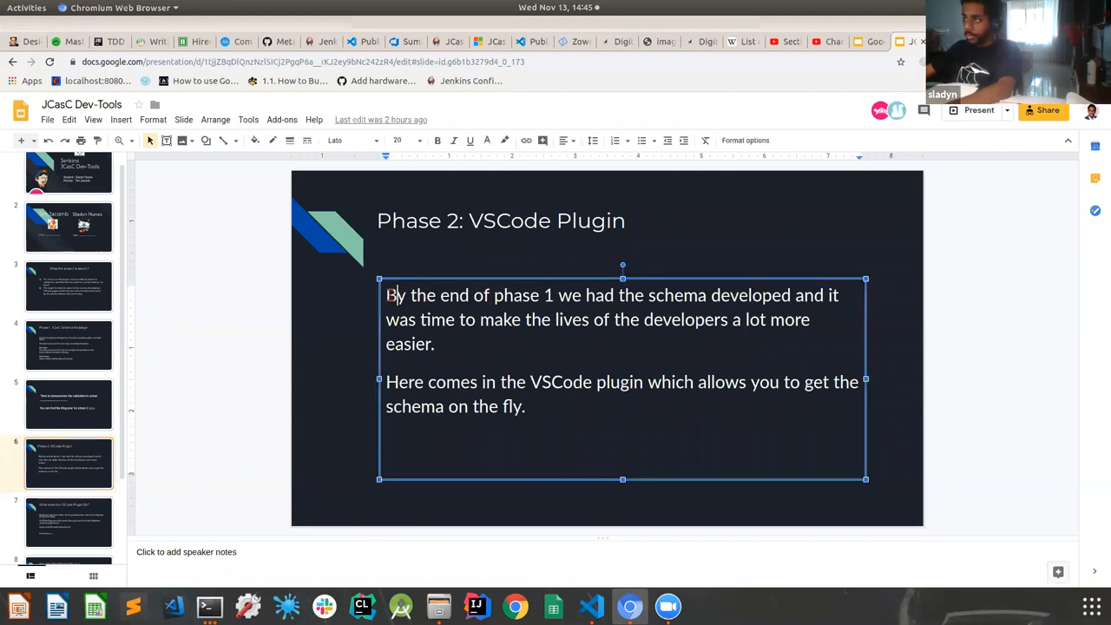
pyautogui.doubleClick(395, 295)
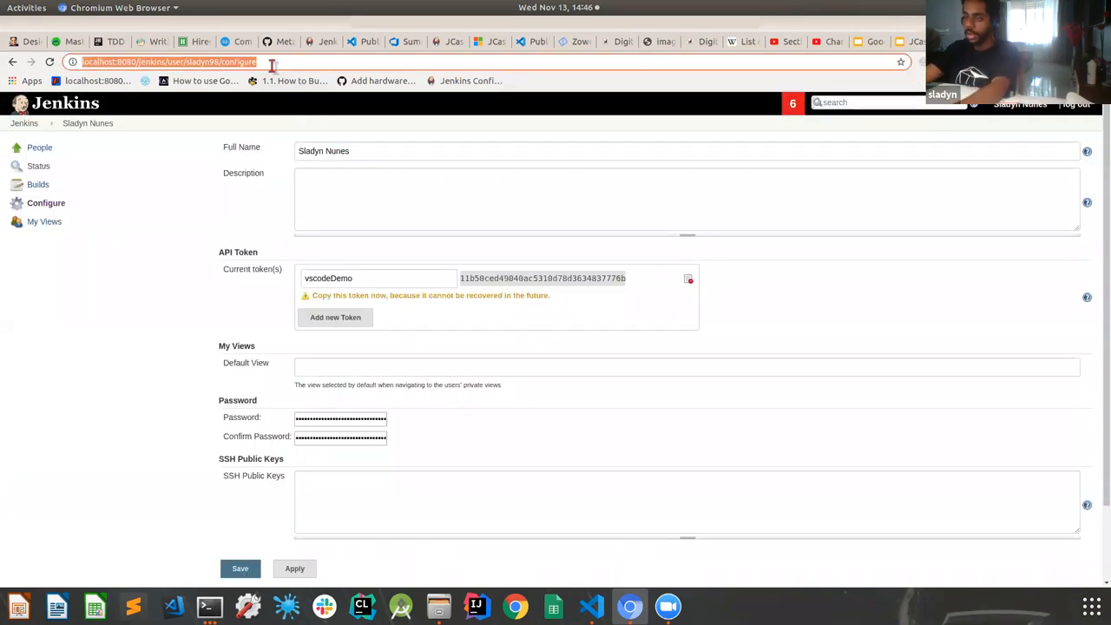
# Step: Open the Configuration as Code JSON schema from Jenkins home through Manage Jenkins
pyautogui.write('conf')
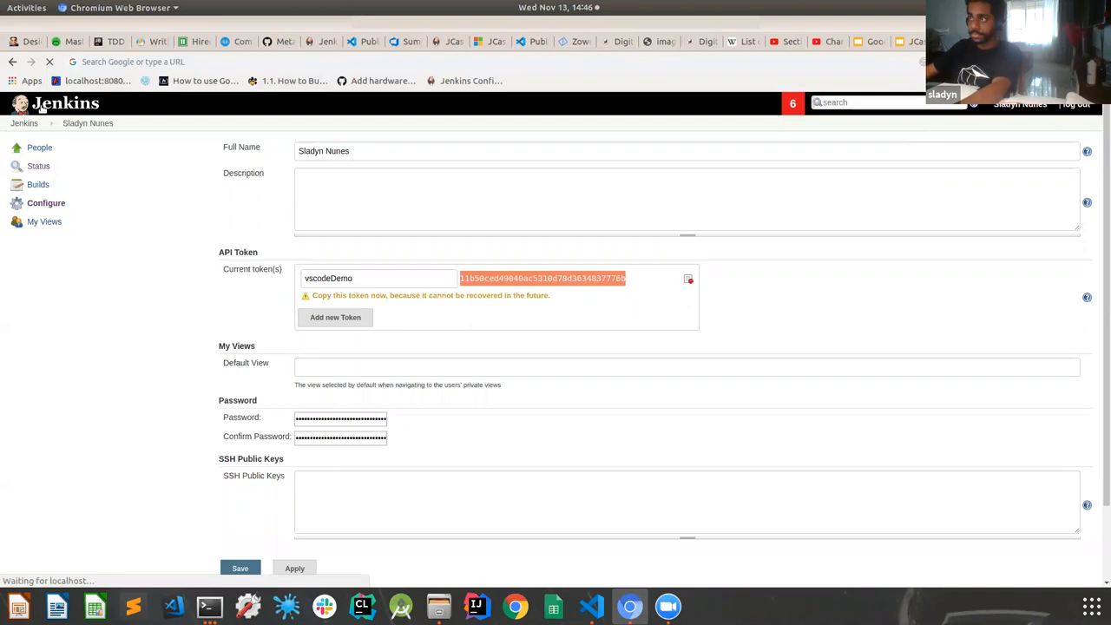
pyautogui.click(23, 123)
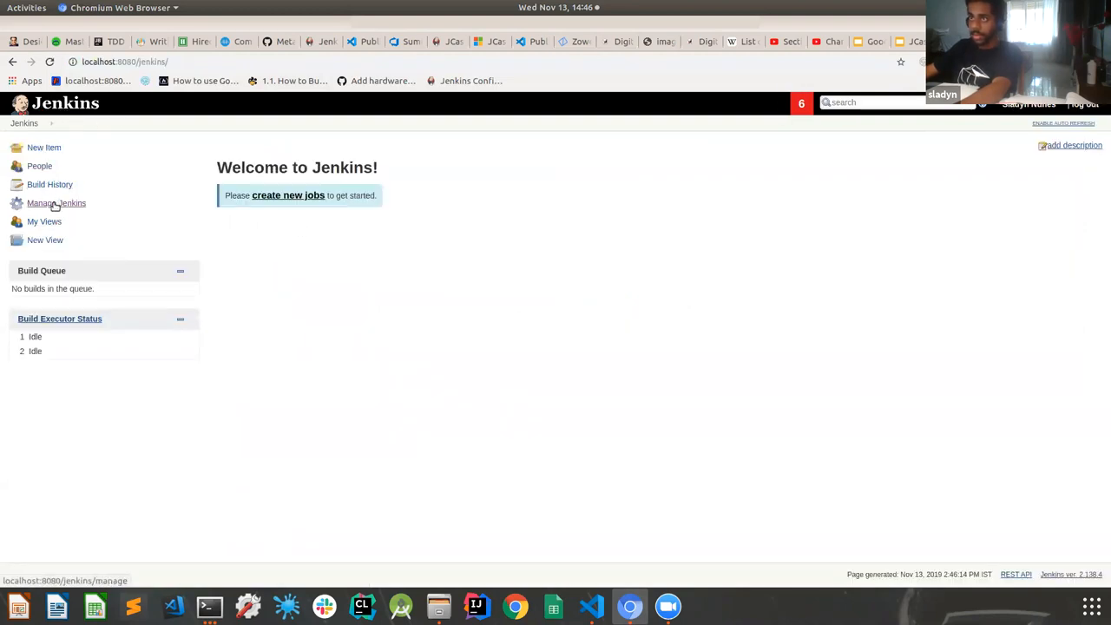
pyautogui.click(56, 202)
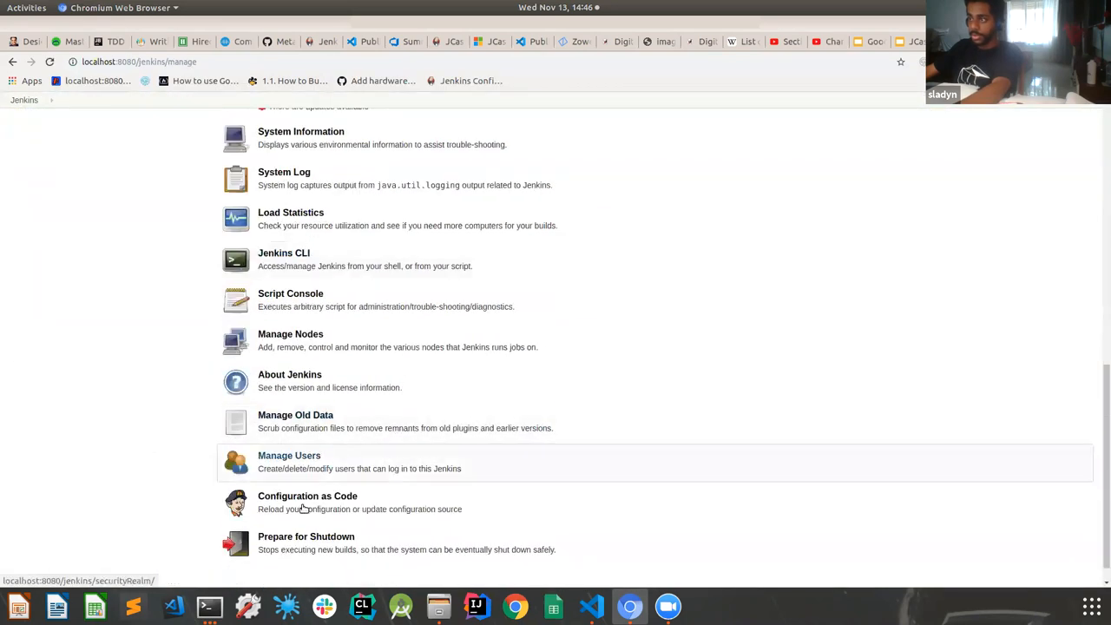
pyautogui.click(307, 495)
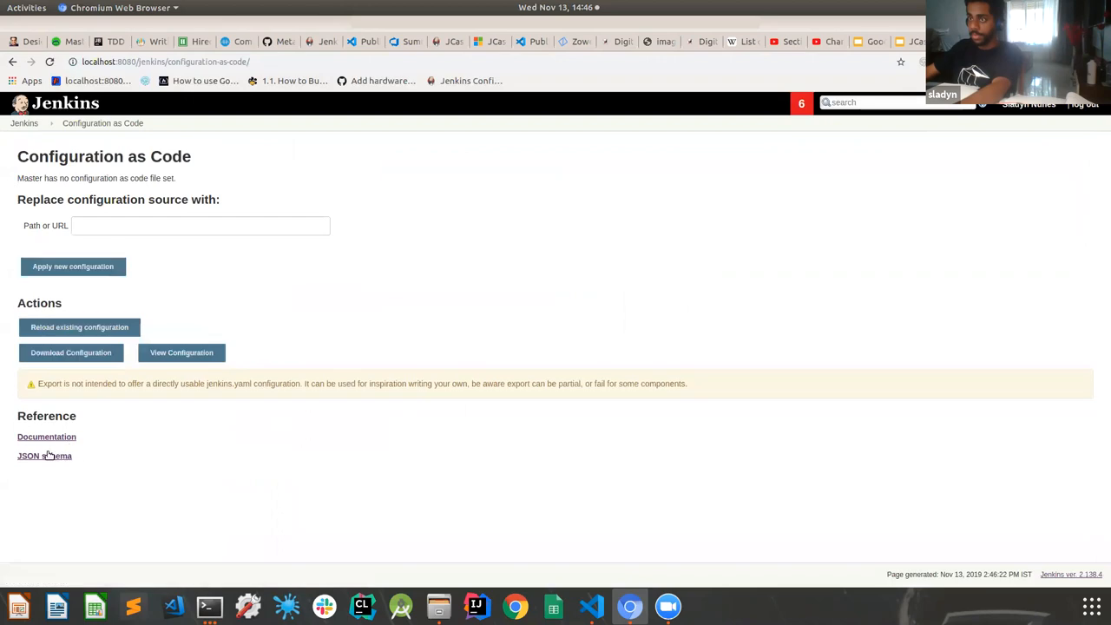
pyautogui.click(44, 456)
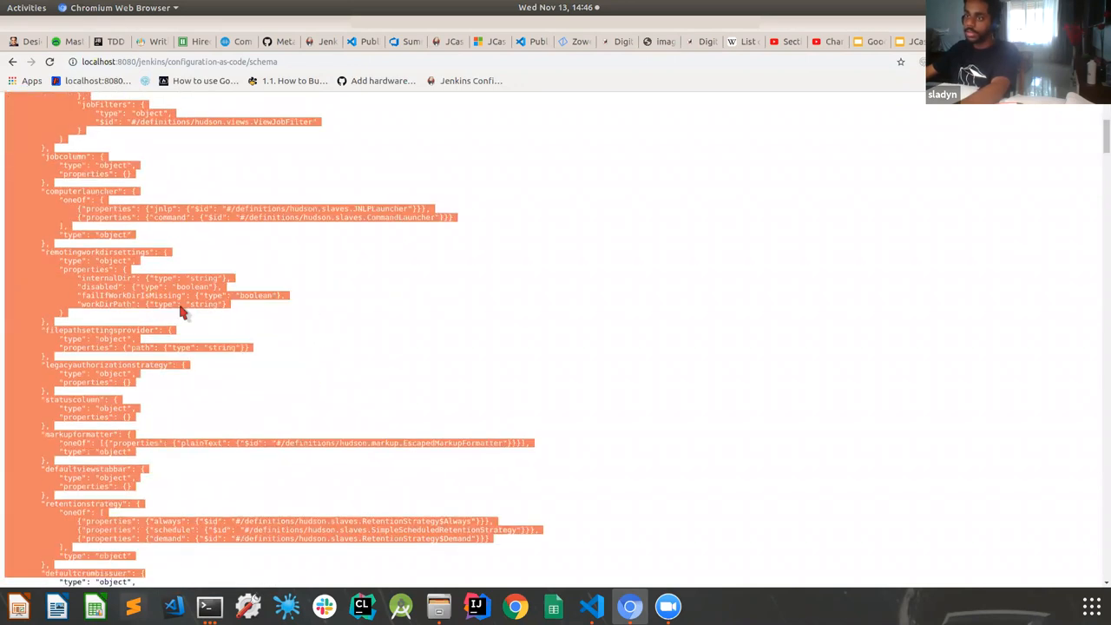
# Step: Scroll the JSON schema back to its beginning and clear the text selection
pyautogui.scroll(-3)
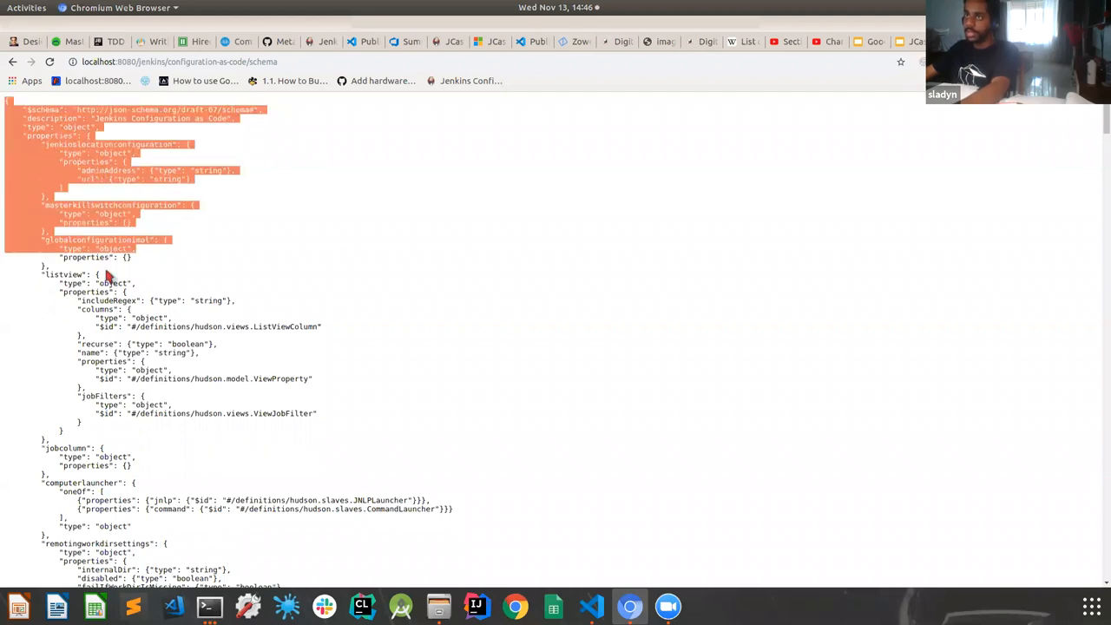
pyautogui.click(109, 278)
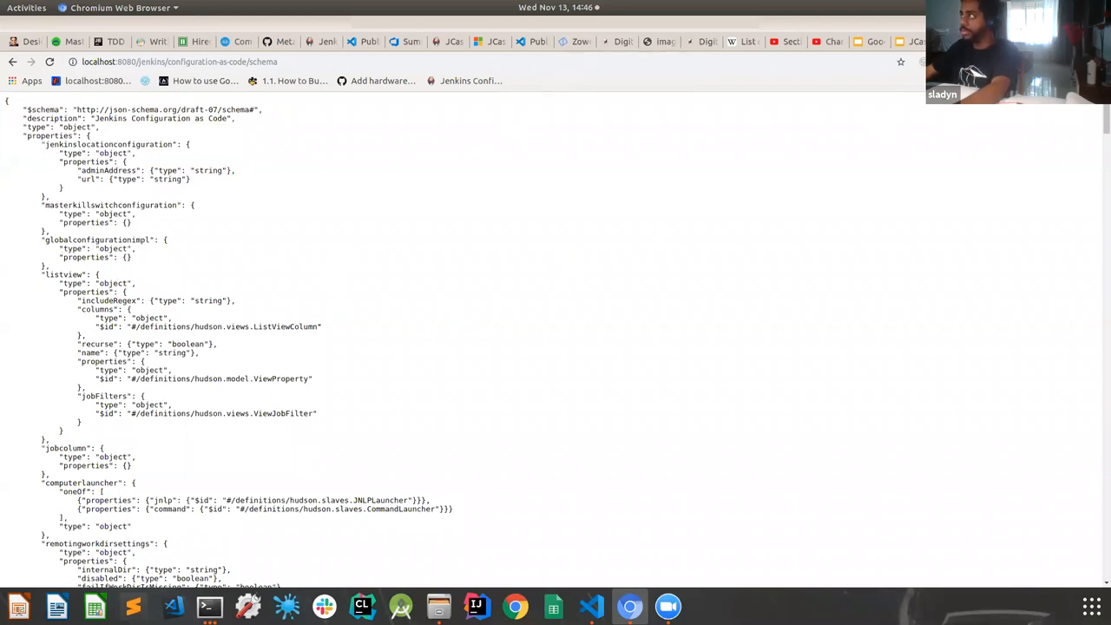
pyautogui.moveTo(319, 150)
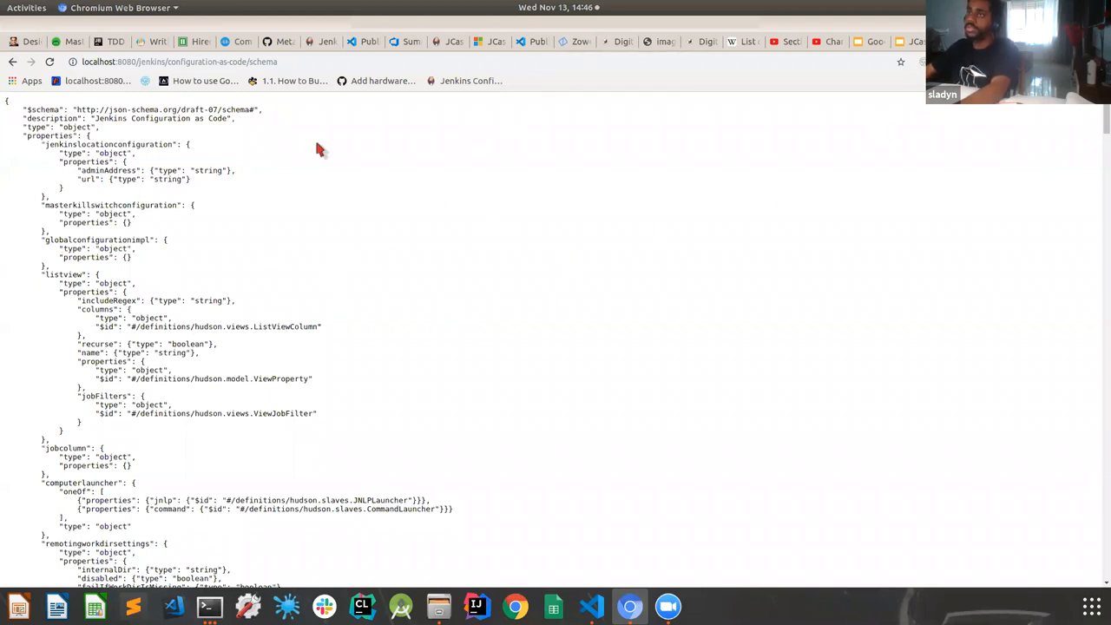
pyautogui.moveTo(591, 272)
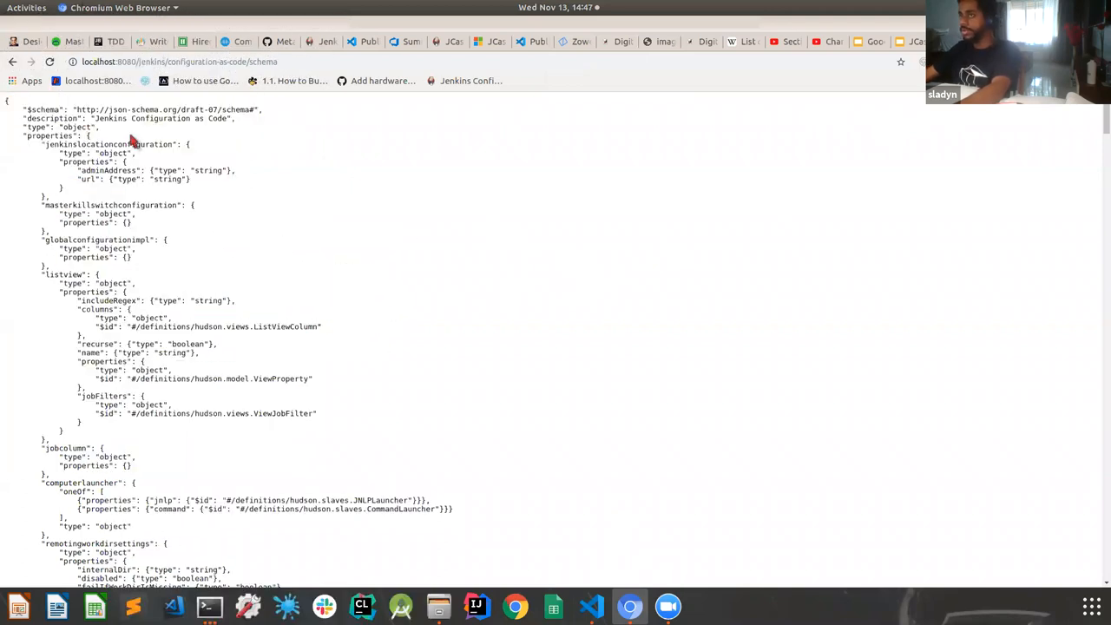
pyautogui.moveTo(125, 139)
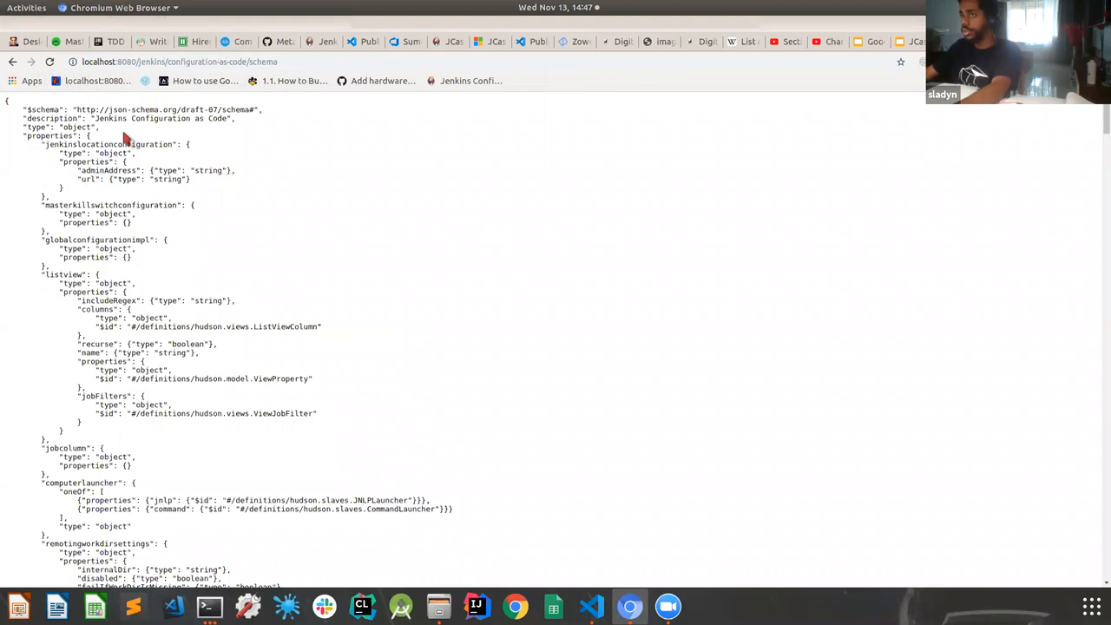
pyautogui.moveTo(357, 189)
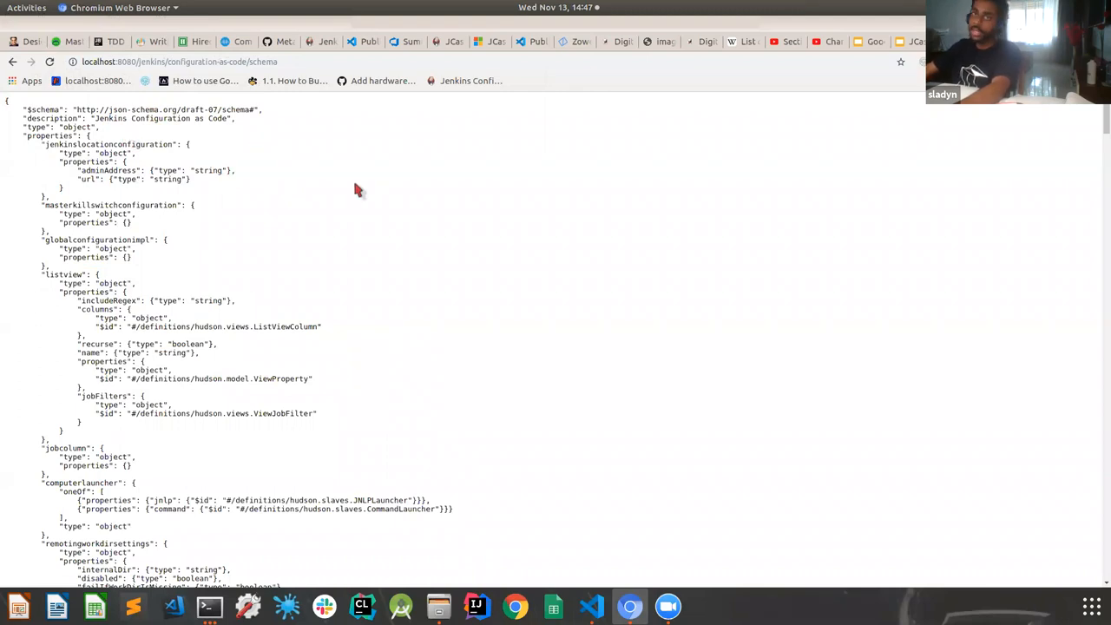
pyautogui.moveTo(319, 223)
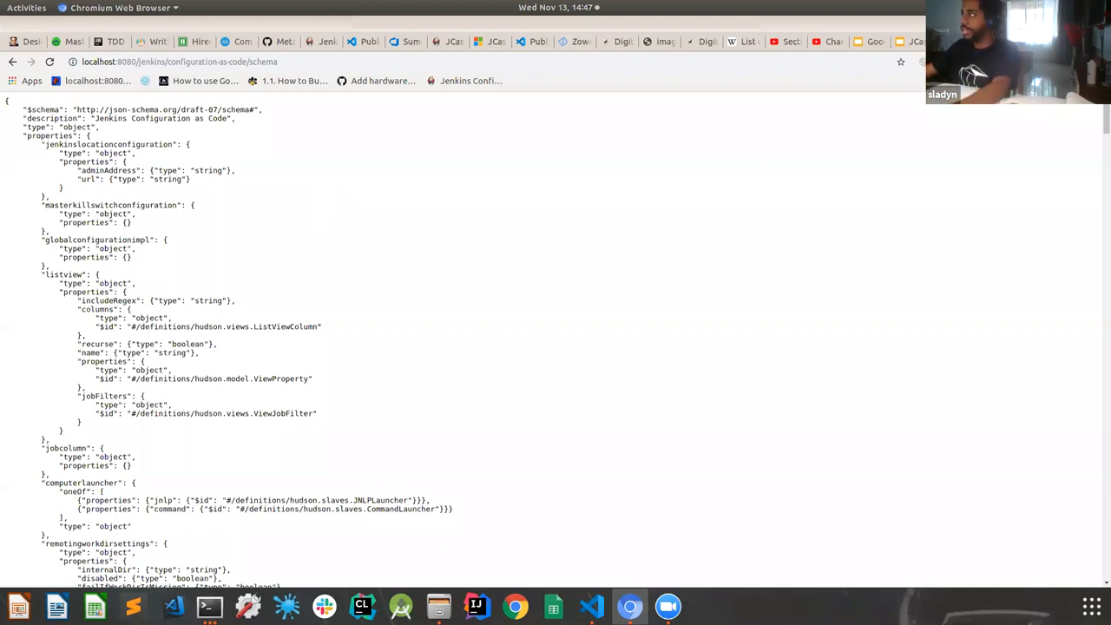
pyautogui.moveTo(646, 538)
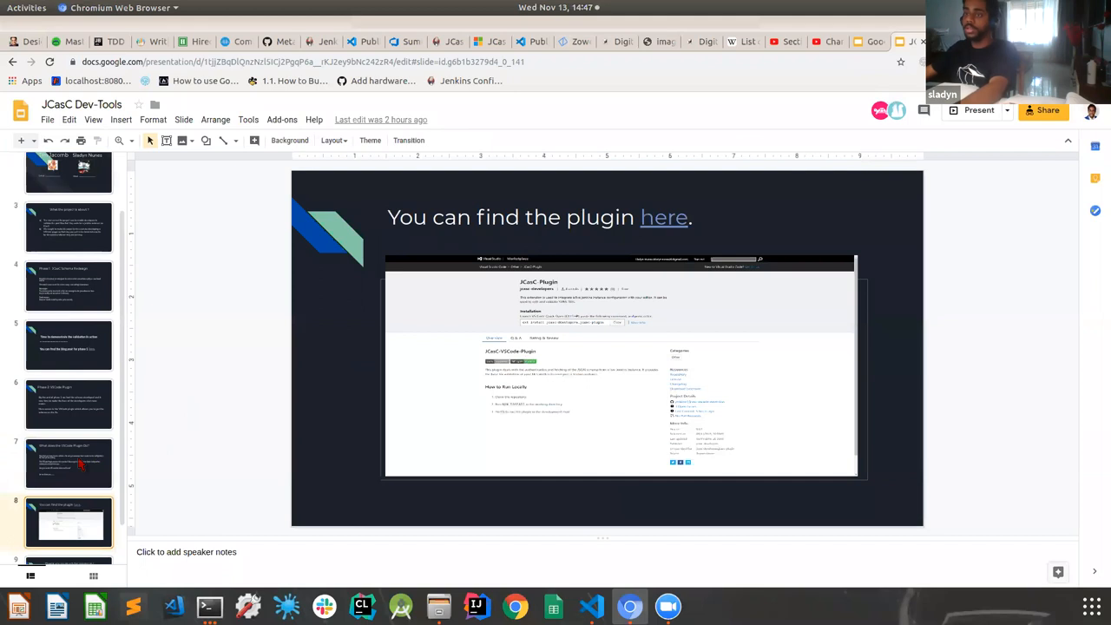
# Step: Revisit the Phase 2, Phase 1 and validation slides, then reach the closing thank-you slide
pyautogui.click(69, 463)
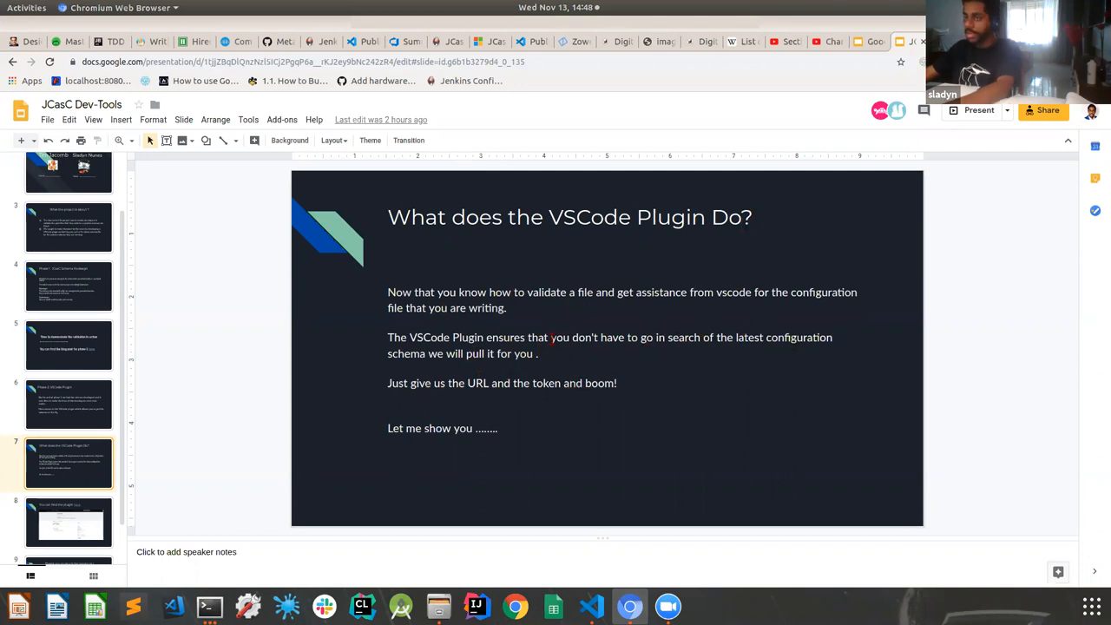
pyautogui.moveTo(275, 403)
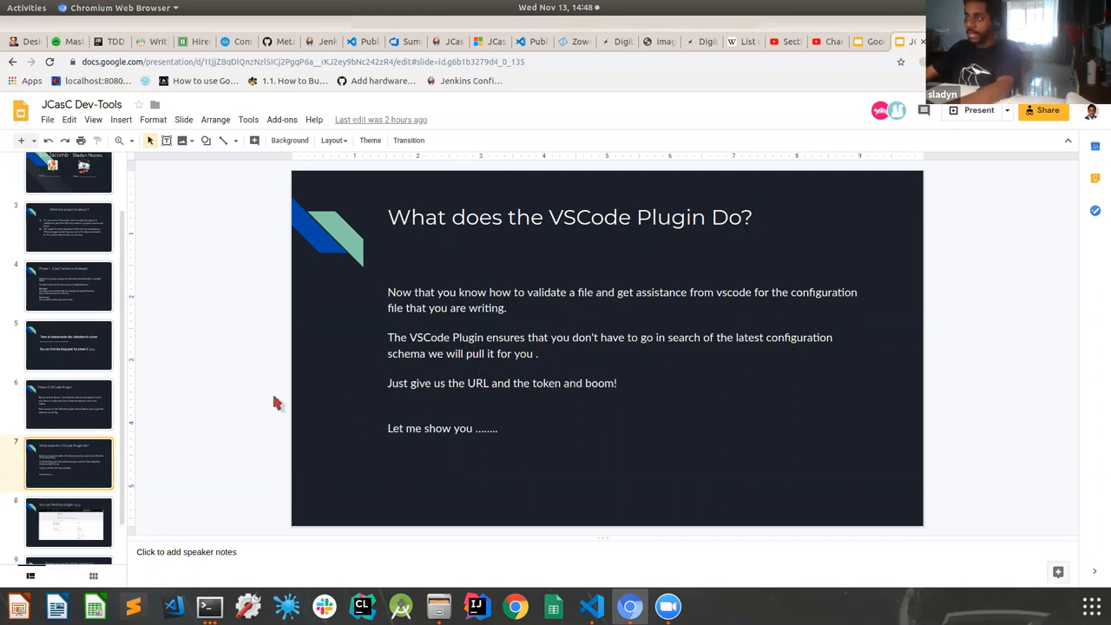
pyautogui.moveTo(129, 410)
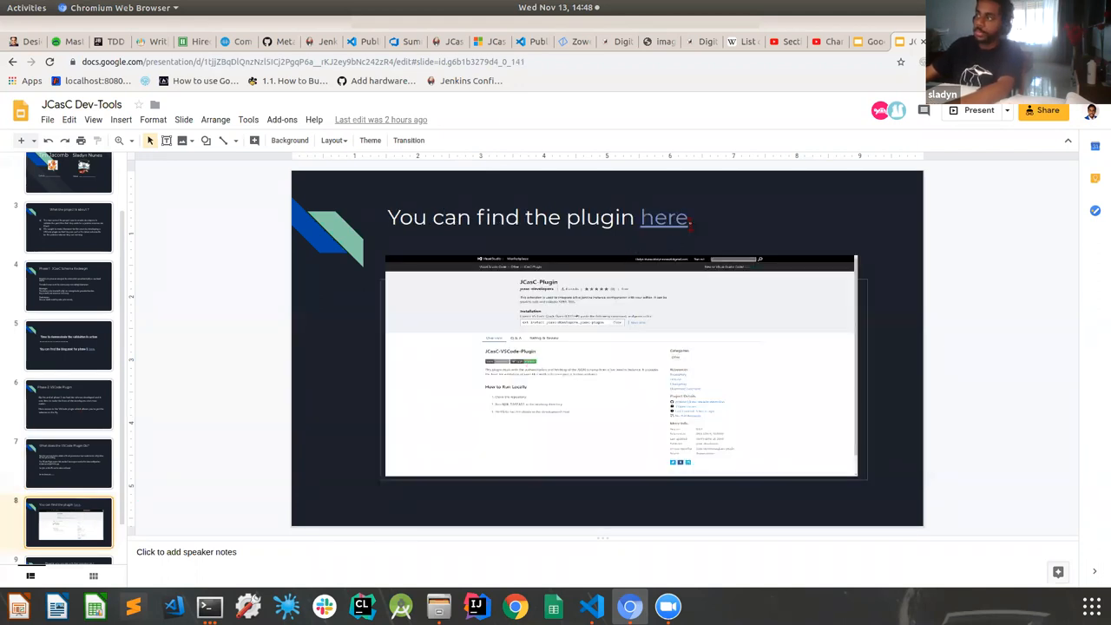
pyautogui.moveTo(718, 280)
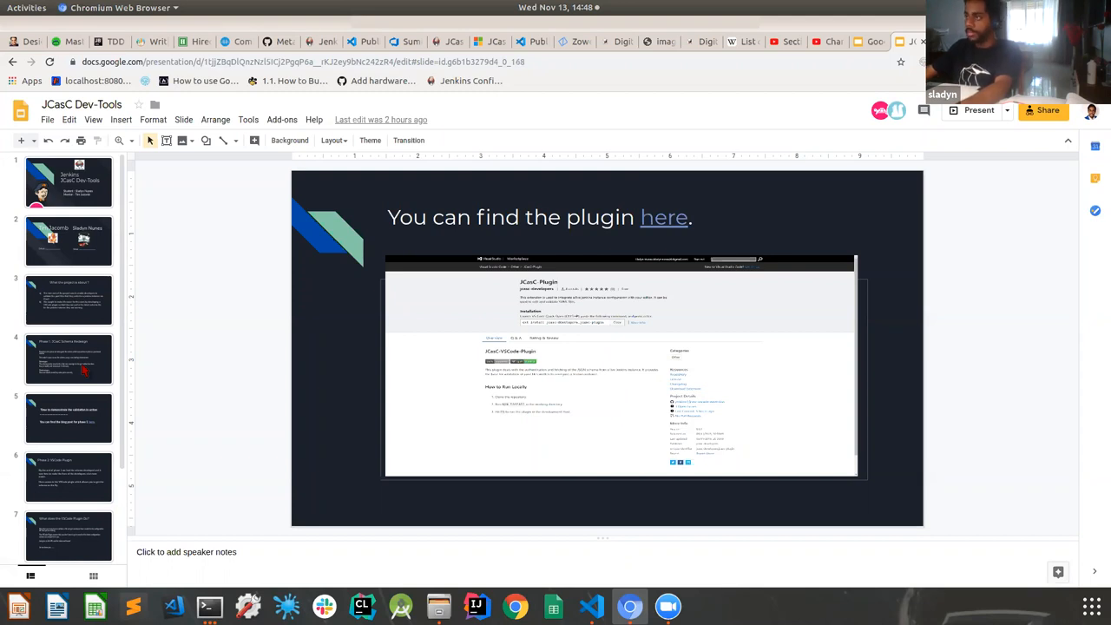
pyautogui.click(68, 358)
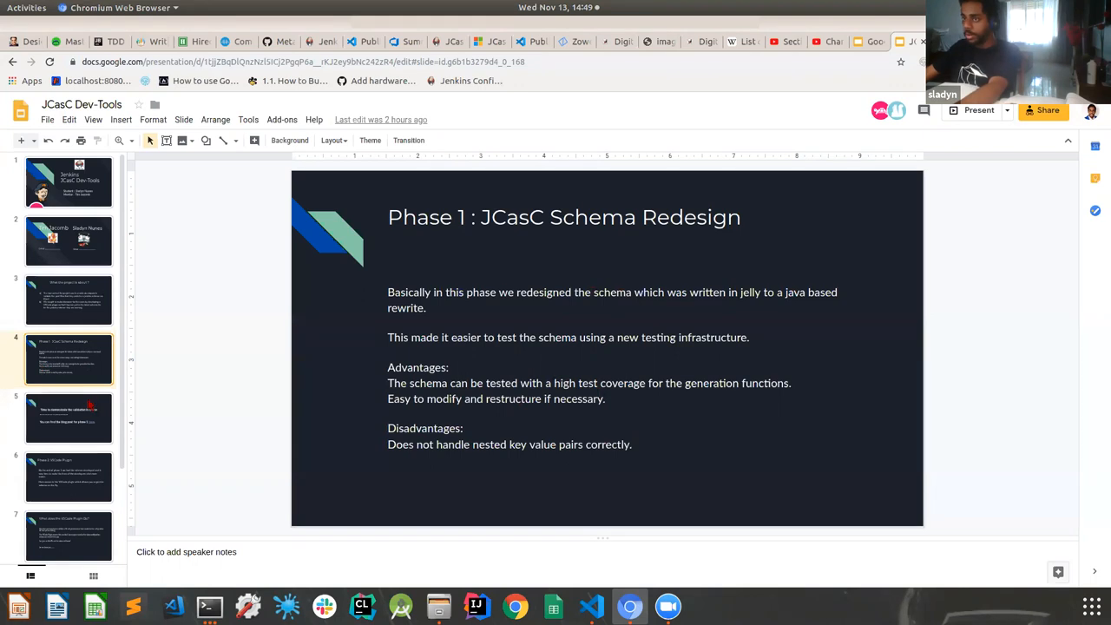
pyautogui.click(69, 418)
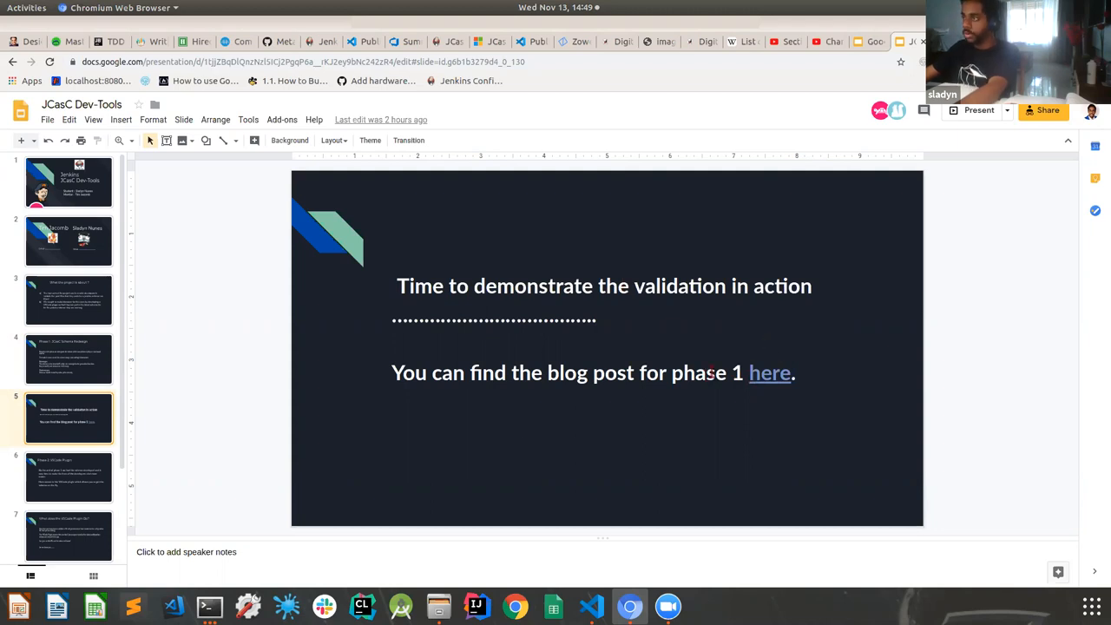
pyautogui.scroll(-3)
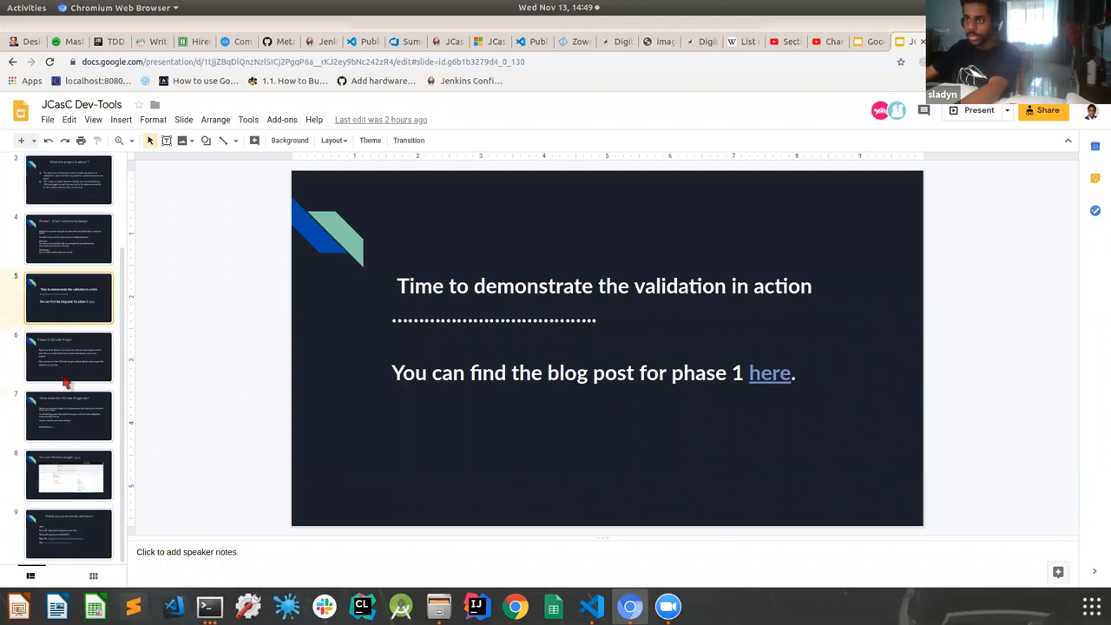
pyautogui.click(69, 534)
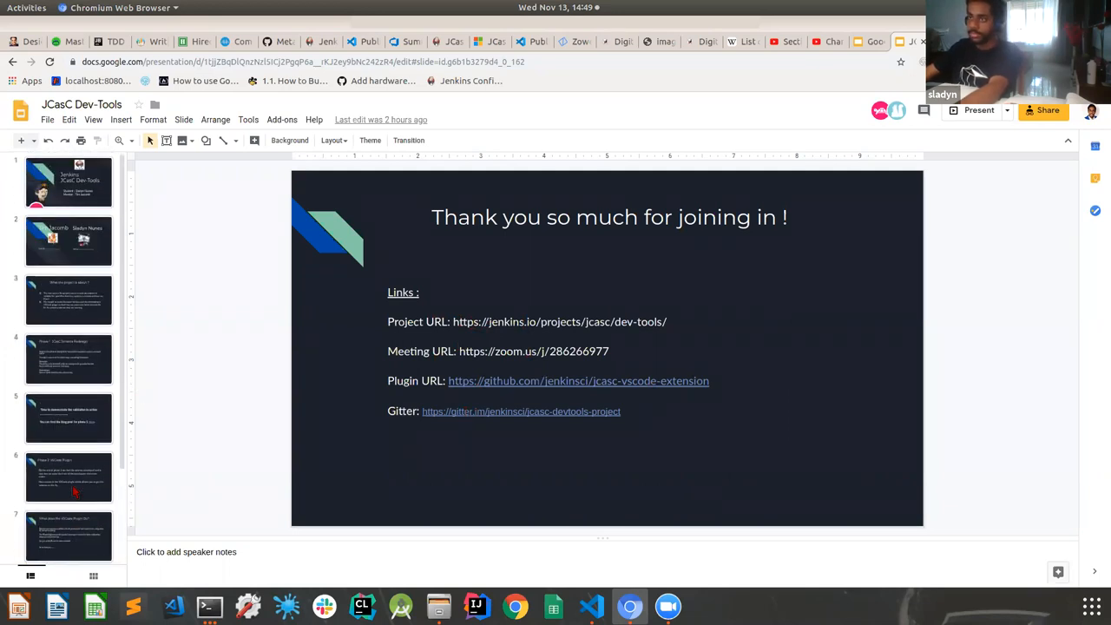
pyautogui.scroll(-3)
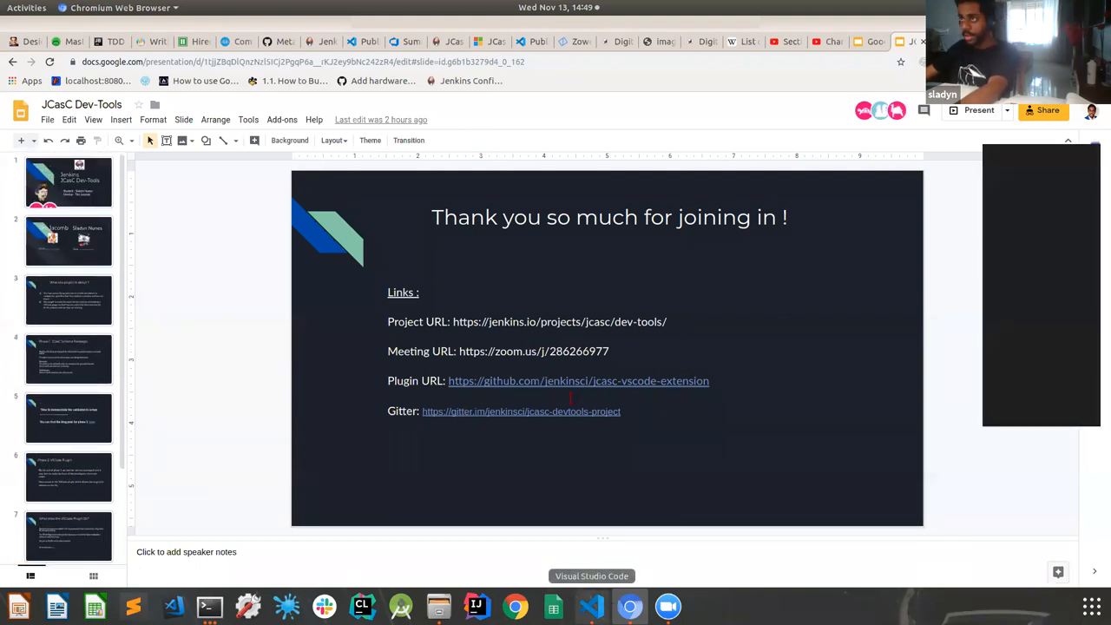
# Step: Briefly view the JCasC JSON schema, then return to the Configuration as Code page
pyautogui.click(591, 606)
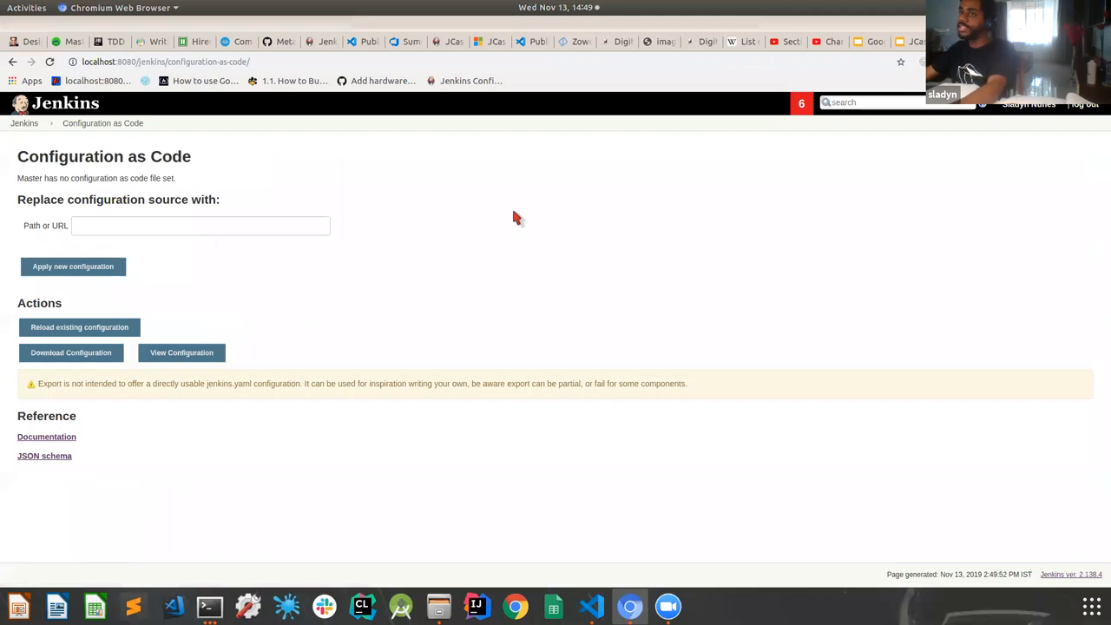
pyautogui.moveTo(201, 345)
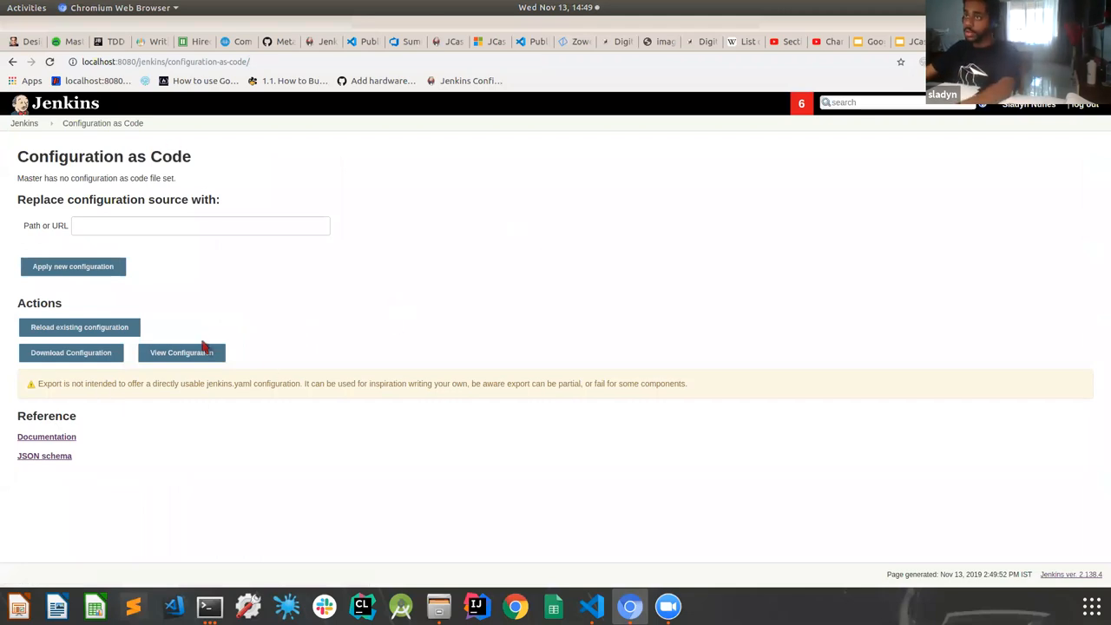
pyautogui.click(43, 456)
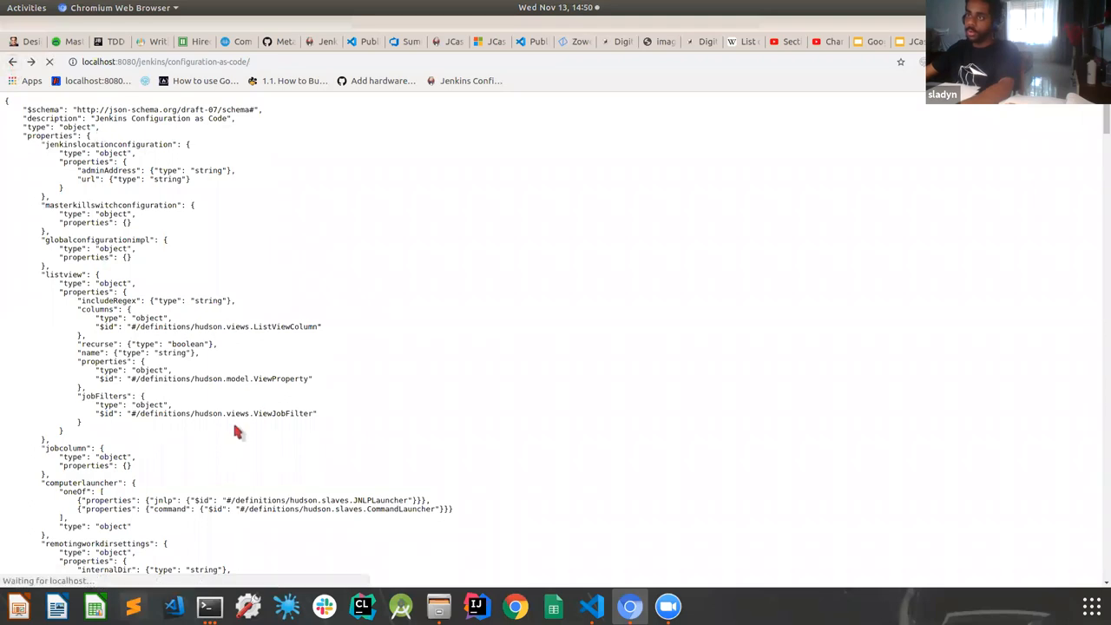
pyautogui.click(15, 62)
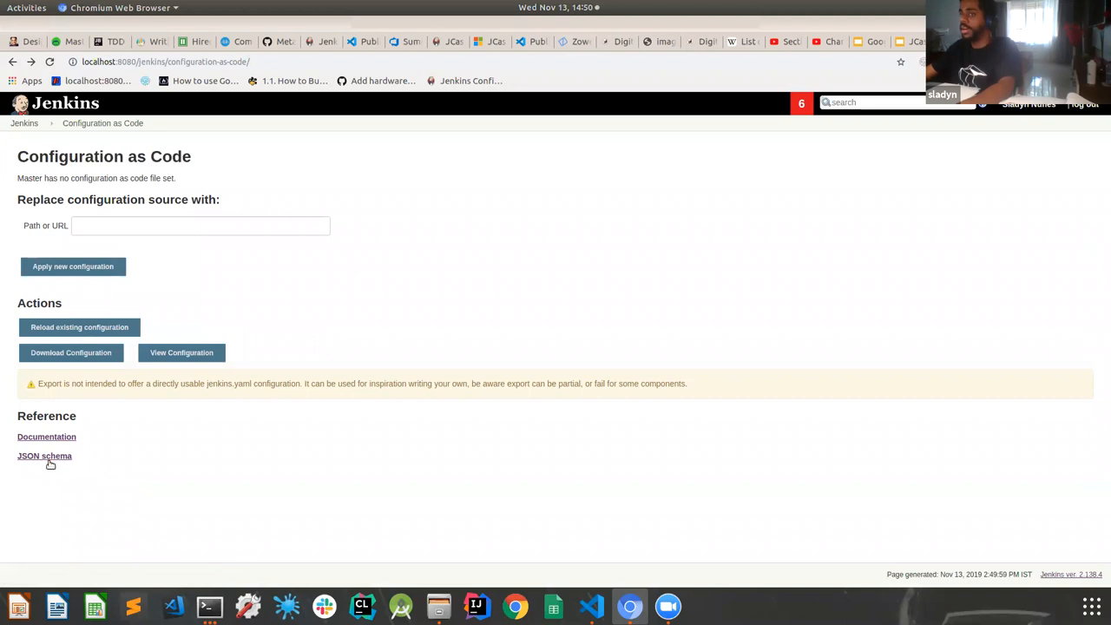
pyautogui.moveTo(620, 521)
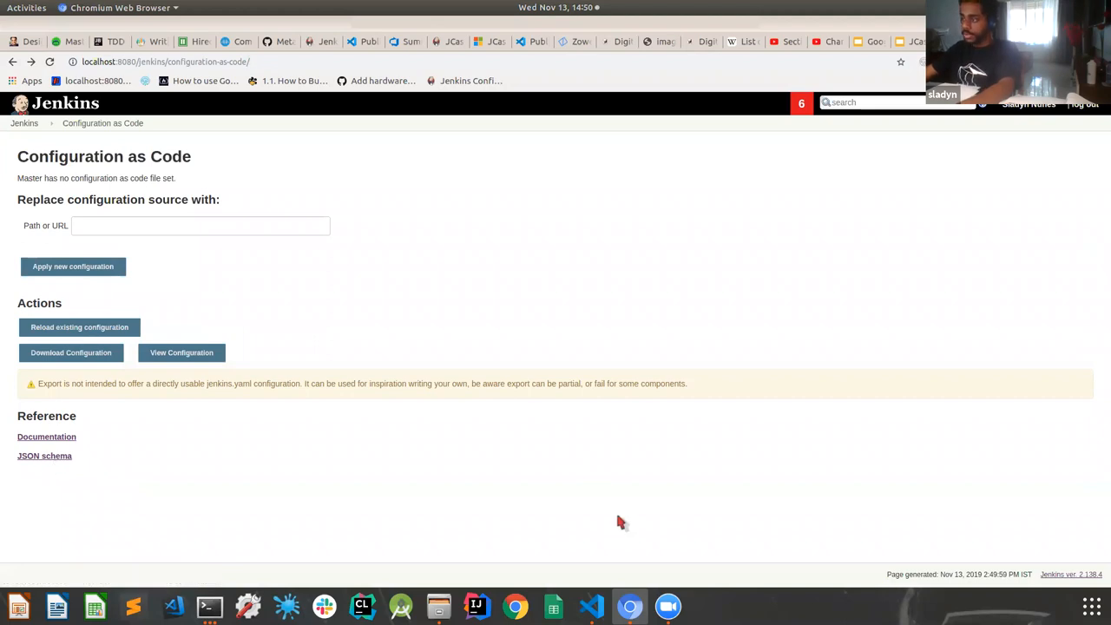
pyautogui.moveTo(590, 607)
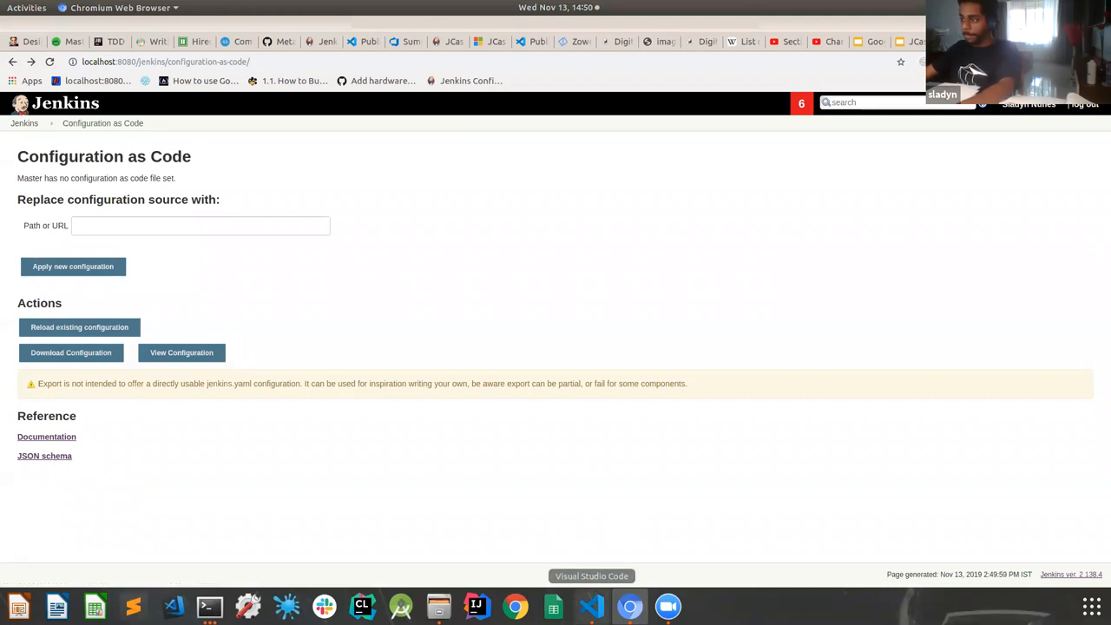
# Step: Switch to VS Code and show settings.json with the yaml.schemas jcasc mapping
pyautogui.click(591, 606)
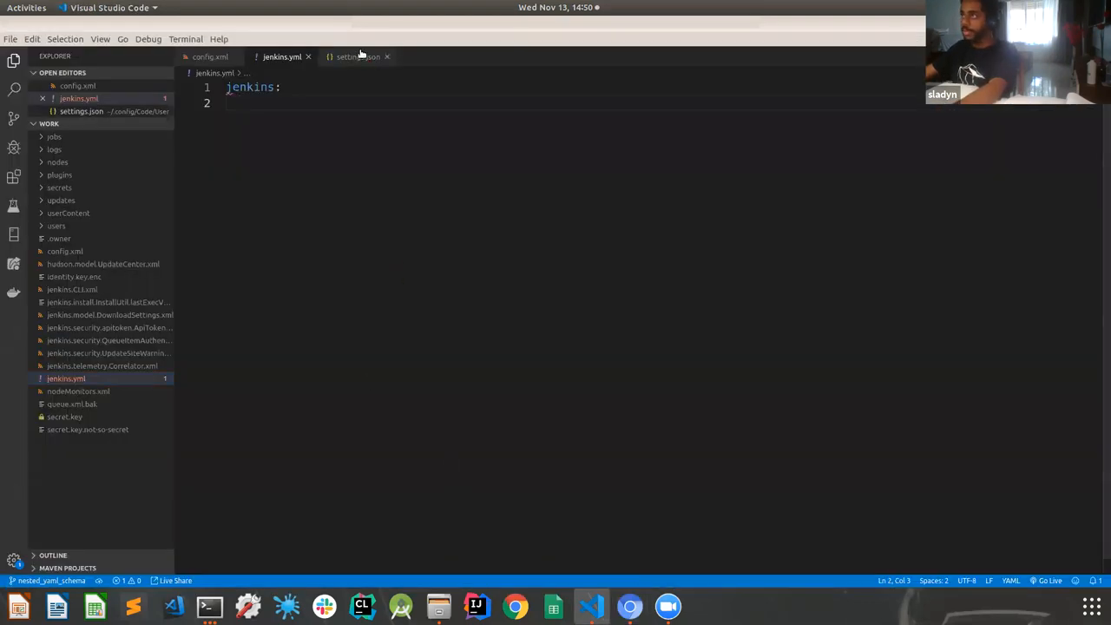
pyautogui.click(10, 38)
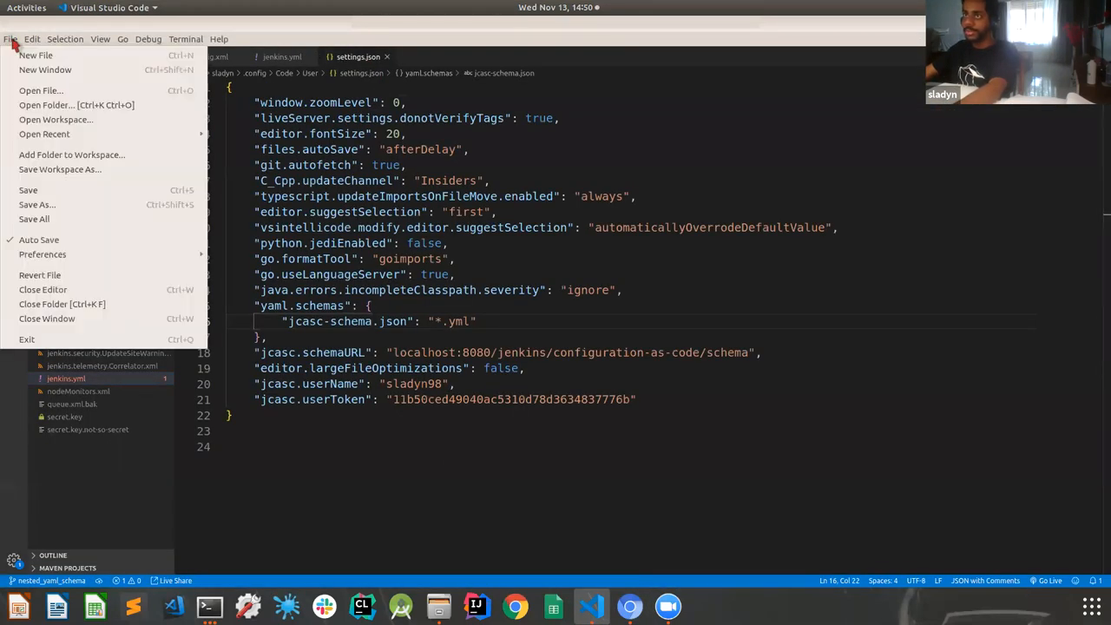
pyautogui.moveTo(42, 254)
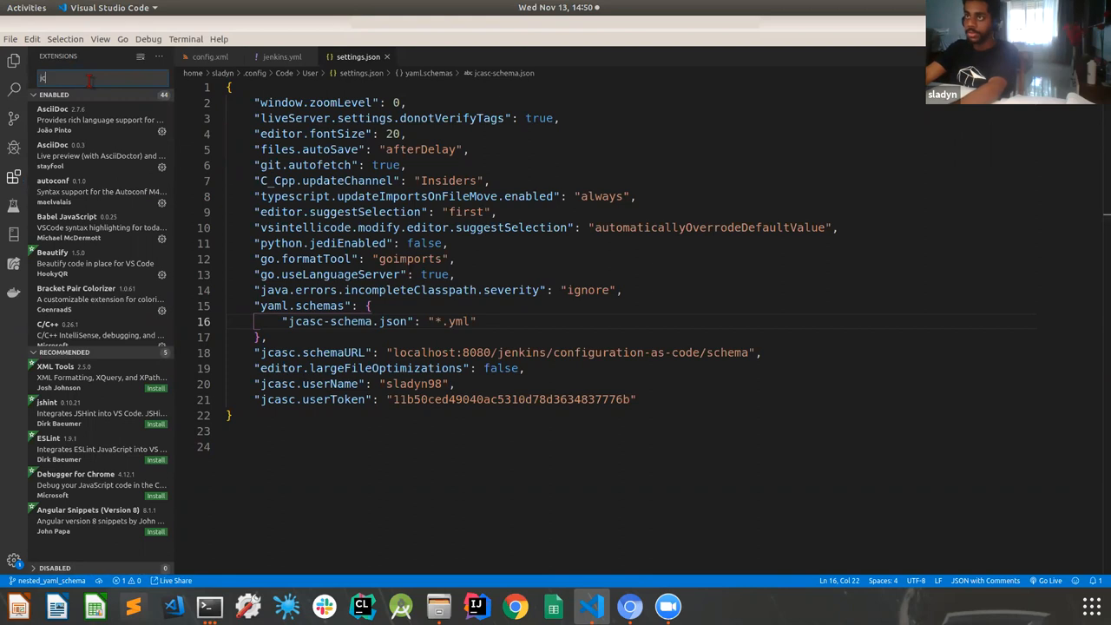
# Step: Search extensions for 'jcasc', then 'redhat', and open Red Hat's YAML extension details
pyautogui.write('jcasc')
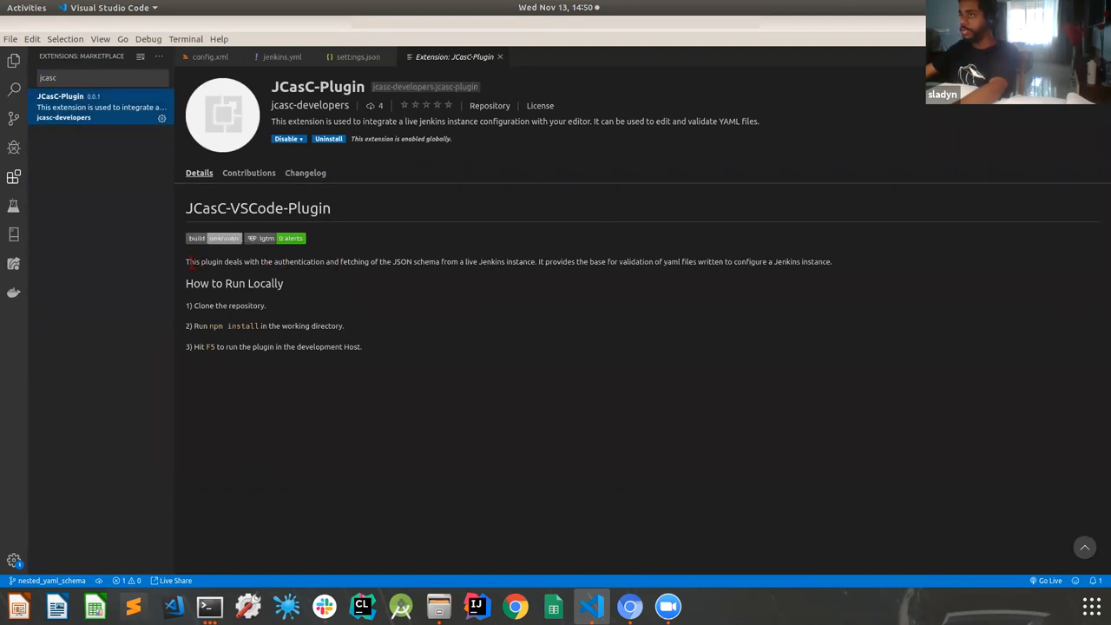
pyautogui.moveTo(186, 261); pyautogui.dragTo(831, 261)
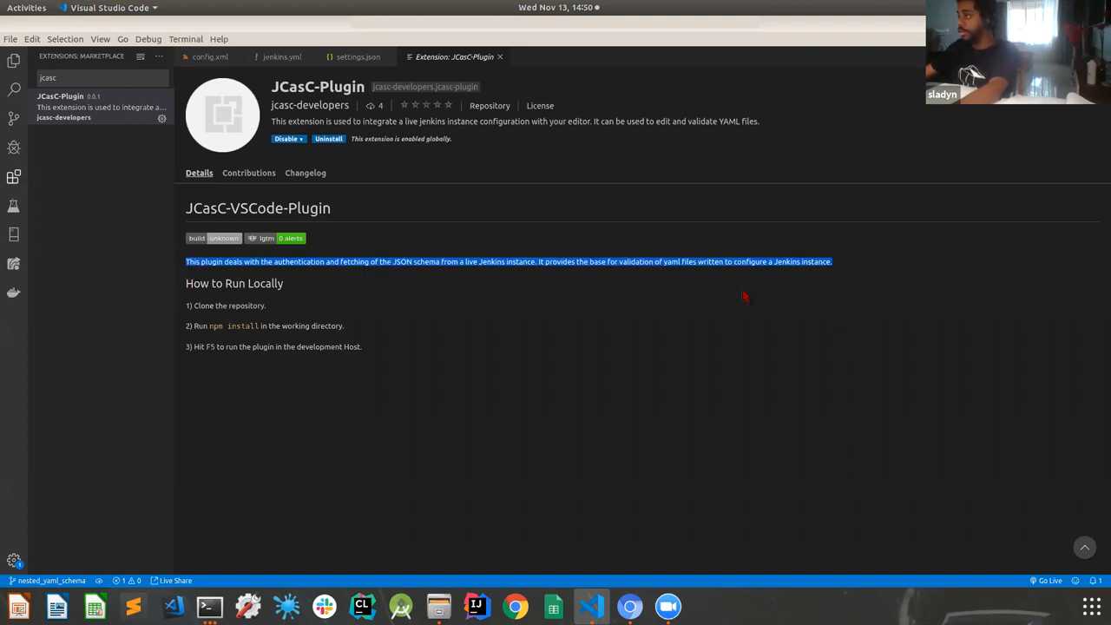
pyautogui.moveTo(401, 296)
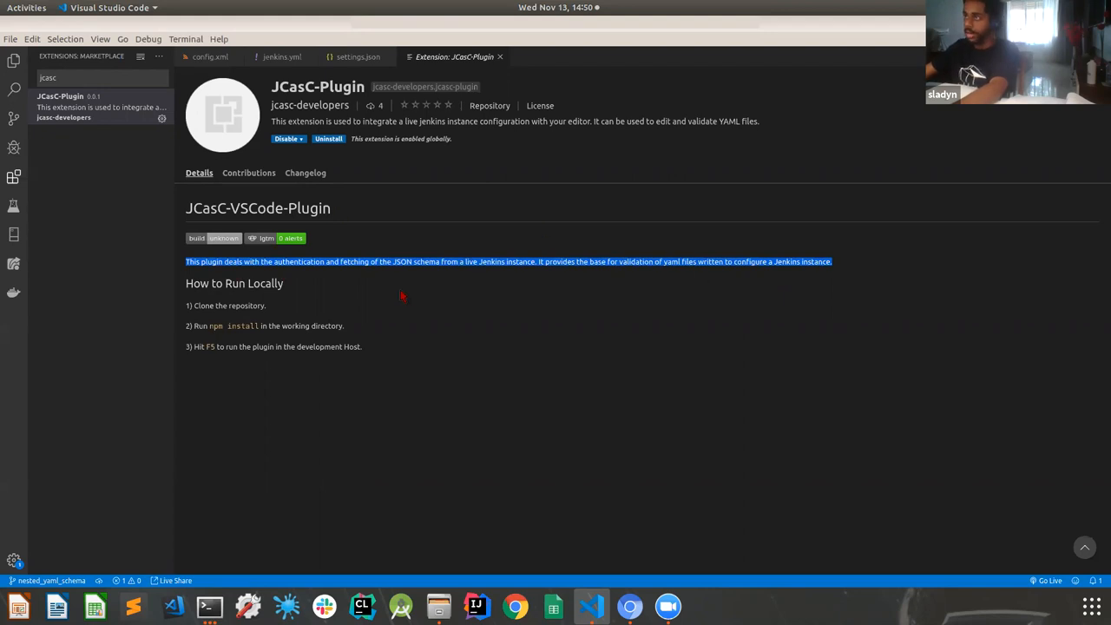
pyautogui.moveTo(468, 245)
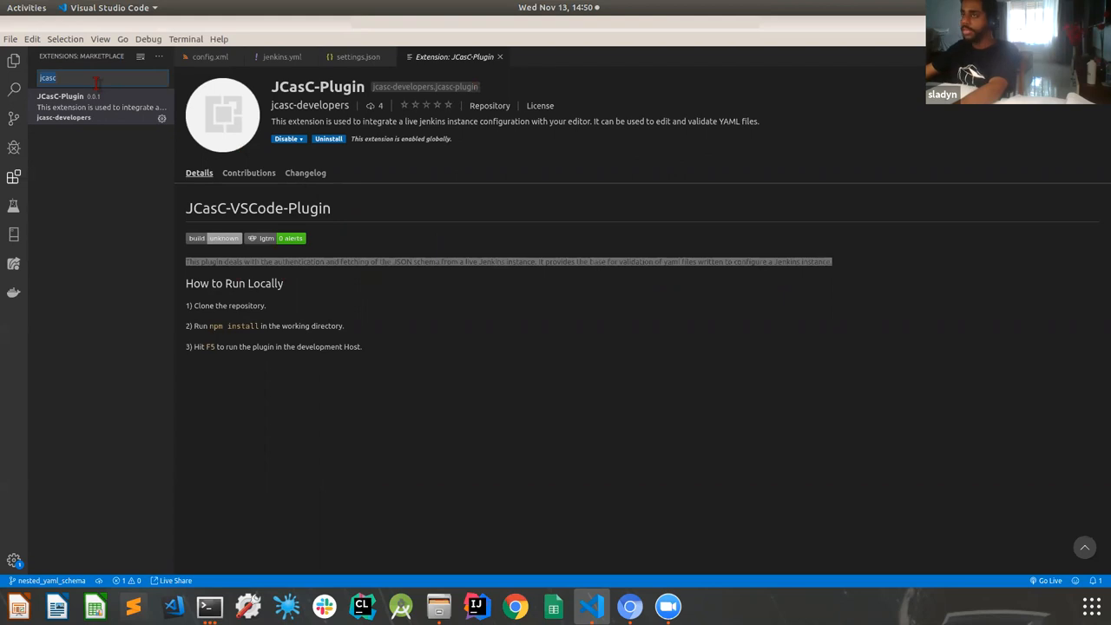
pyautogui.write('redhat')
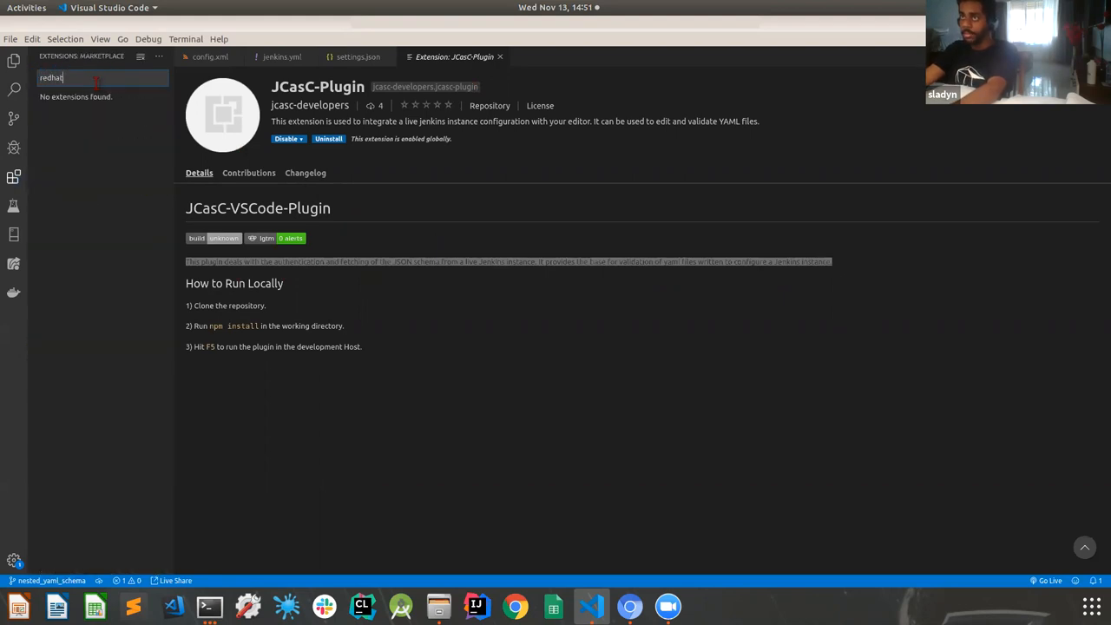
pyautogui.write('redhat')
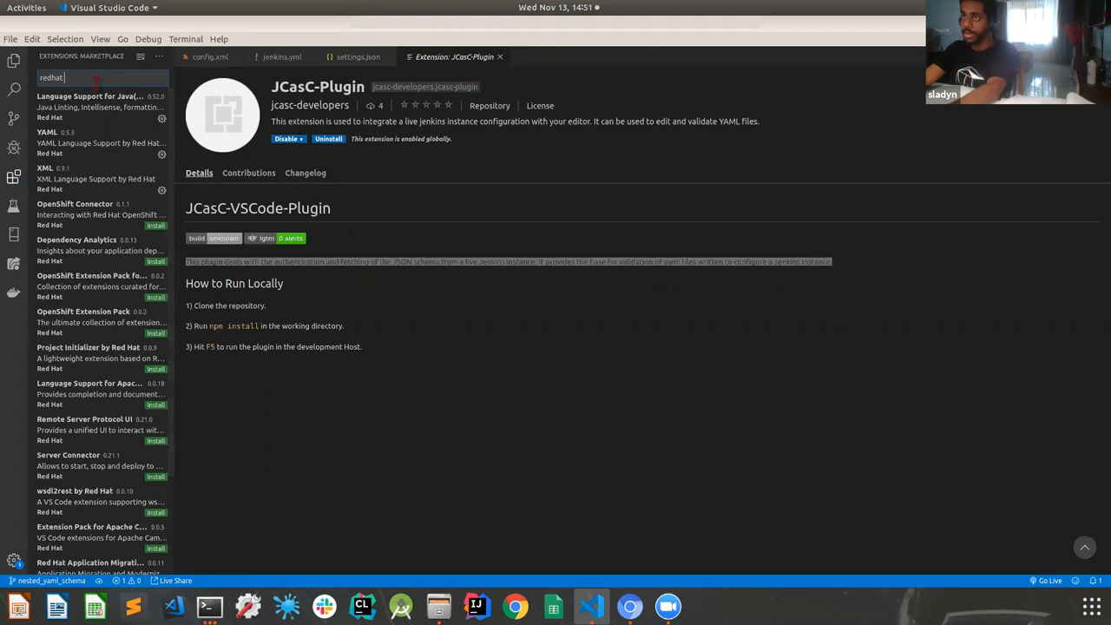
pyautogui.click(95, 138)
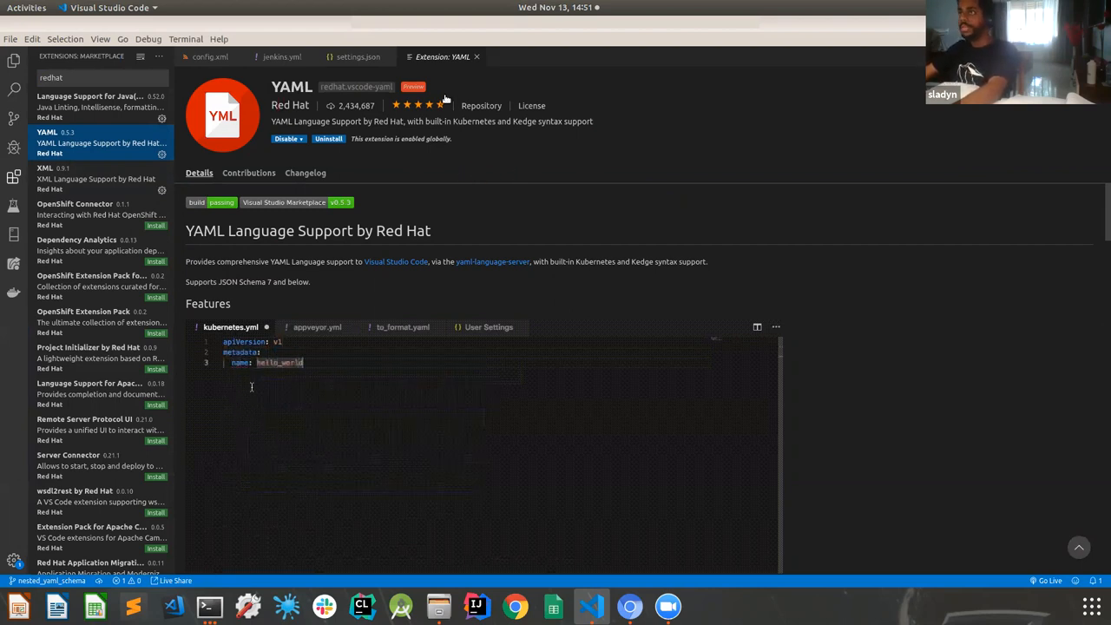
pyautogui.moveTo(240, 353)
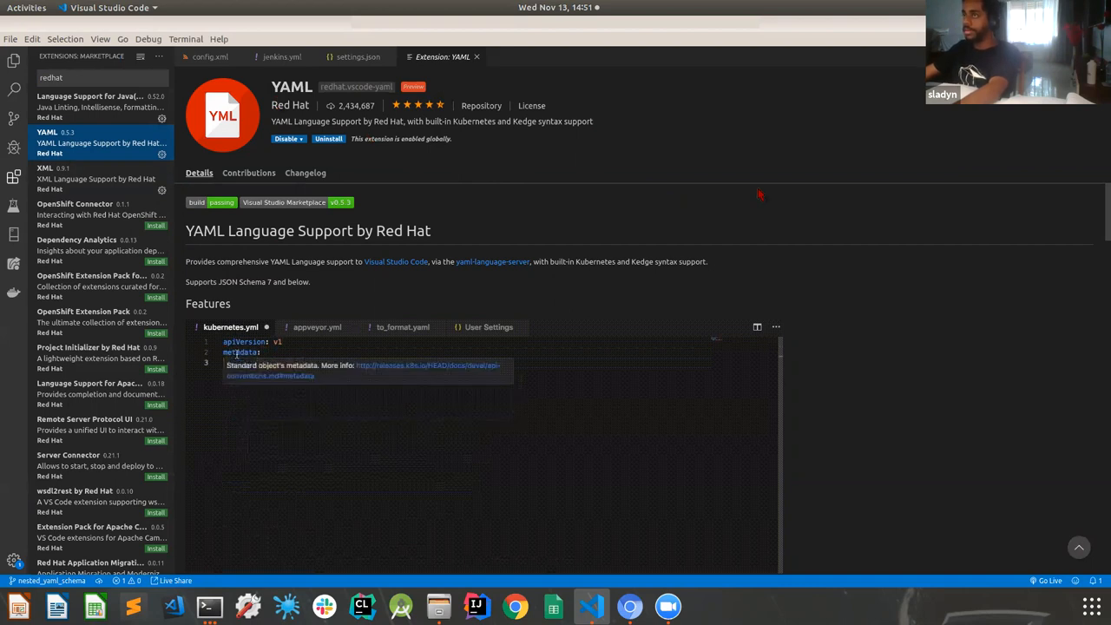
pyautogui.click(487, 327)
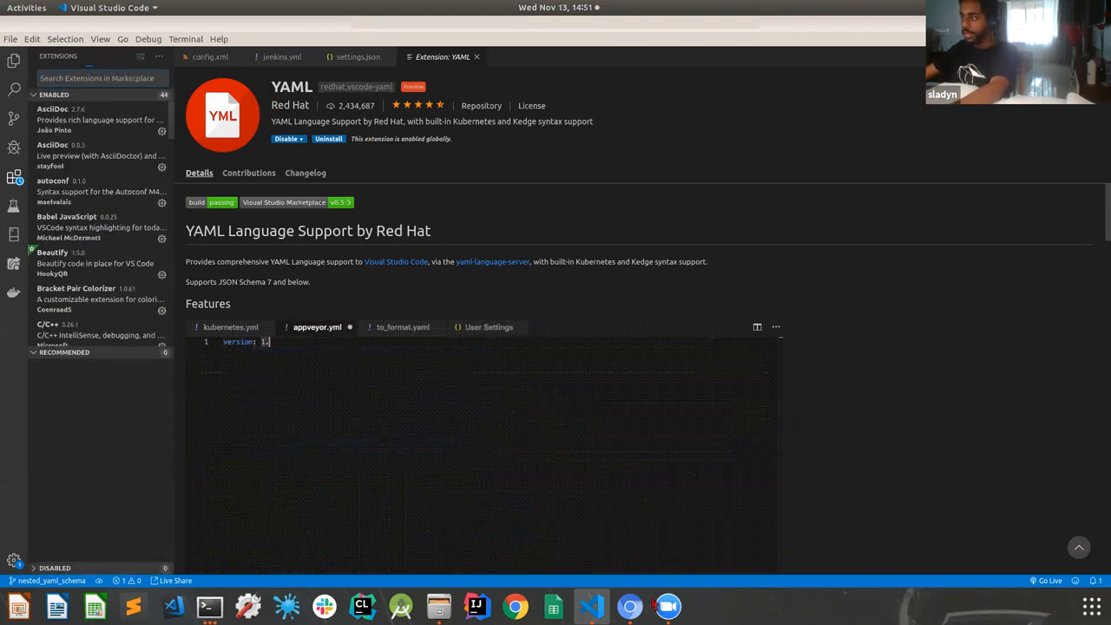
pyautogui.click(11, 38)
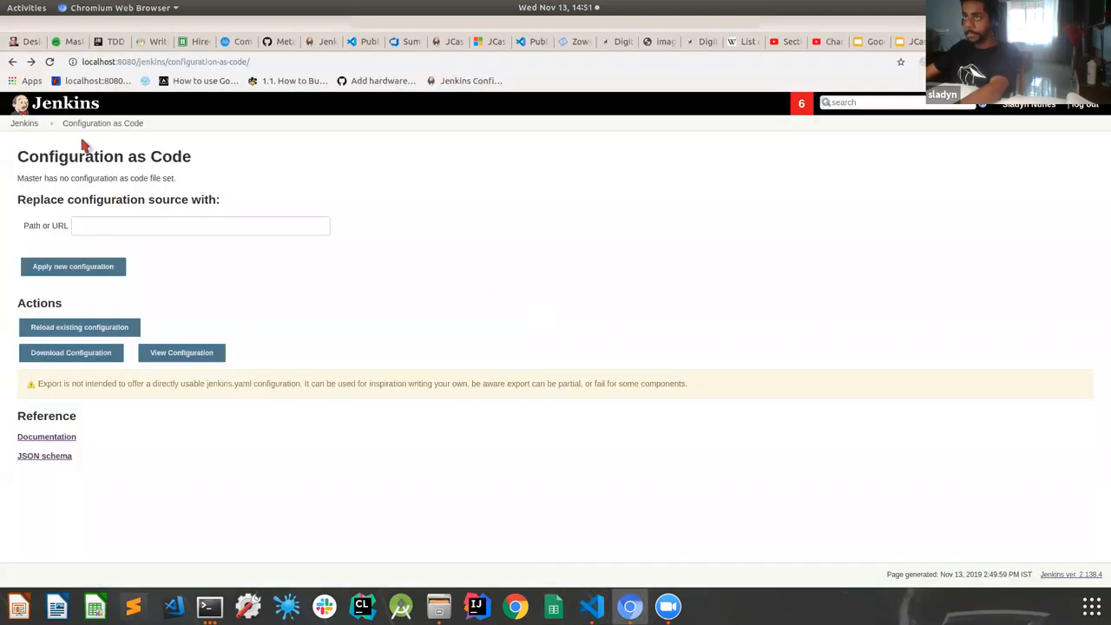
pyautogui.moveTo(870, 223)
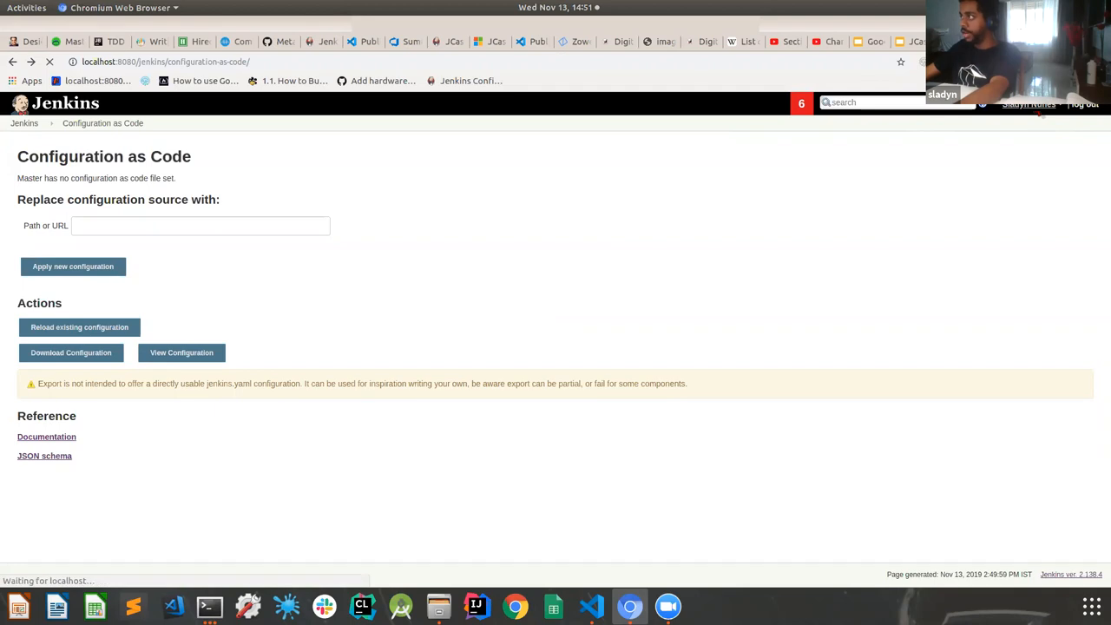
pyautogui.click(1028, 104)
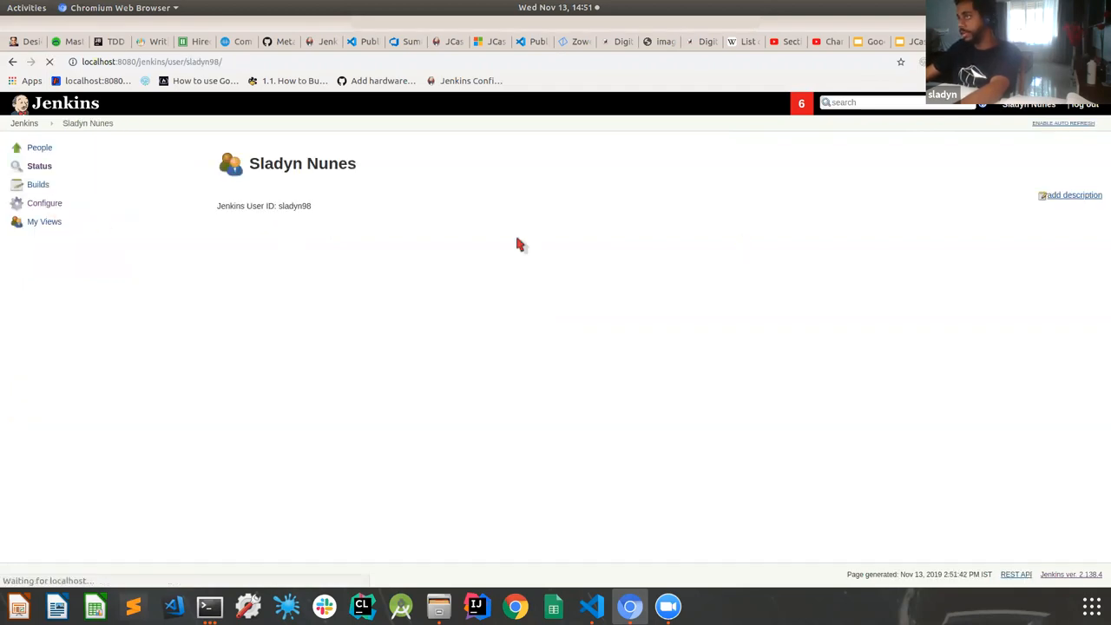
pyautogui.click(44, 202)
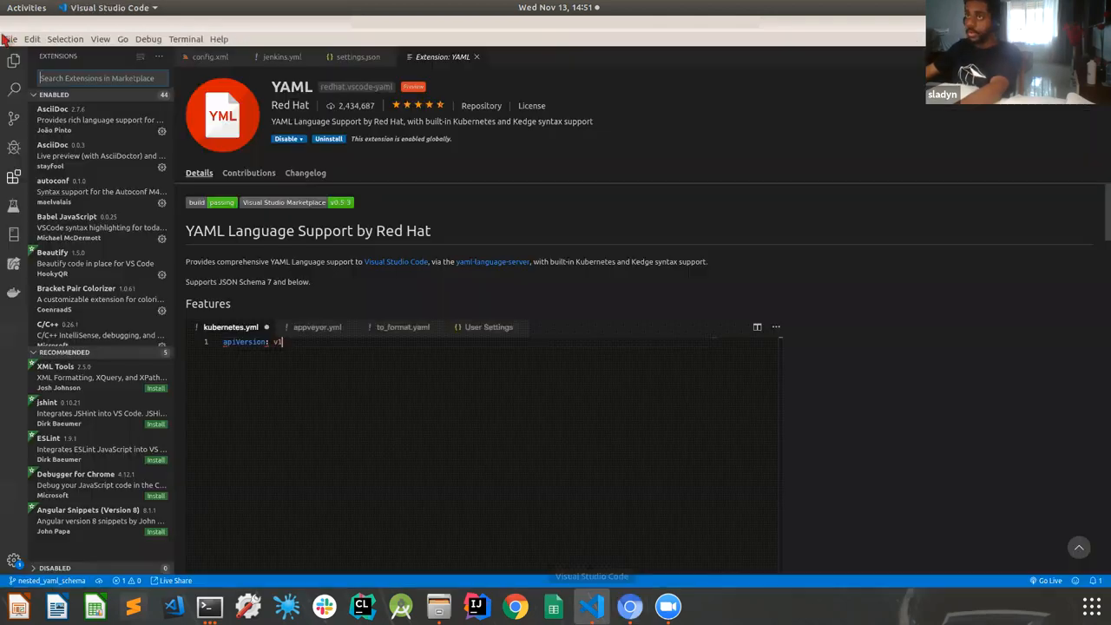
# Step: Open Settings from the File menu and filter them to 'jcasc'
pyautogui.click(11, 38)
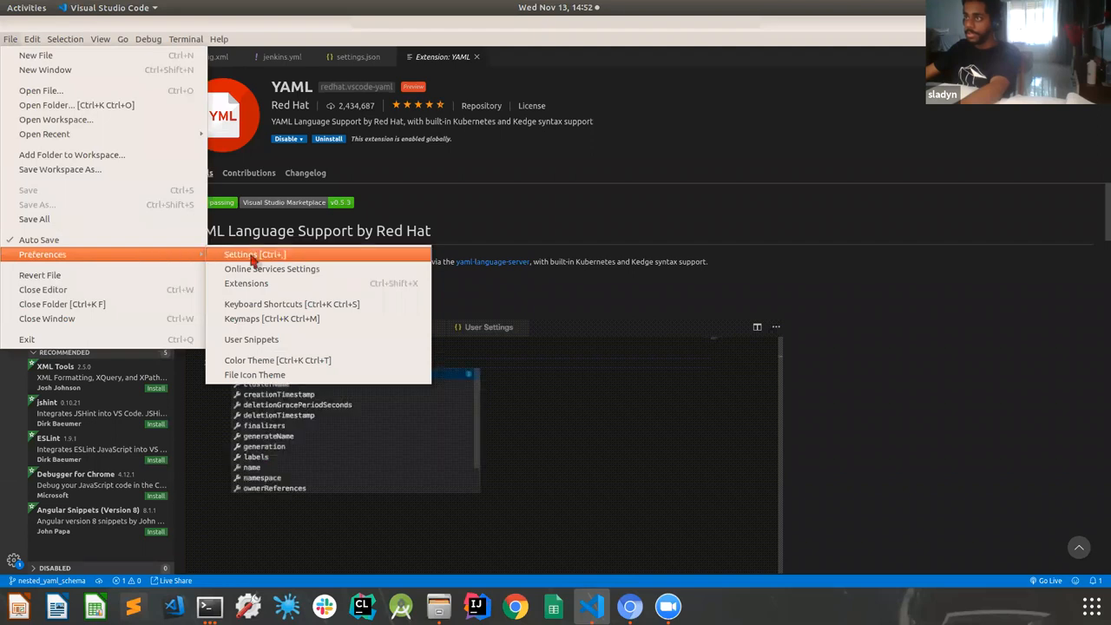
pyautogui.click(240, 254)
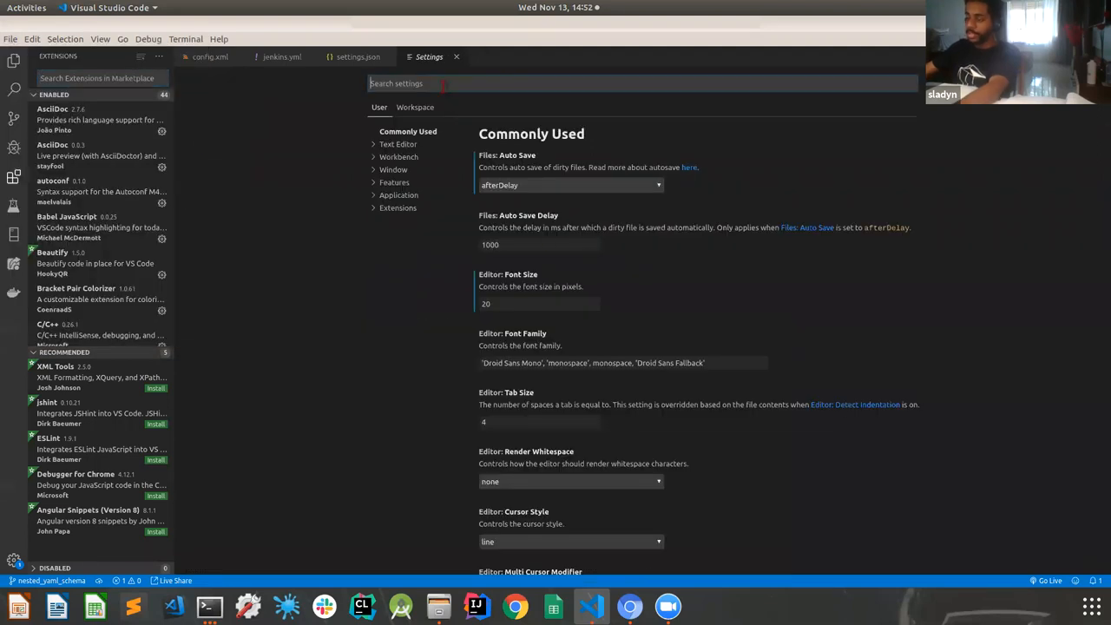
pyautogui.write('jcasc')
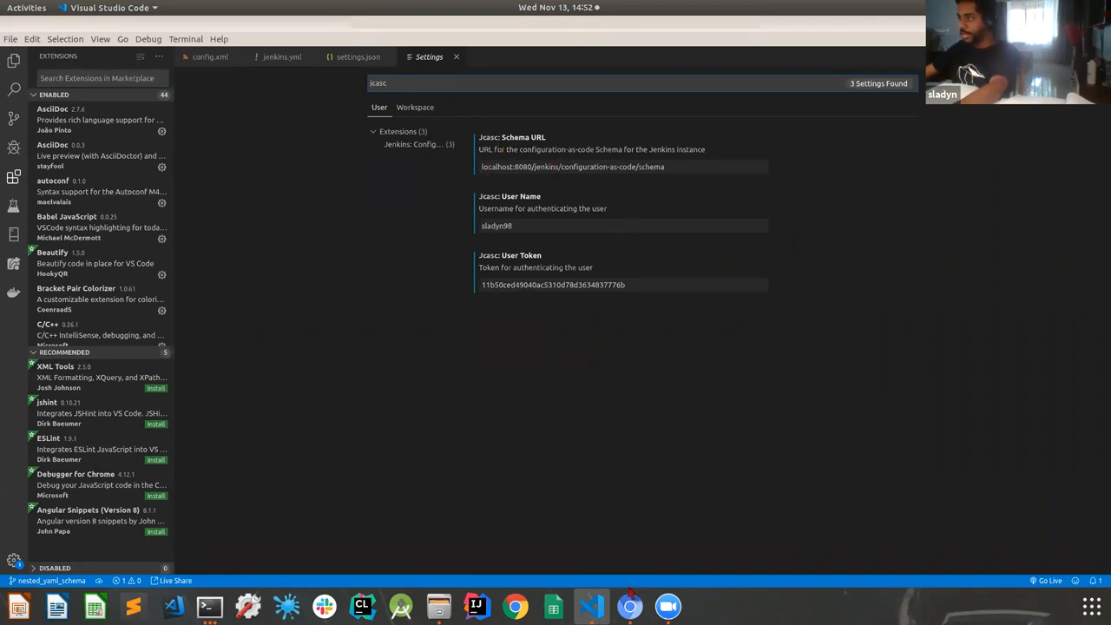
# Step: Copy the Jenkins API token into the Jcasc: User Token setting
pyautogui.click(516, 606)
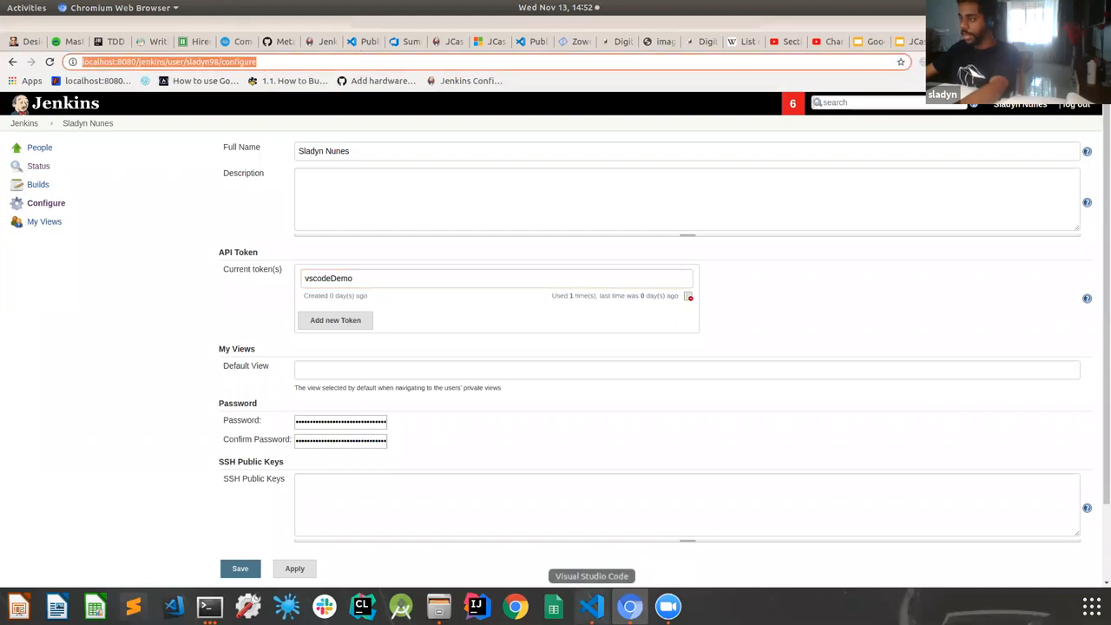
pyautogui.click(590, 606)
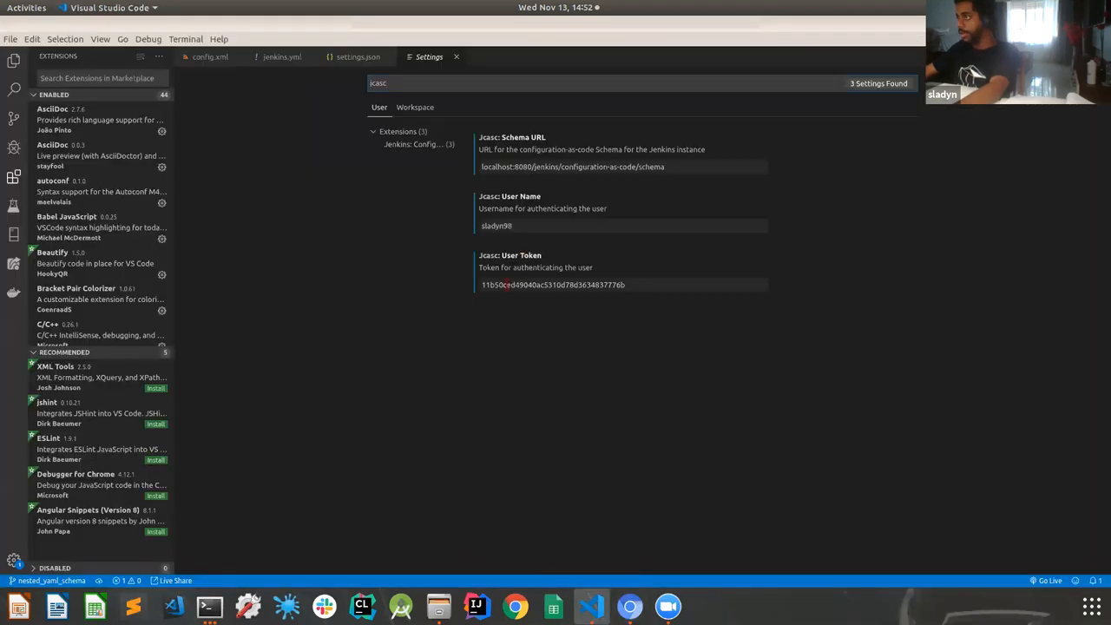
pyautogui.click(620, 225)
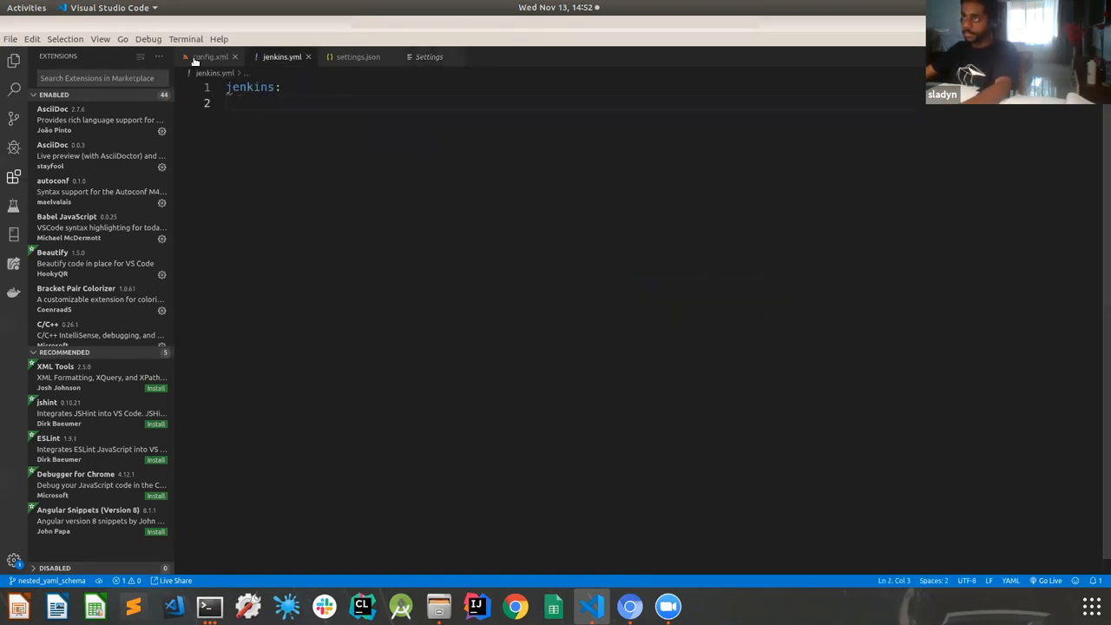
pyautogui.click(359, 56)
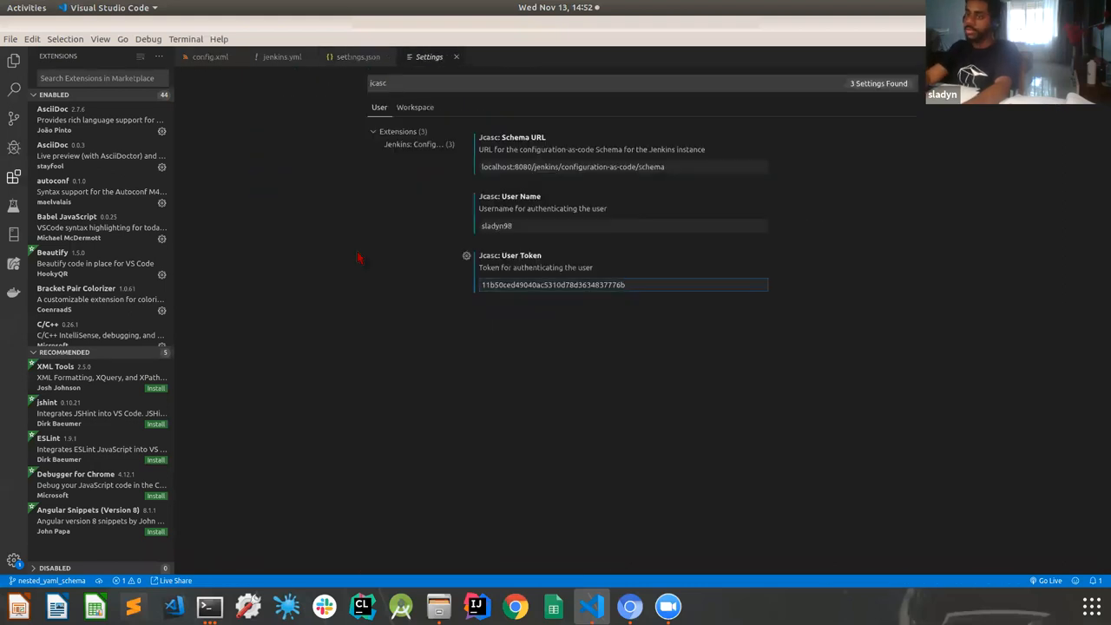
pyautogui.press('ctrl+shift+p')
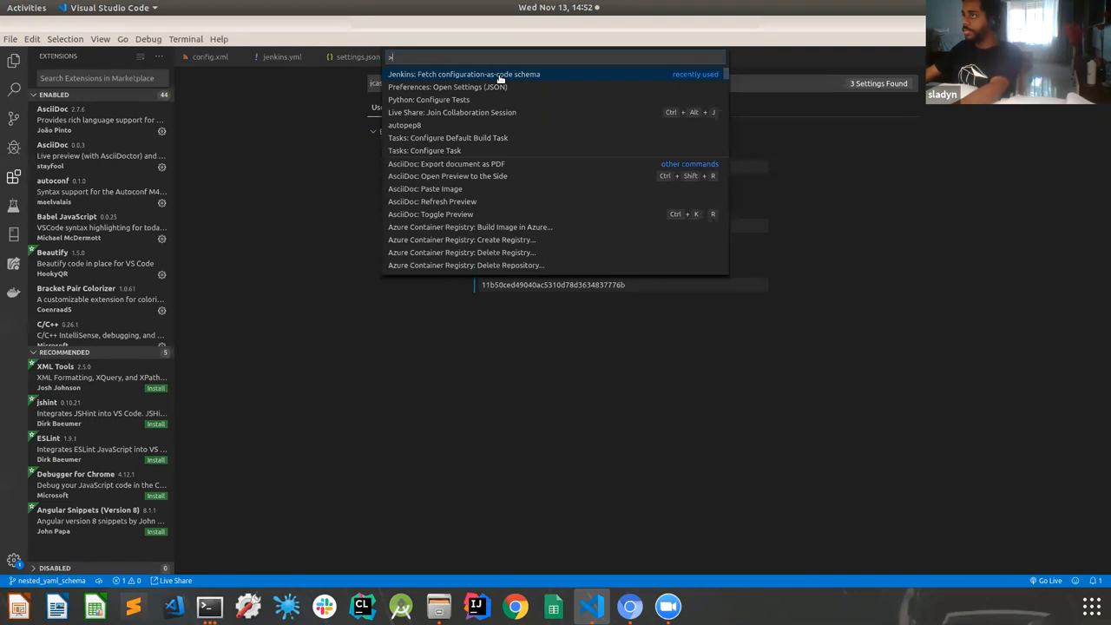
# Step: Run 'Jenkins: Fetch configuration-as-code schema' and find jcasc-schema.json in the Explorer
pyautogui.click(473, 74)
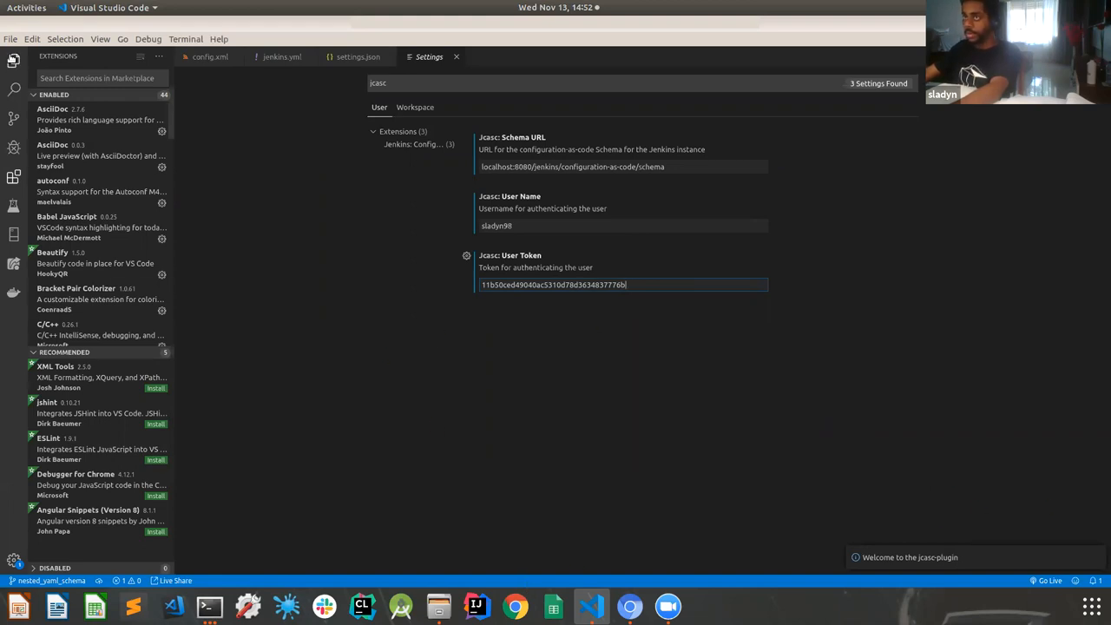
pyautogui.click(11, 59)
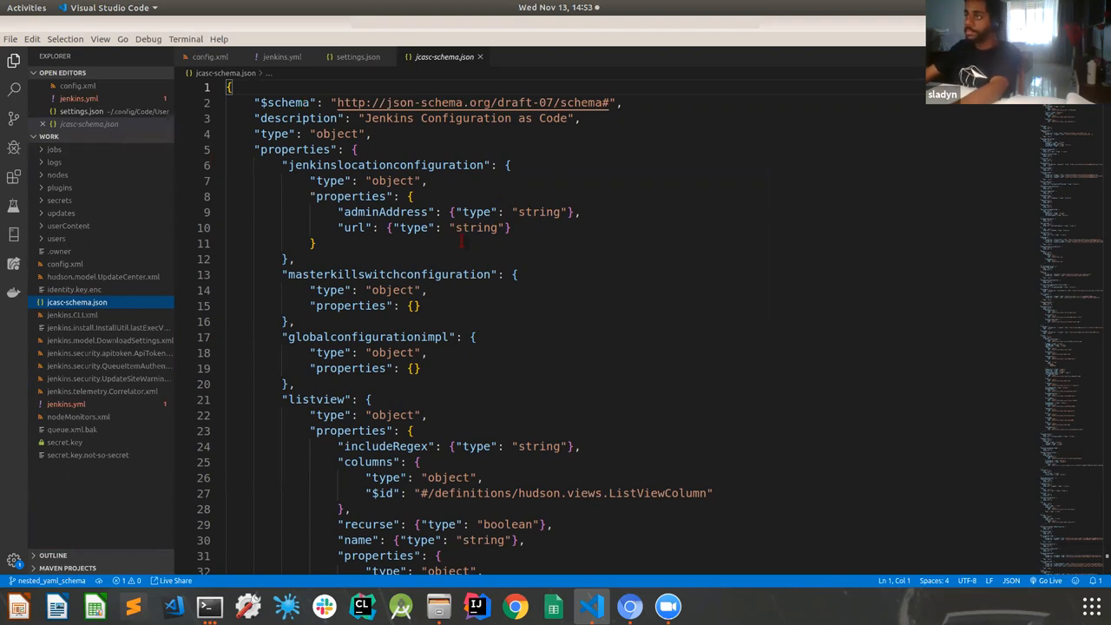
pyautogui.scroll(-3)
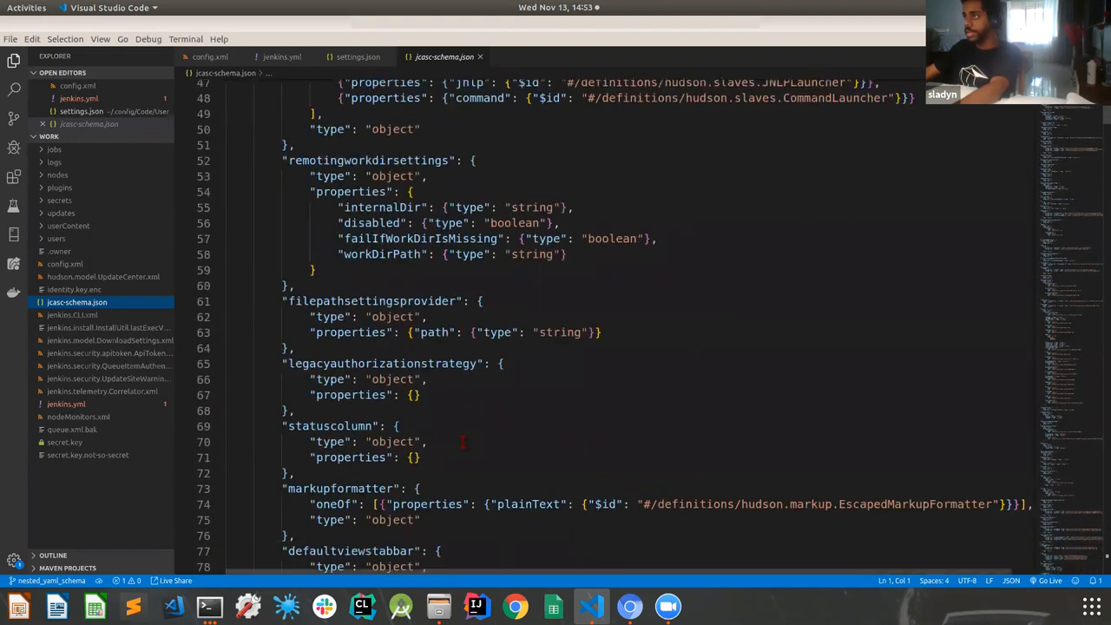
pyautogui.scroll(-3)
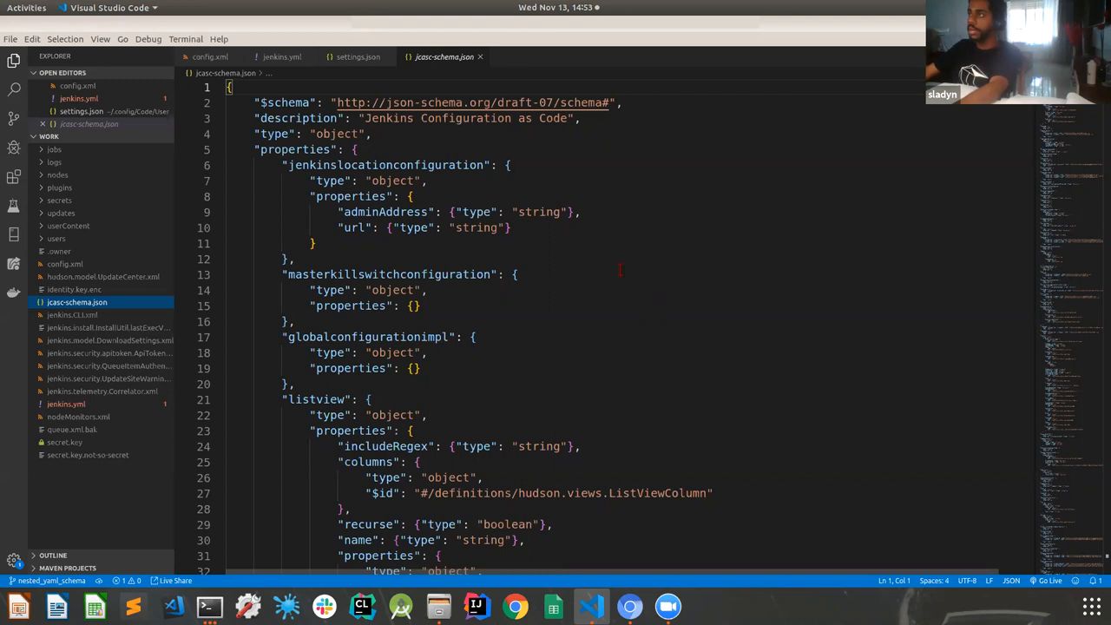
pyautogui.moveTo(359, 57)
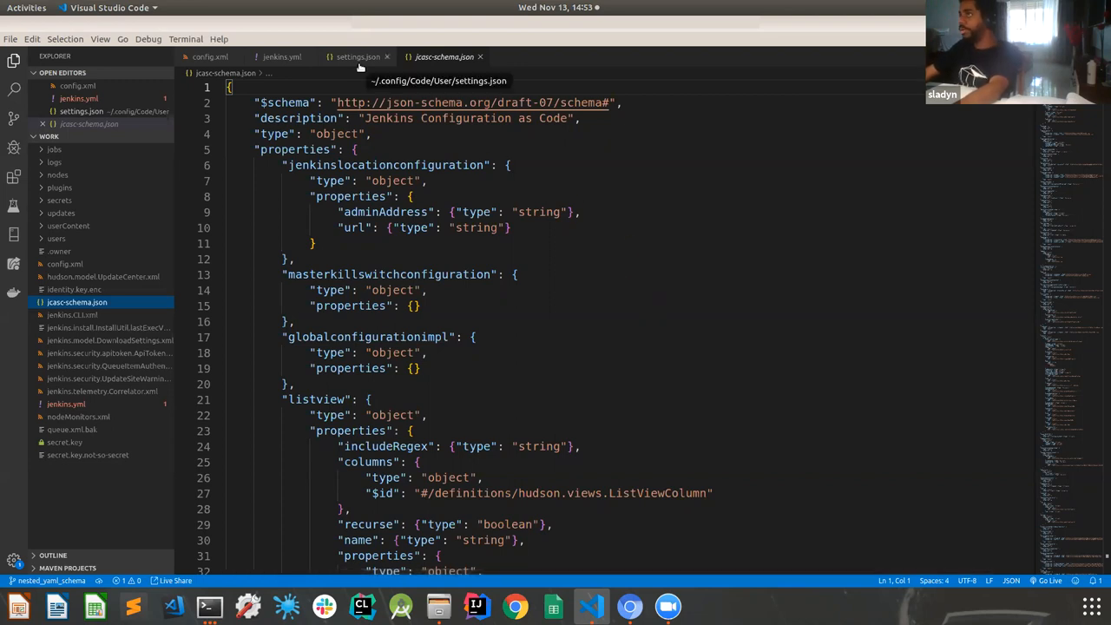
# Step: Check the settings.json yaml.schemas entry mapping jcasc-schema.json to '*.yml', glancing at jcasc-schema.json
pyautogui.click(353, 55)
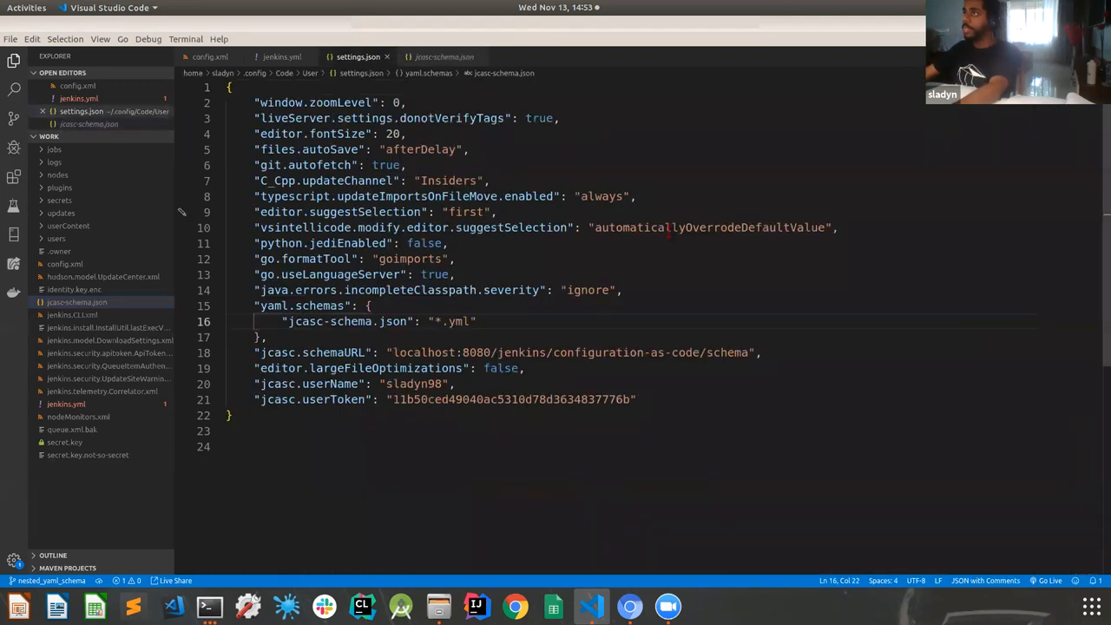
pyautogui.click(11, 38)
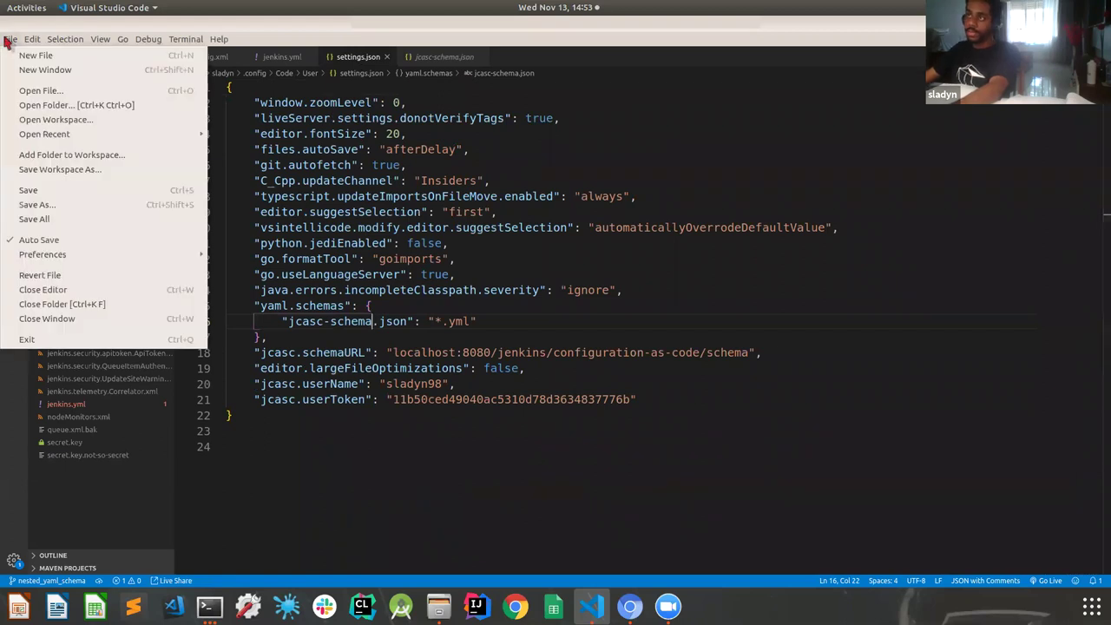
pyautogui.click(32, 39)
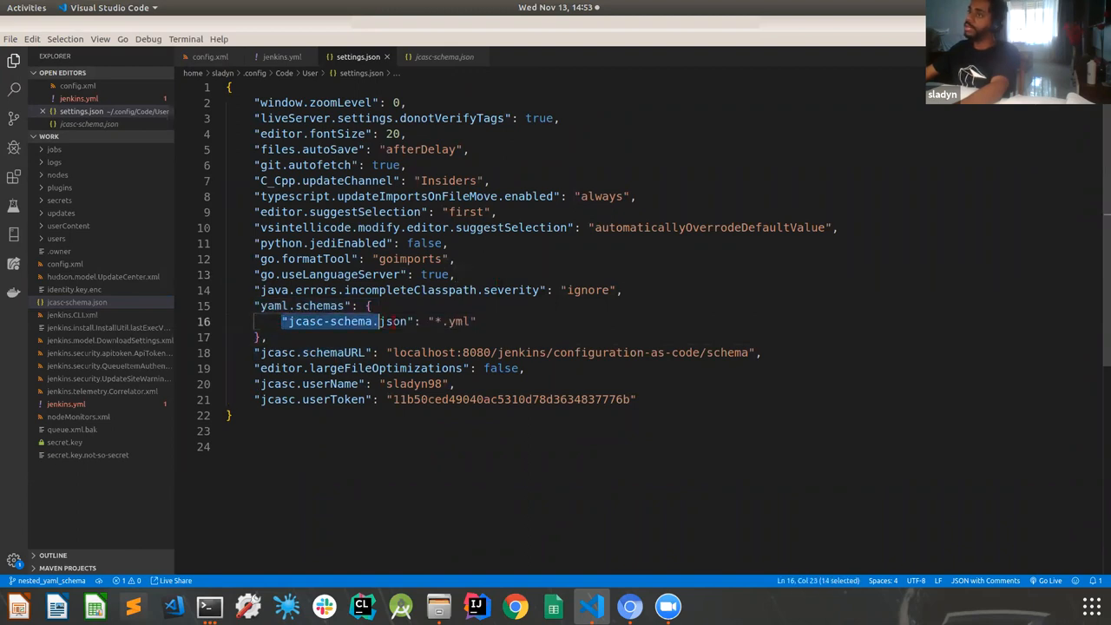
pyautogui.click(446, 321)
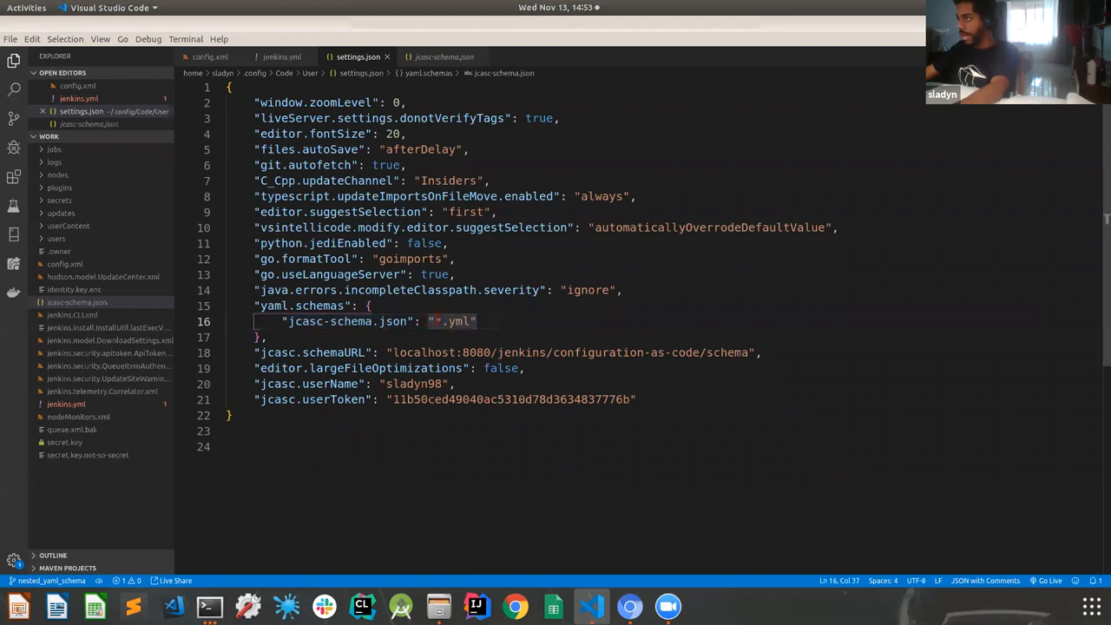
pyautogui.moveTo(427, 322); pyautogui.dragTo(477, 321)
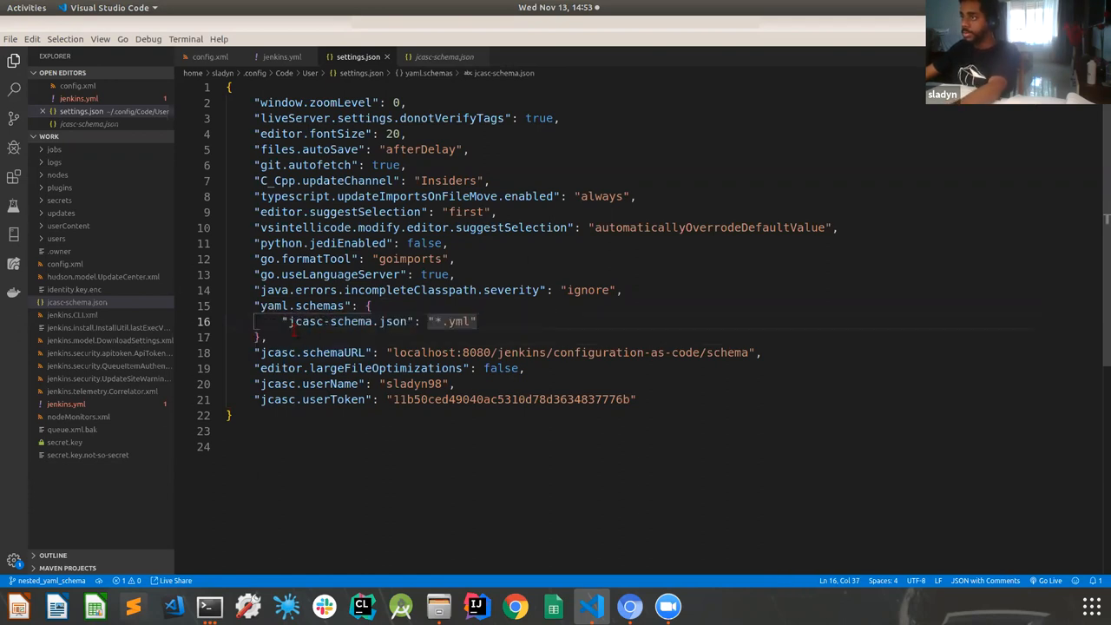
pyautogui.doubleClick(345, 321)
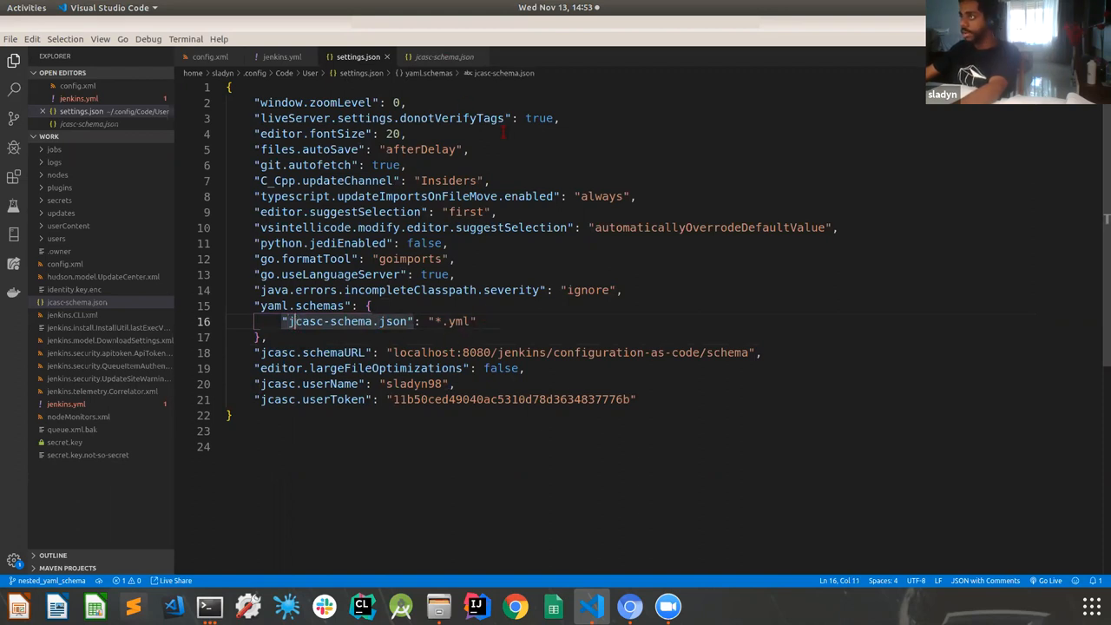
pyautogui.click(444, 56)
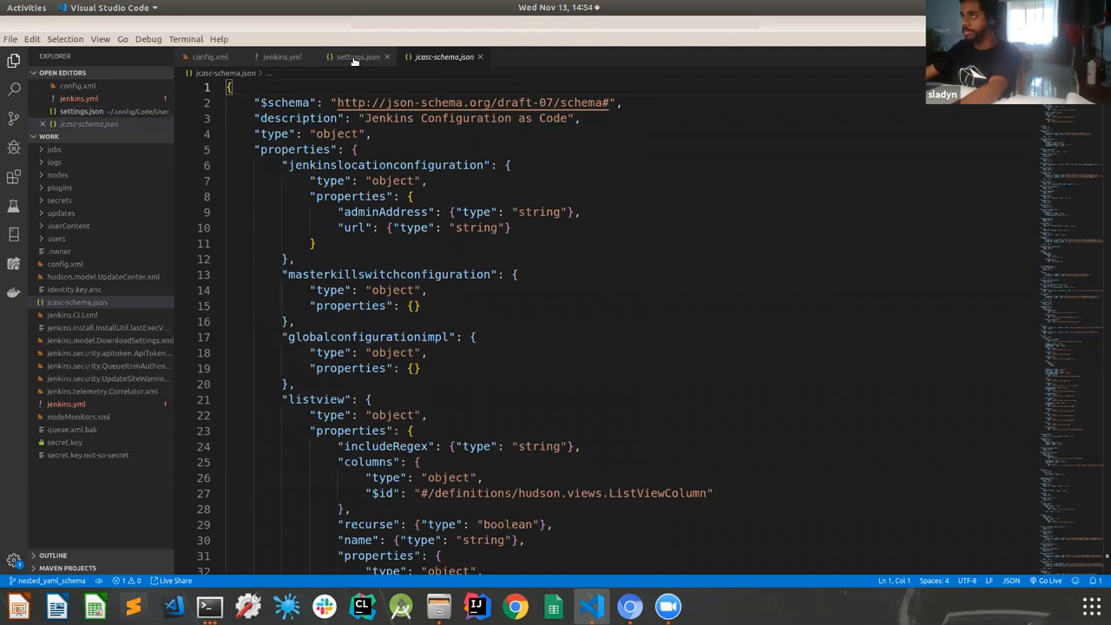
pyautogui.click(357, 56)
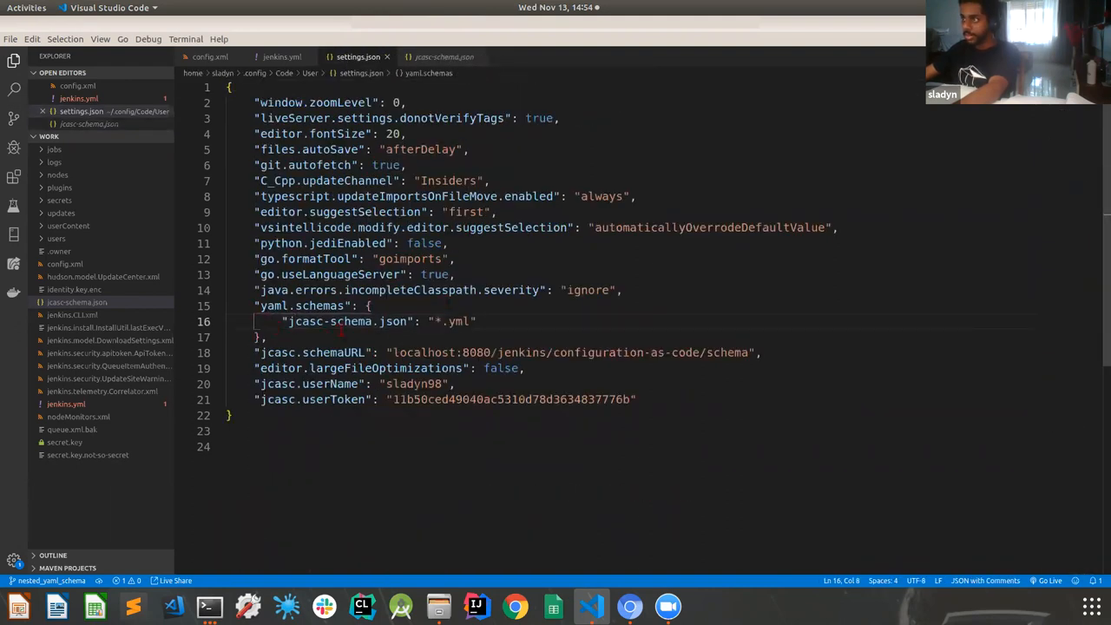
pyautogui.moveTo(439, 56)
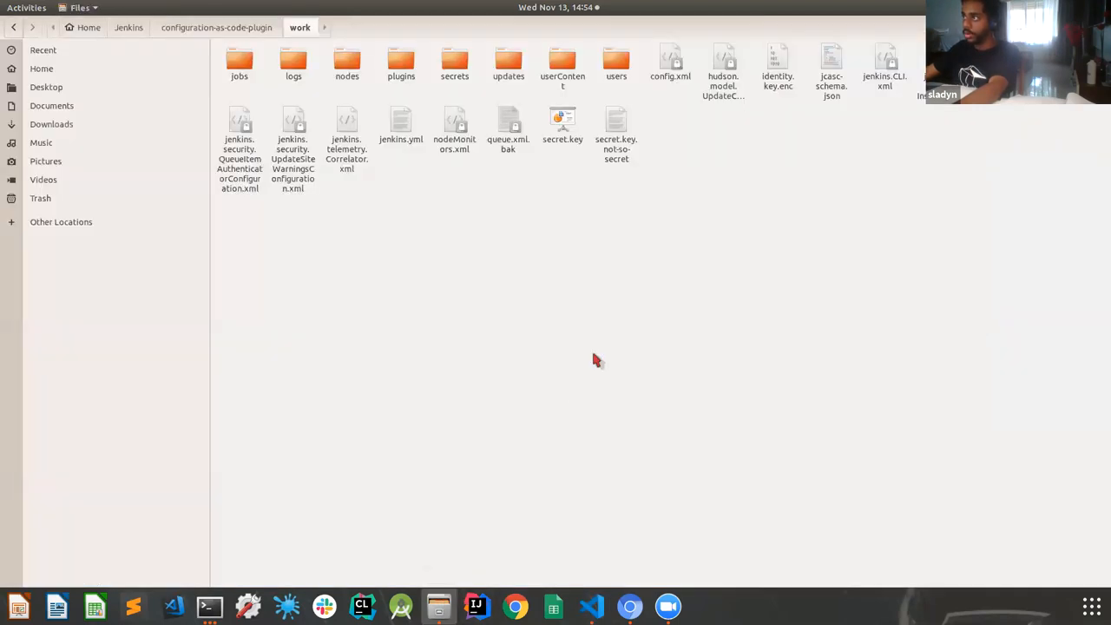
pyautogui.moveTo(684, 340)
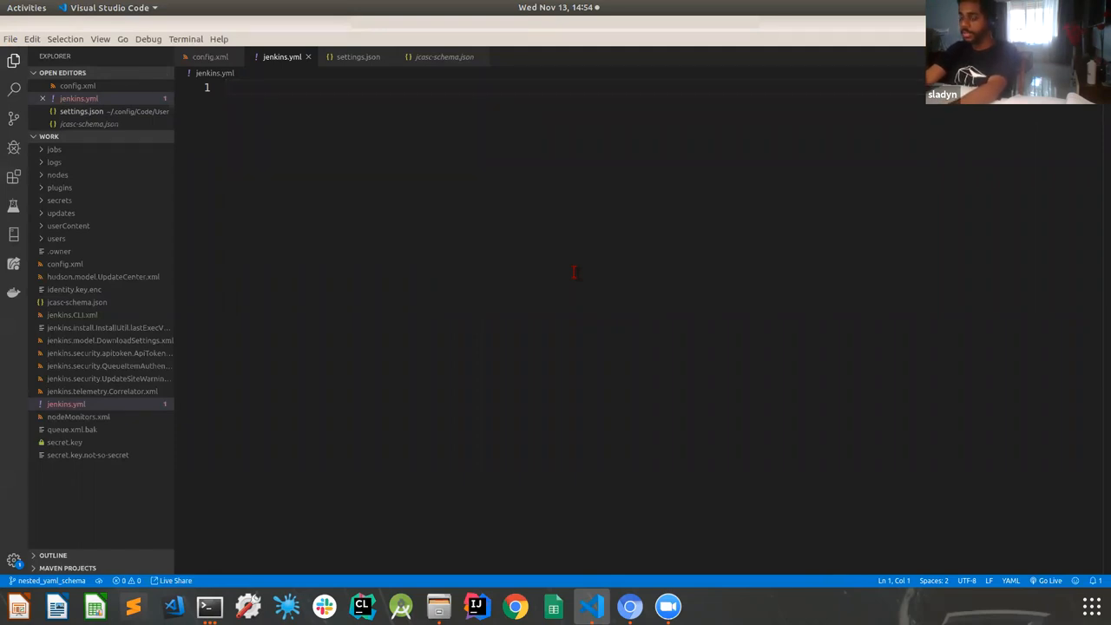
pyautogui.write('jenkins:')
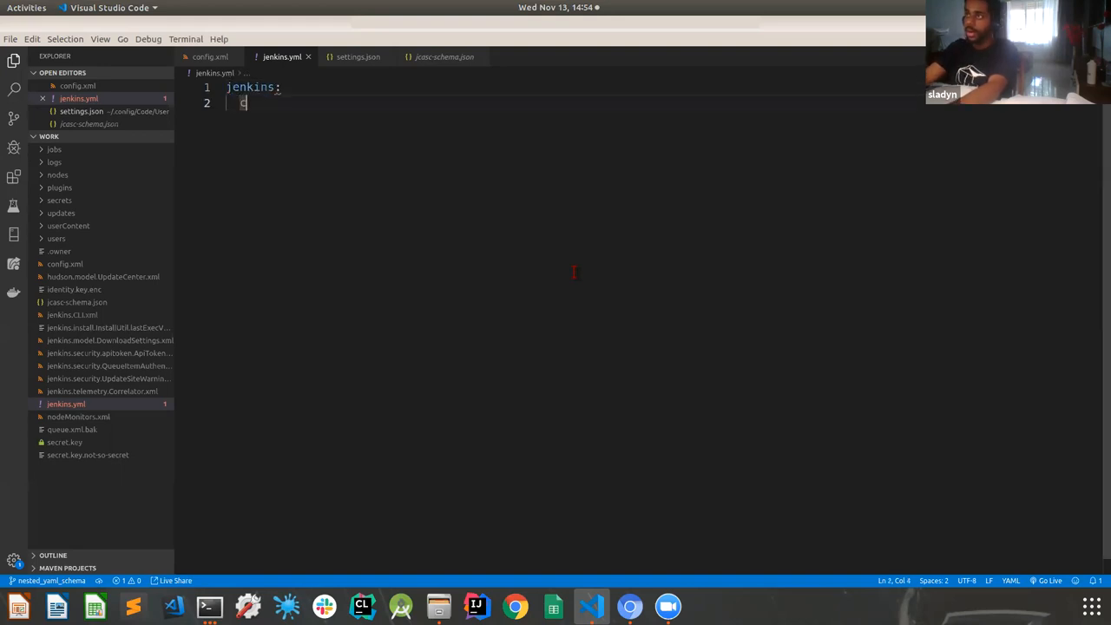
pyautogui.press('BackSpace')
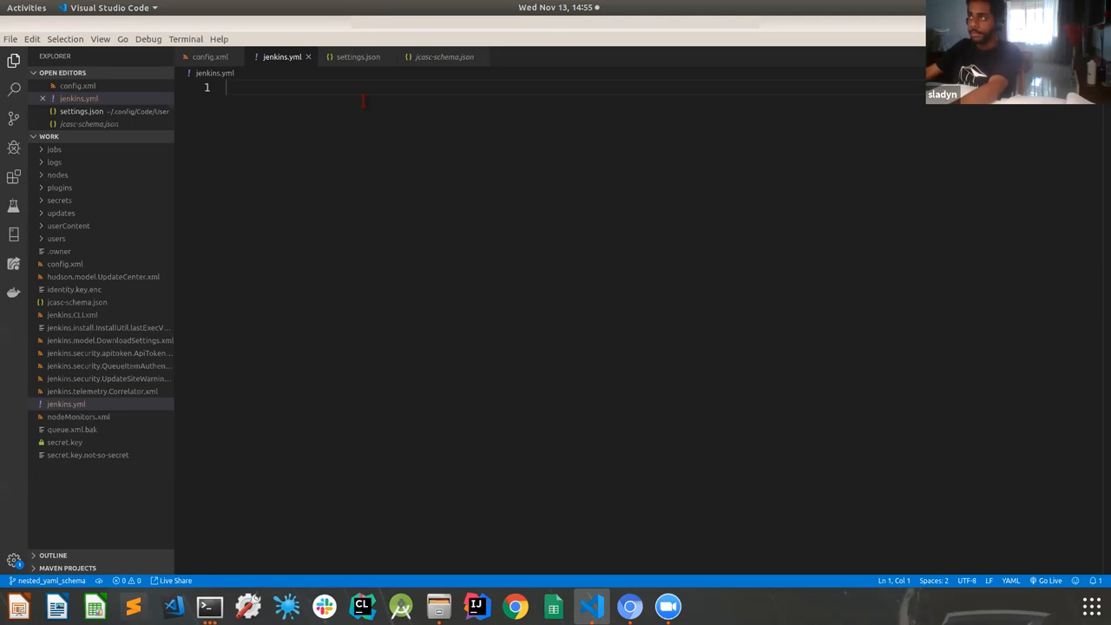
pyautogui.write('j')
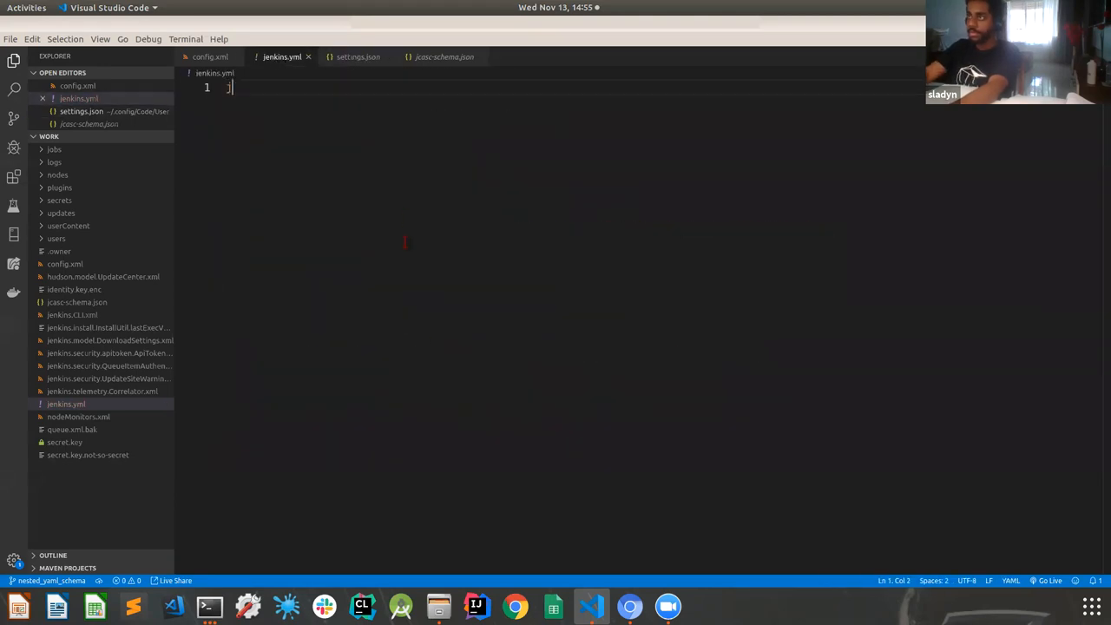
pyautogui.write('e')
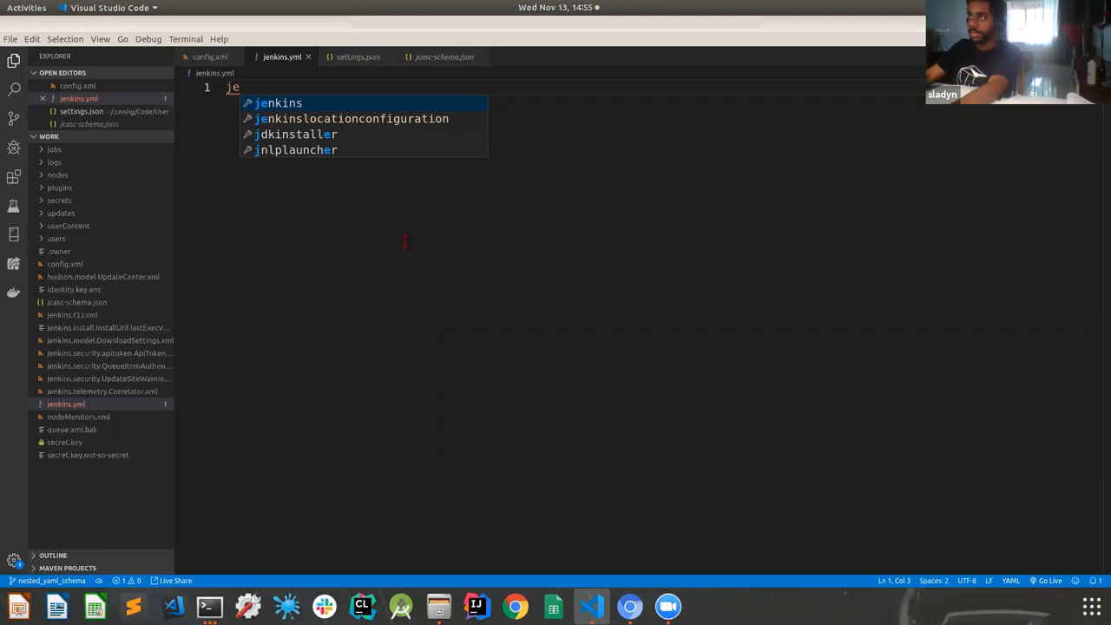
pyautogui.press('Enter')
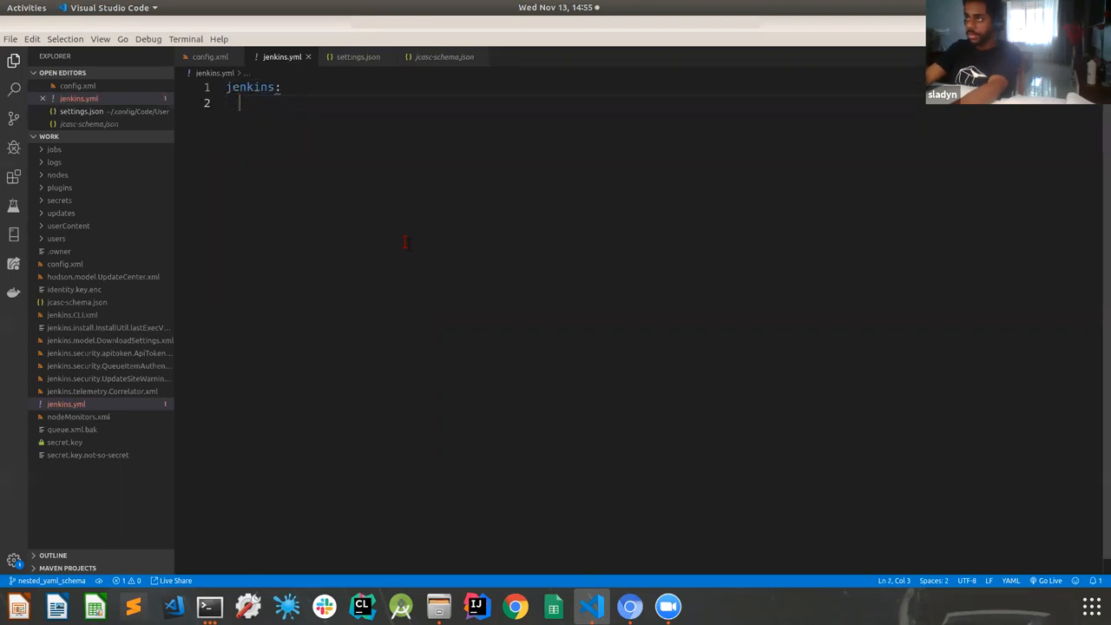
pyautogui.write('je')
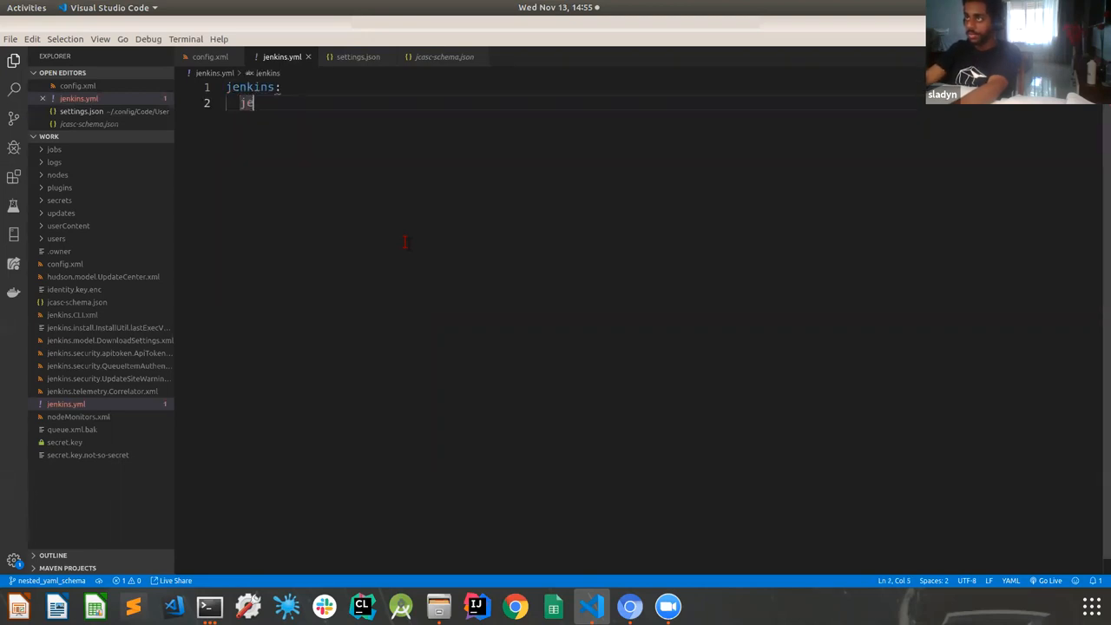
pyautogui.press('BackSpace')
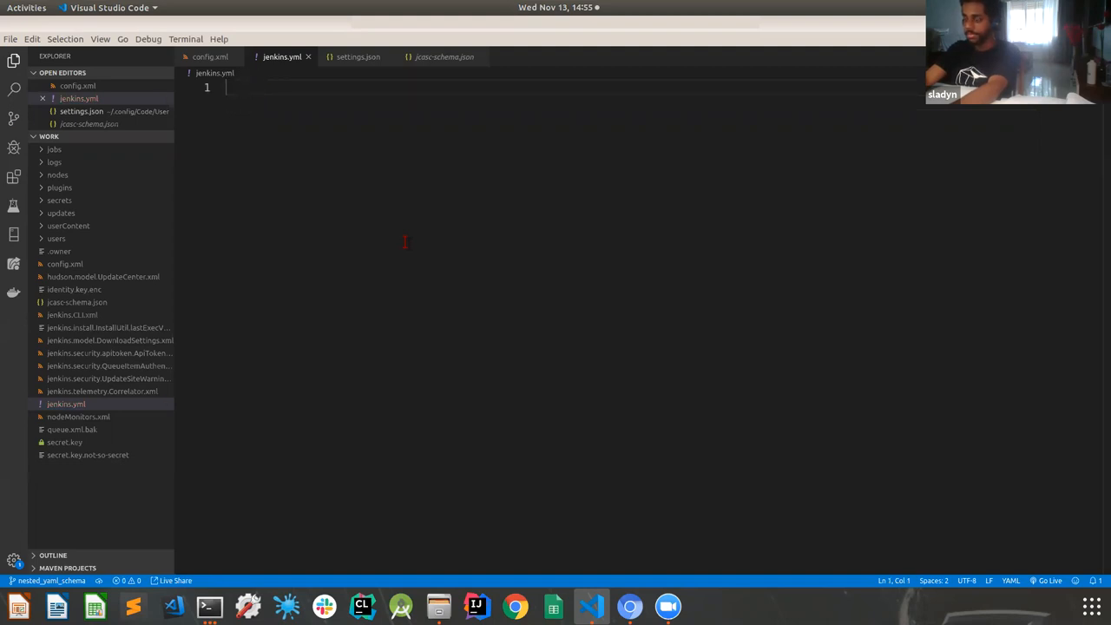
pyautogui.write('jnp')
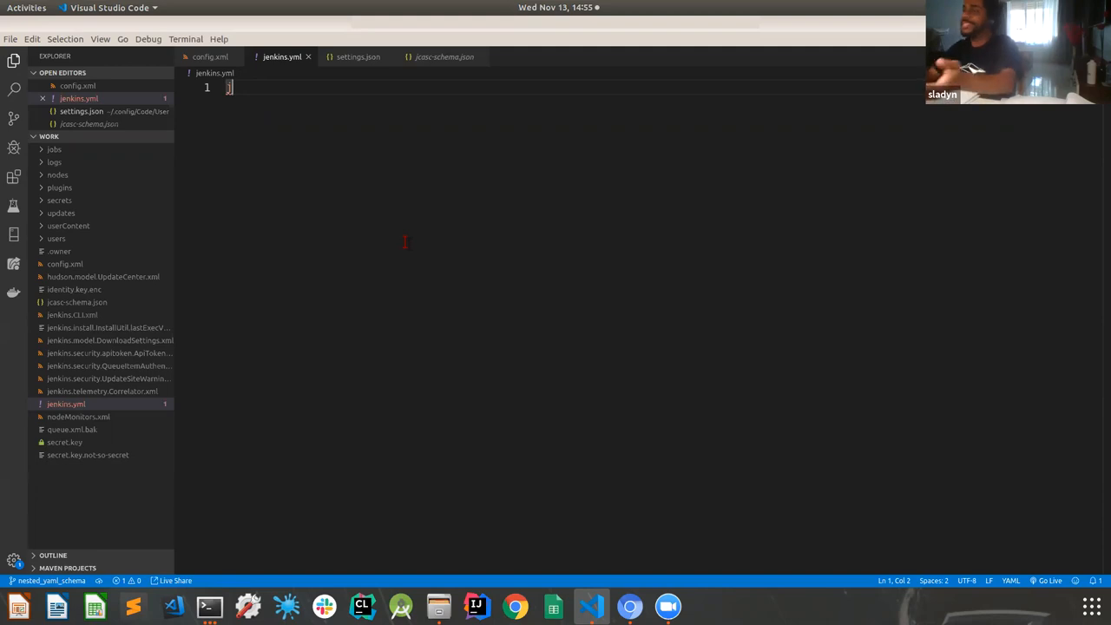
pyautogui.write('jenkins:')
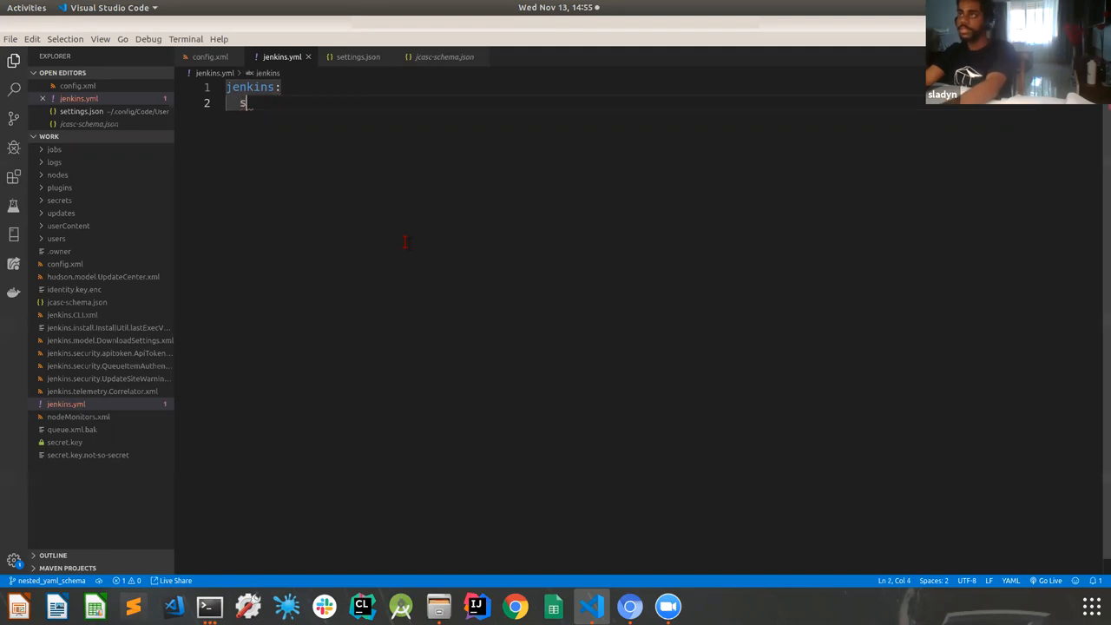
pyautogui.write('ystemMes')
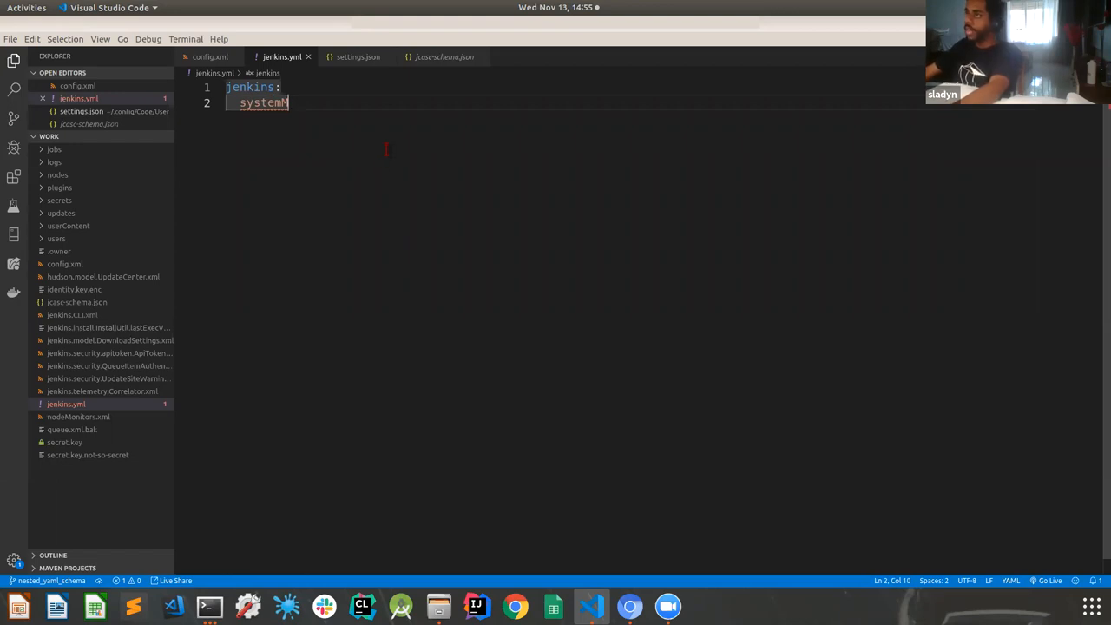
pyautogui.write('es')
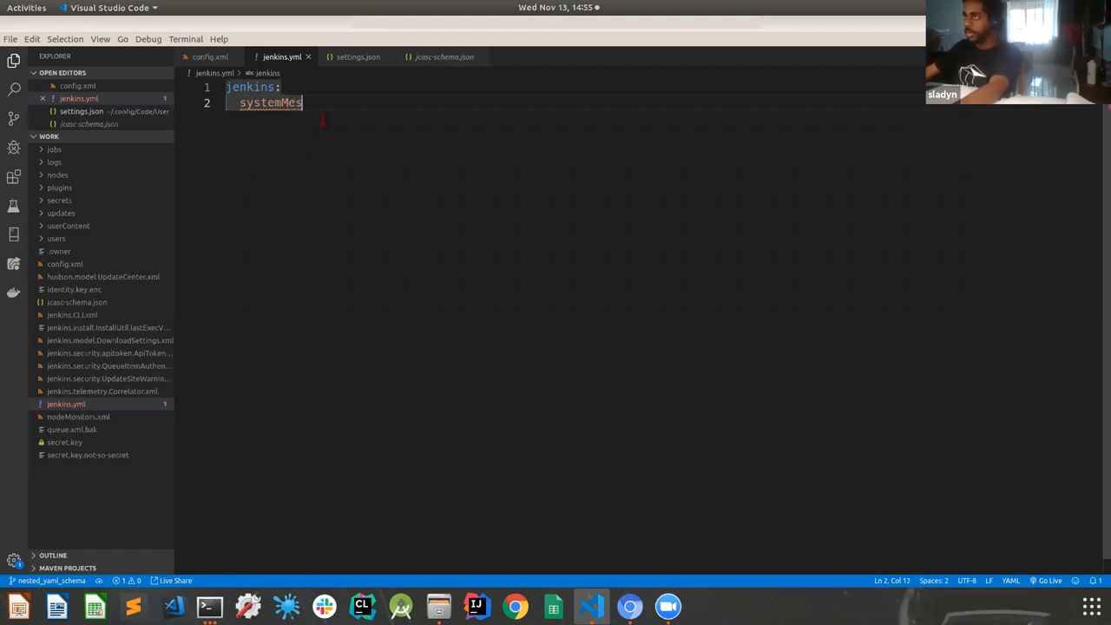
pyautogui.press('BackSpace')
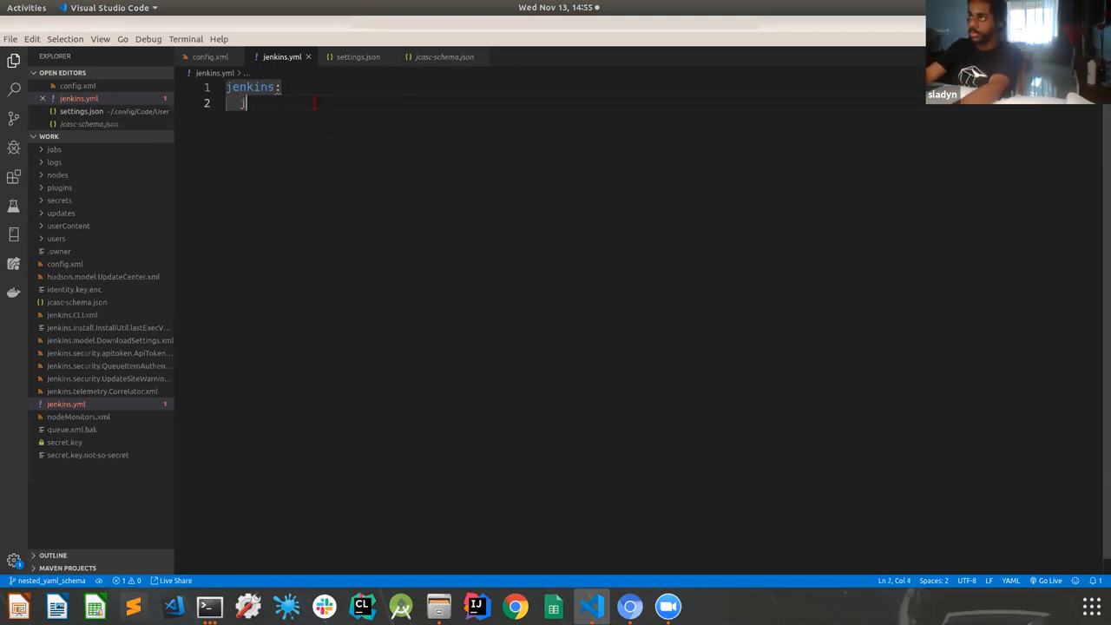
pyautogui.write('jenki')
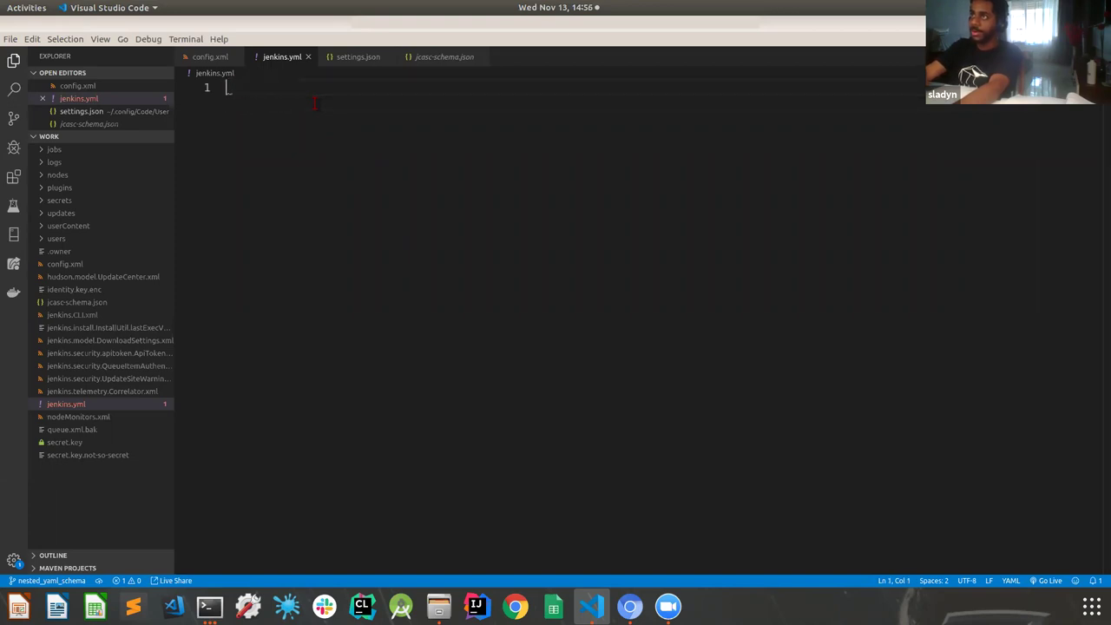
pyautogui.write('jnp')
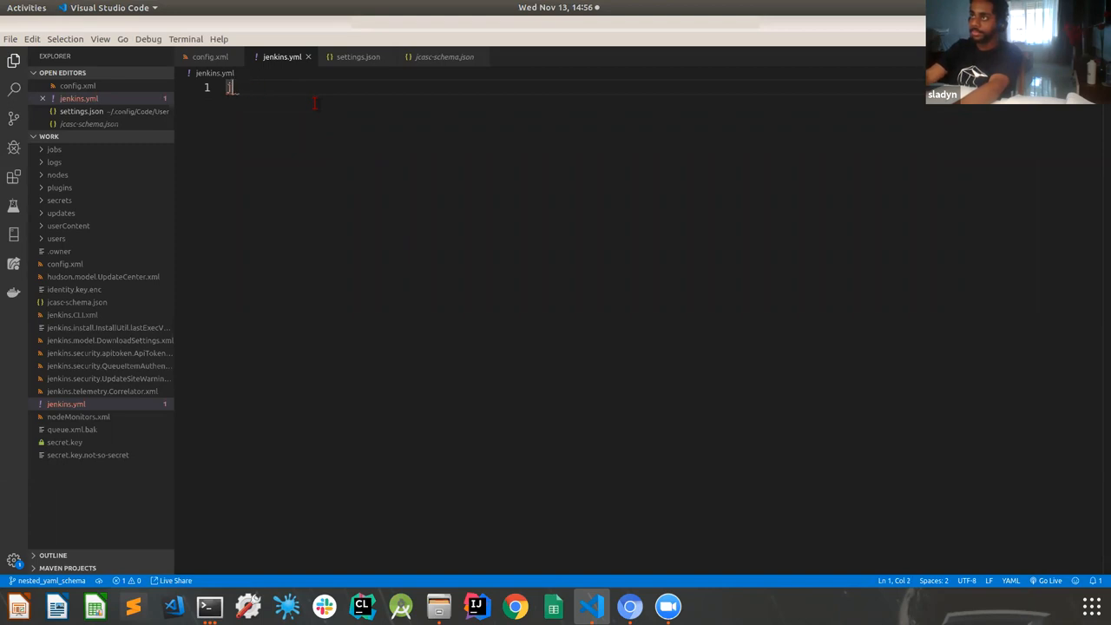
pyautogui.press('Backspace')
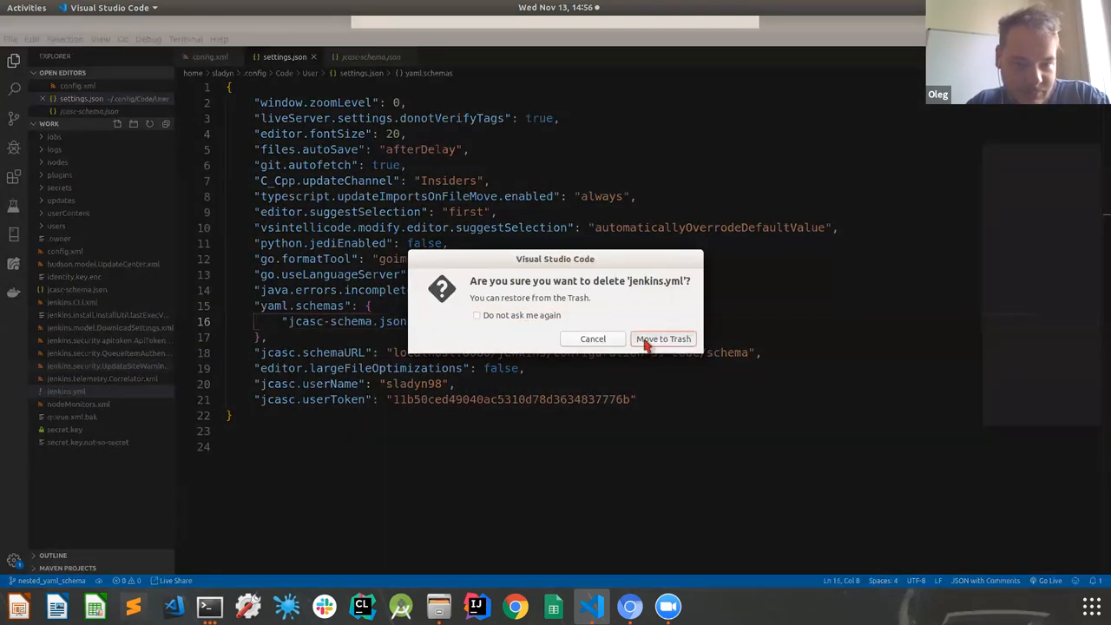
# Step: Confirm moving jenkins.yml to the trash
pyautogui.click(663, 339)
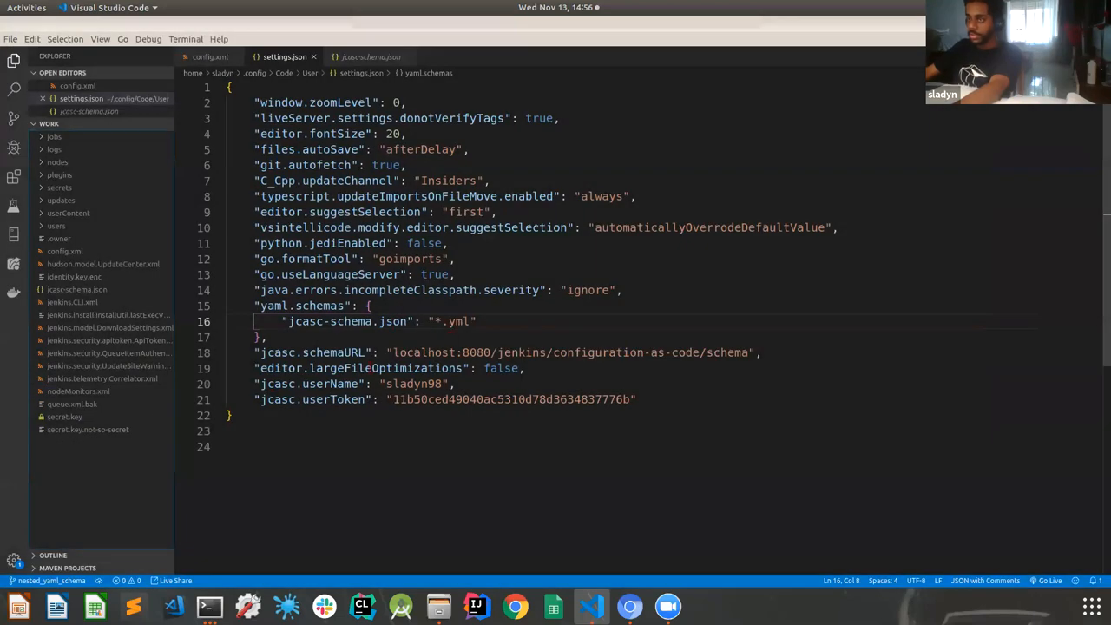
pyautogui.moveTo(130, 125)
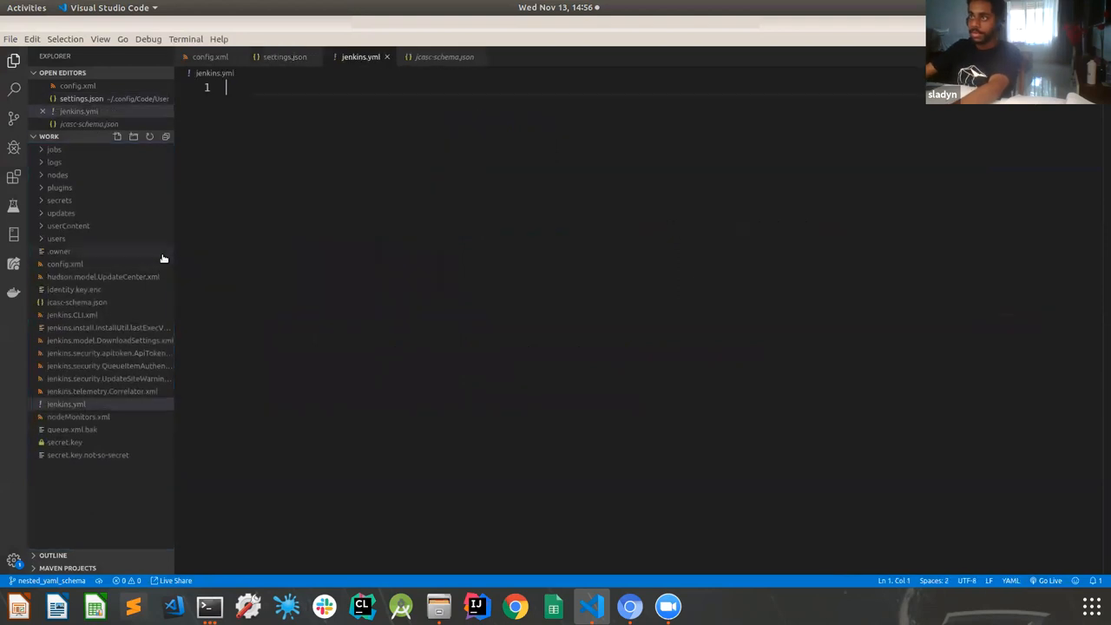
# Step: Write 'jenkins:' with a nested 'asdf' line in jenkins.yml, then select all of it
pyautogui.write('je')
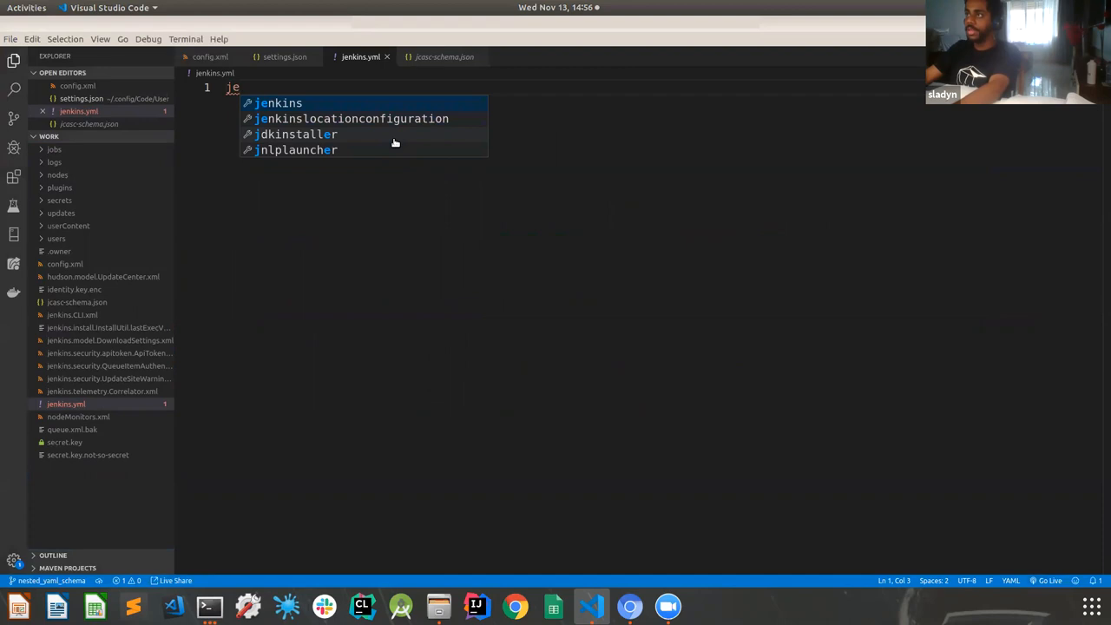
pyautogui.press('Enter')
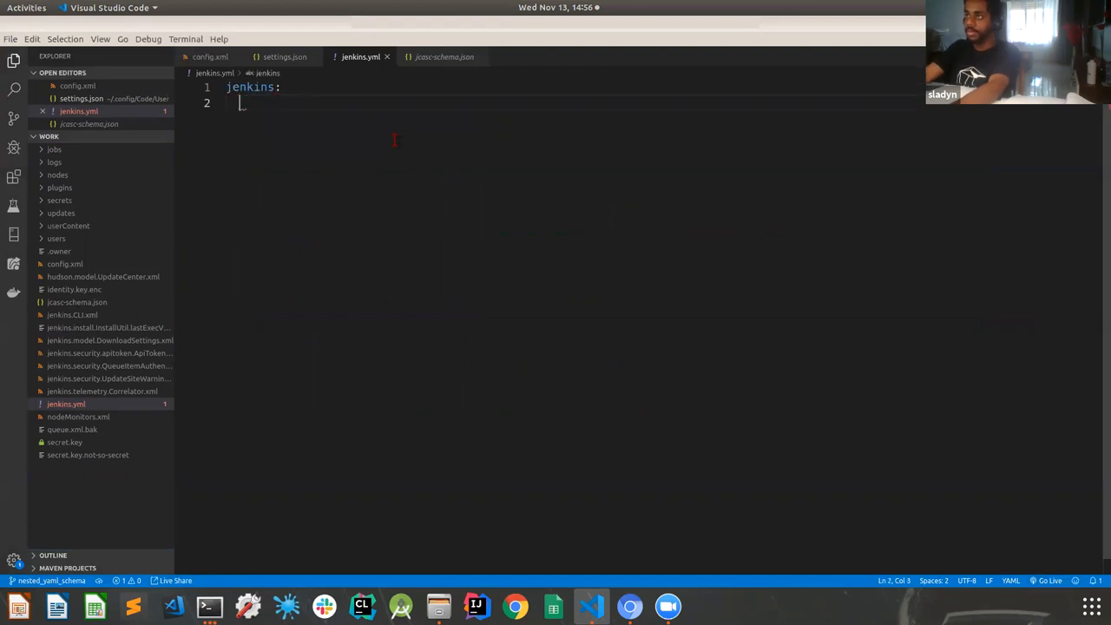
pyautogui.write('j')
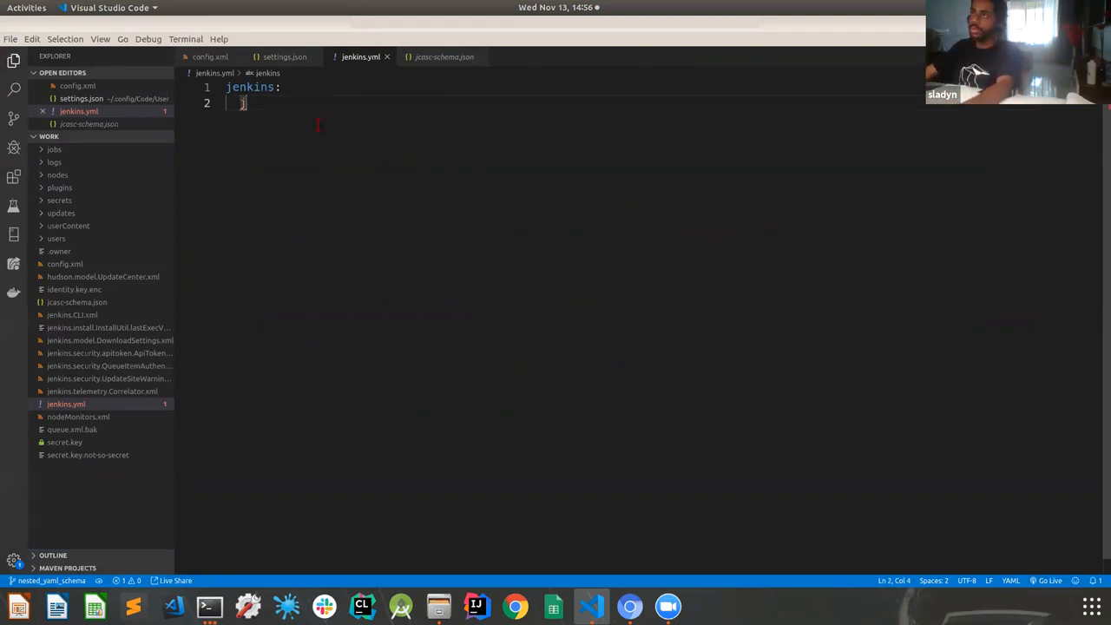
pyautogui.press('BackSpace')
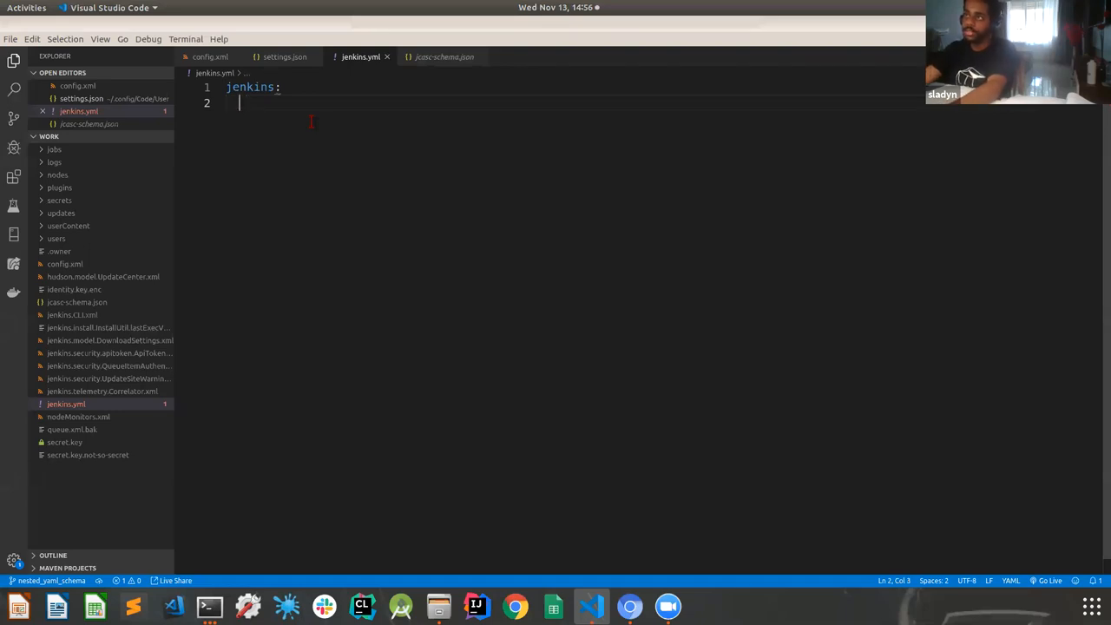
pyautogui.write('as')
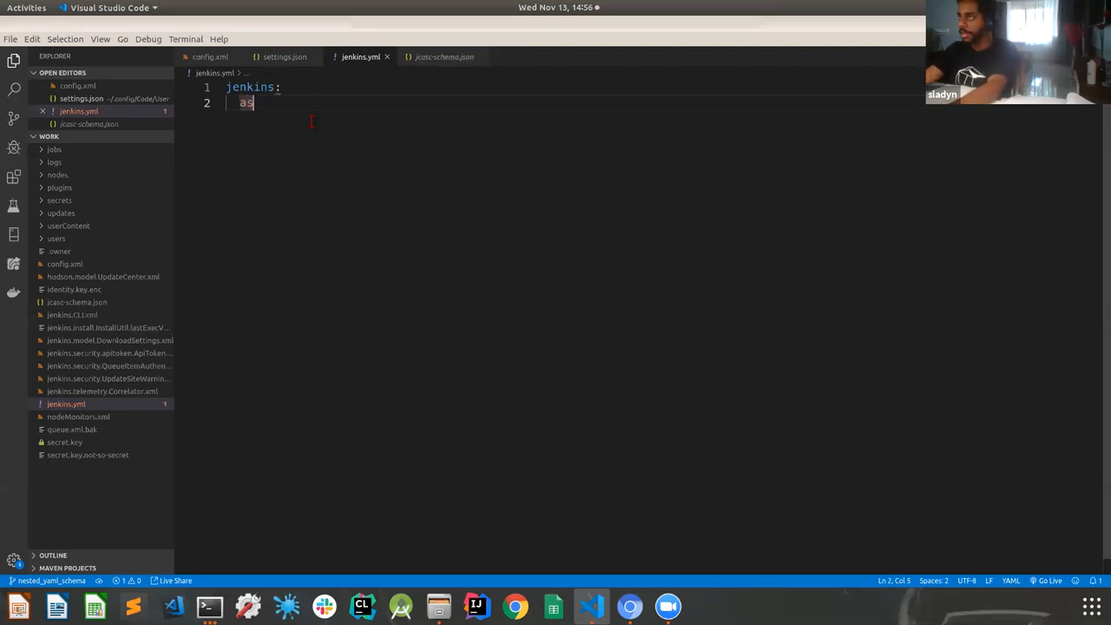
pyautogui.write('df:')
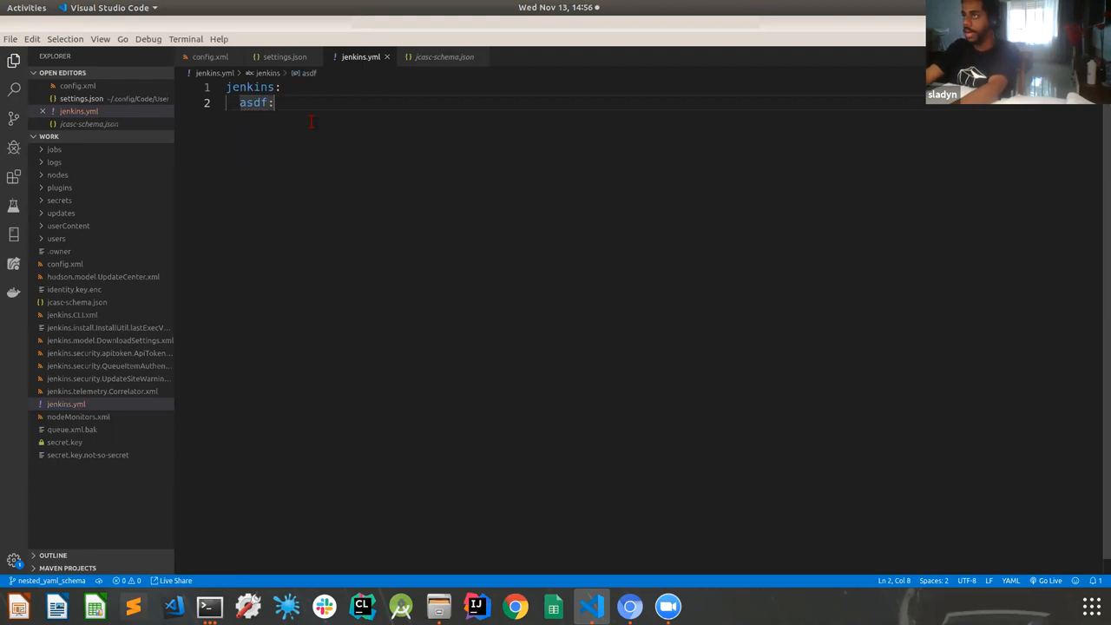
pyautogui.press('BackSpace')
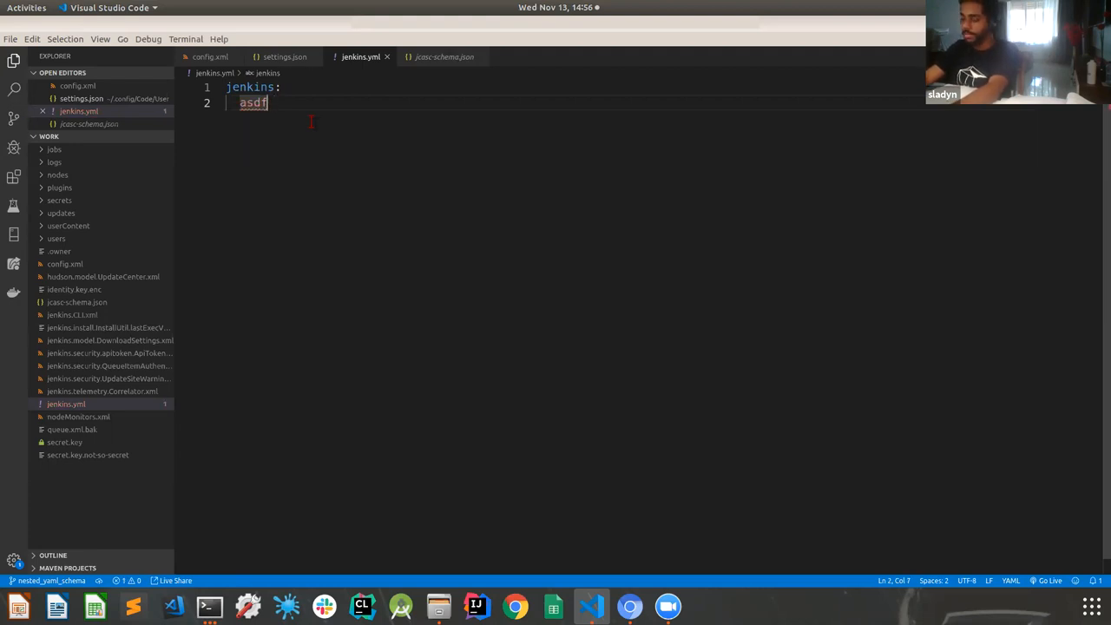
pyautogui.moveTo(389, 159)
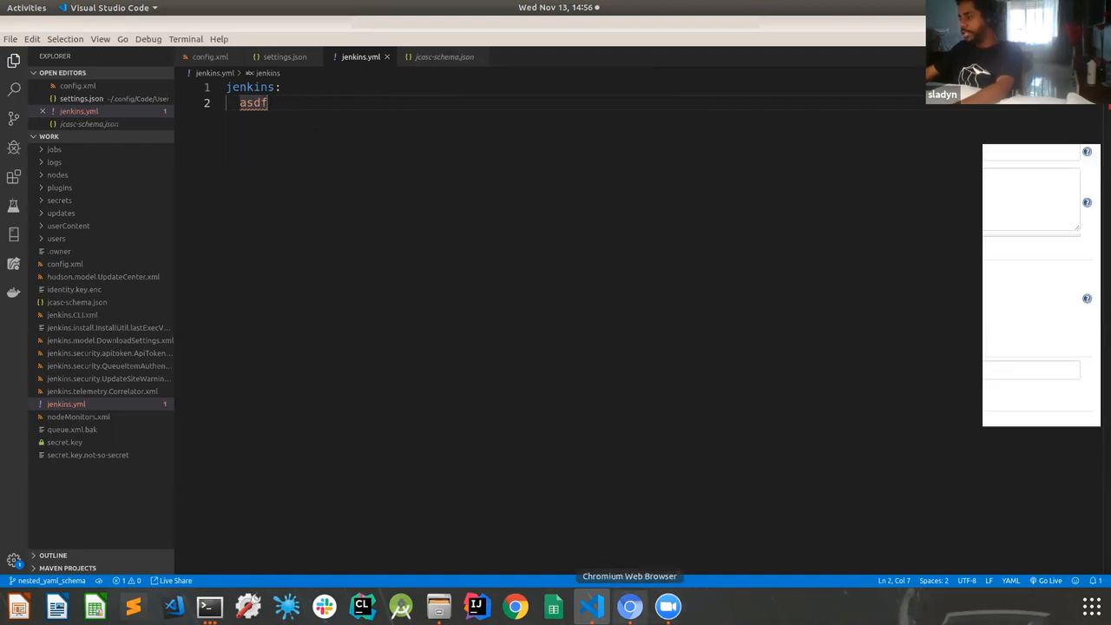
pyautogui.click(628, 605)
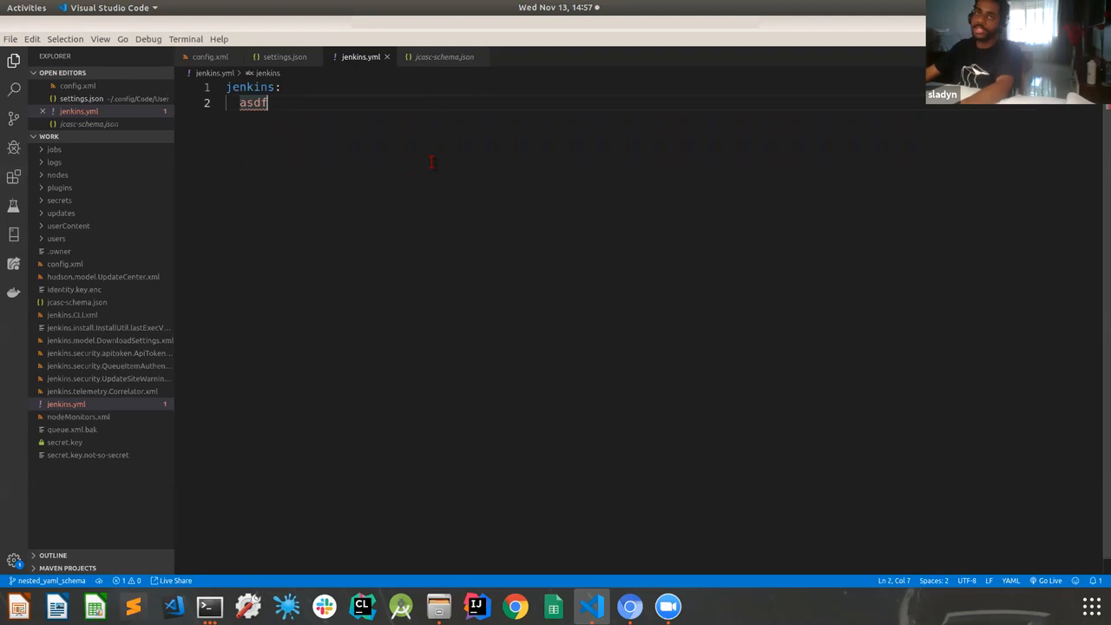
pyautogui.moveTo(486, 214)
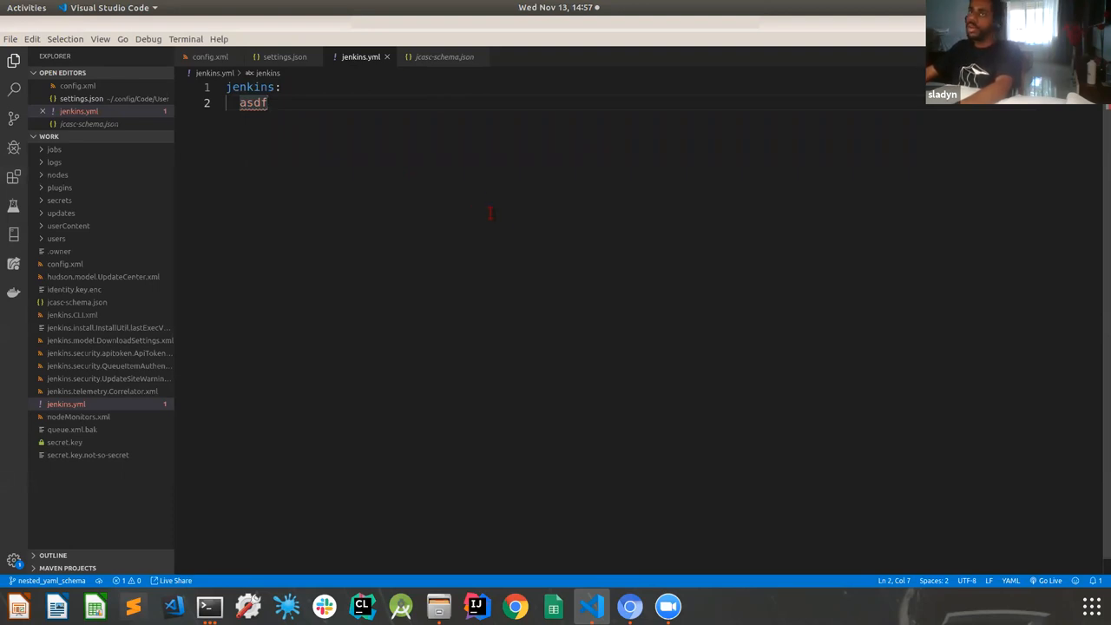
pyautogui.press('ctrl+a')
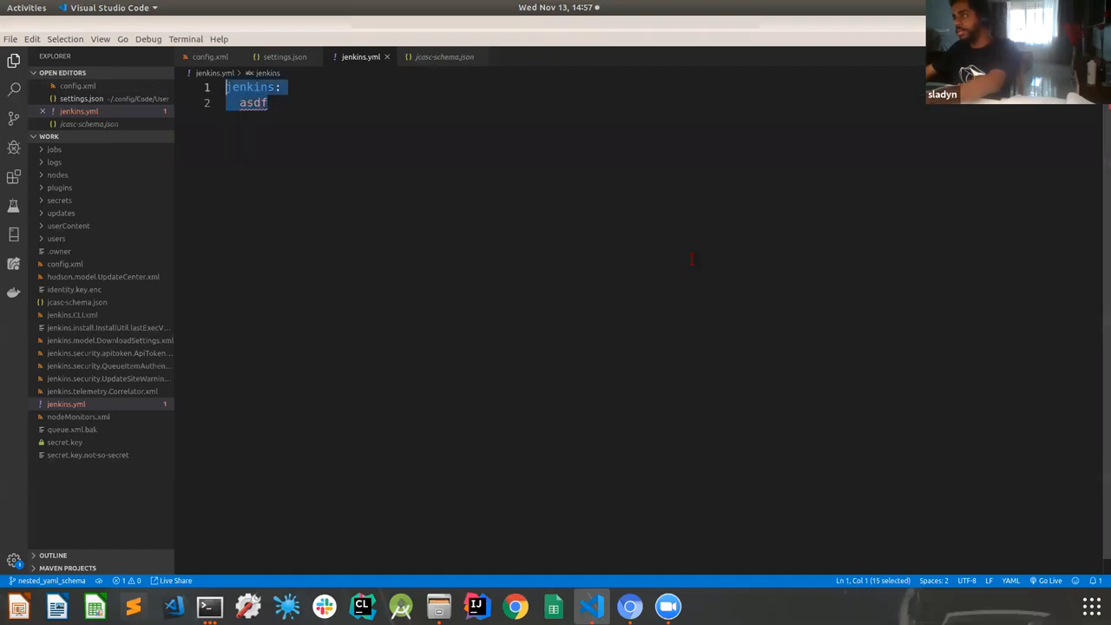
# Step: Delete the selected 'jenkins:' and 'asdf' lines from jenkins.yml
pyautogui.press('Delete')
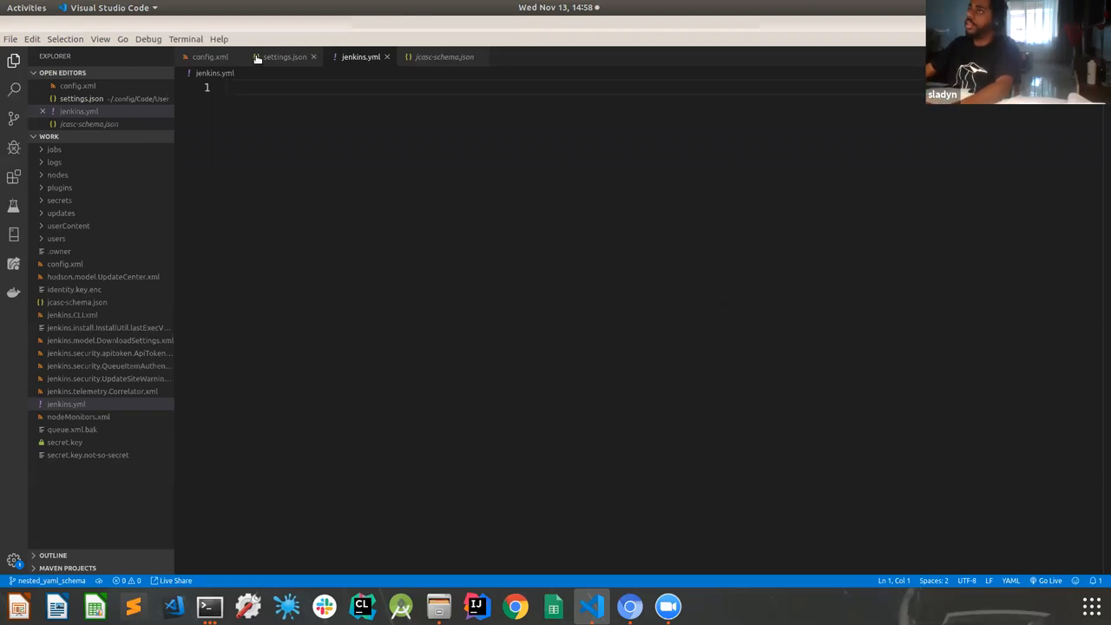
# Step: Review the yaml.schemas mapping in settings.json, then bring up jcasc-schema.json
pyautogui.click(276, 56)
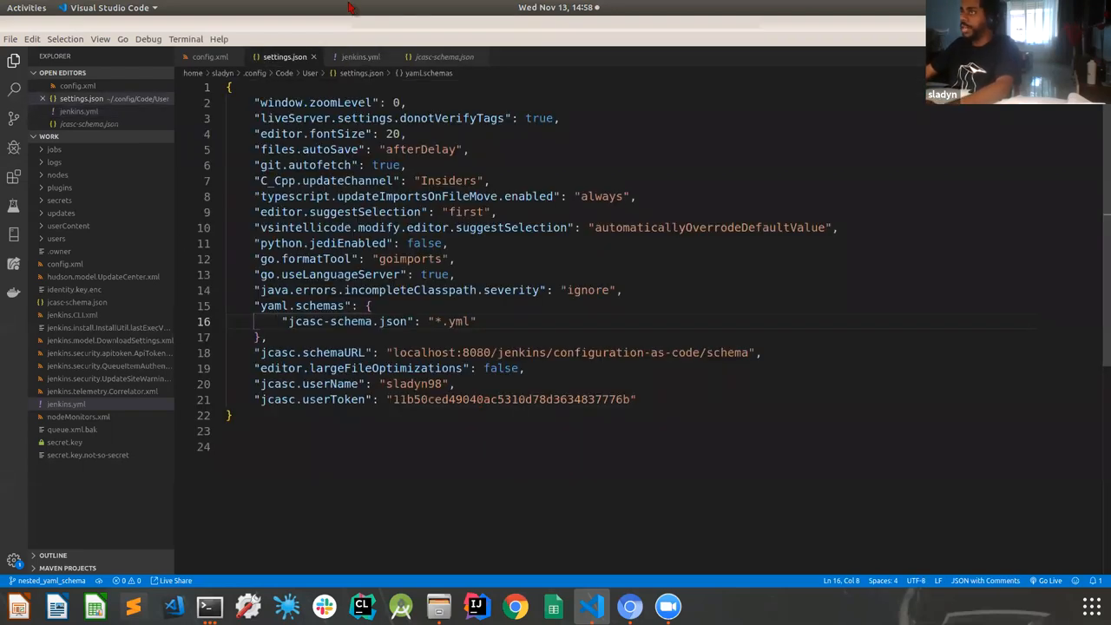
pyautogui.moveTo(362, 57)
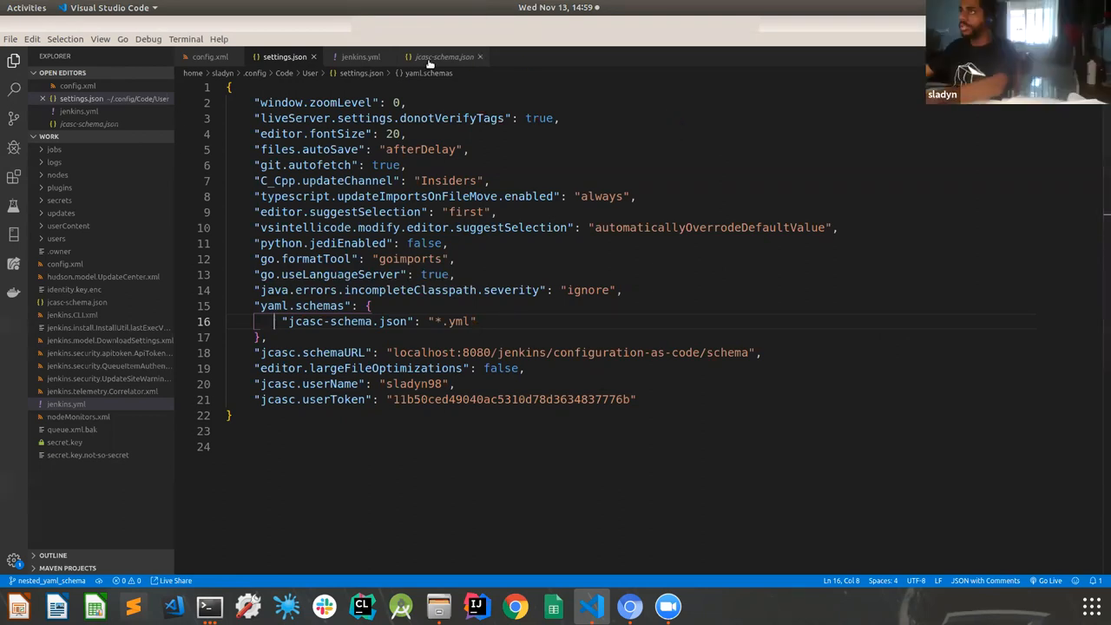
pyautogui.click(446, 57)
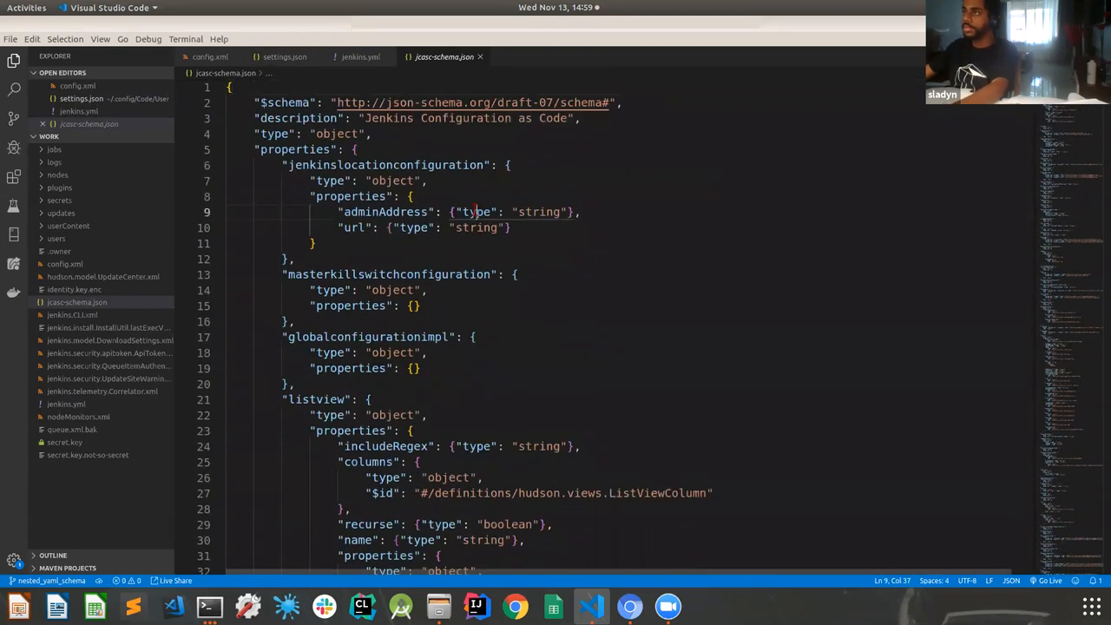
# Step: Search jcasc-schema.json for 'jenkins' and scroll through its jenkins properties
pyautogui.click(474, 212)
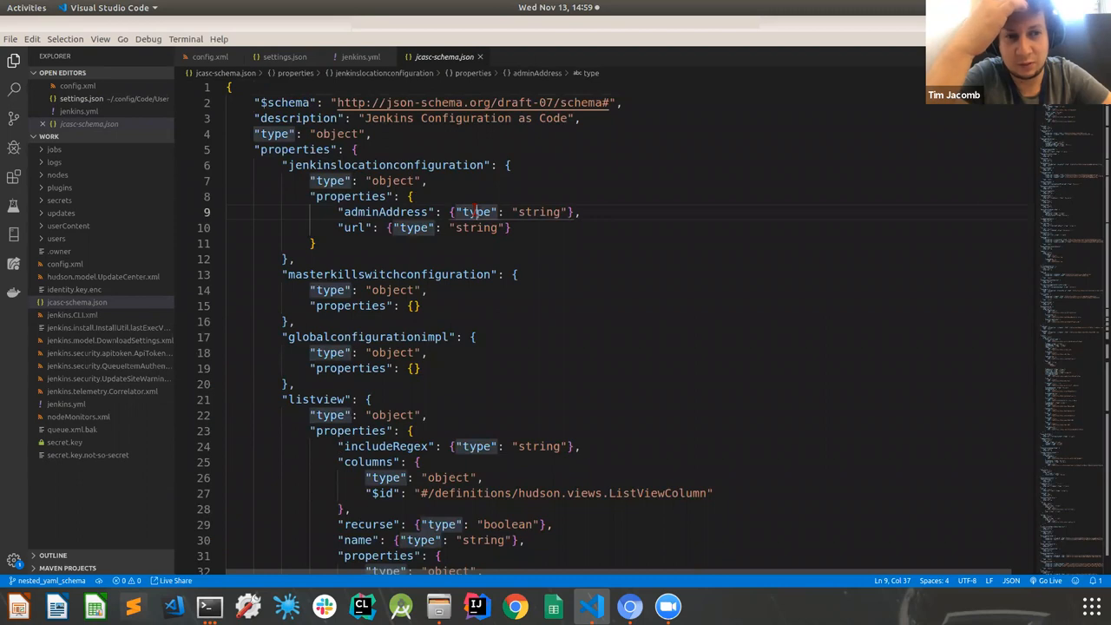
pyautogui.press('ctrl+f')
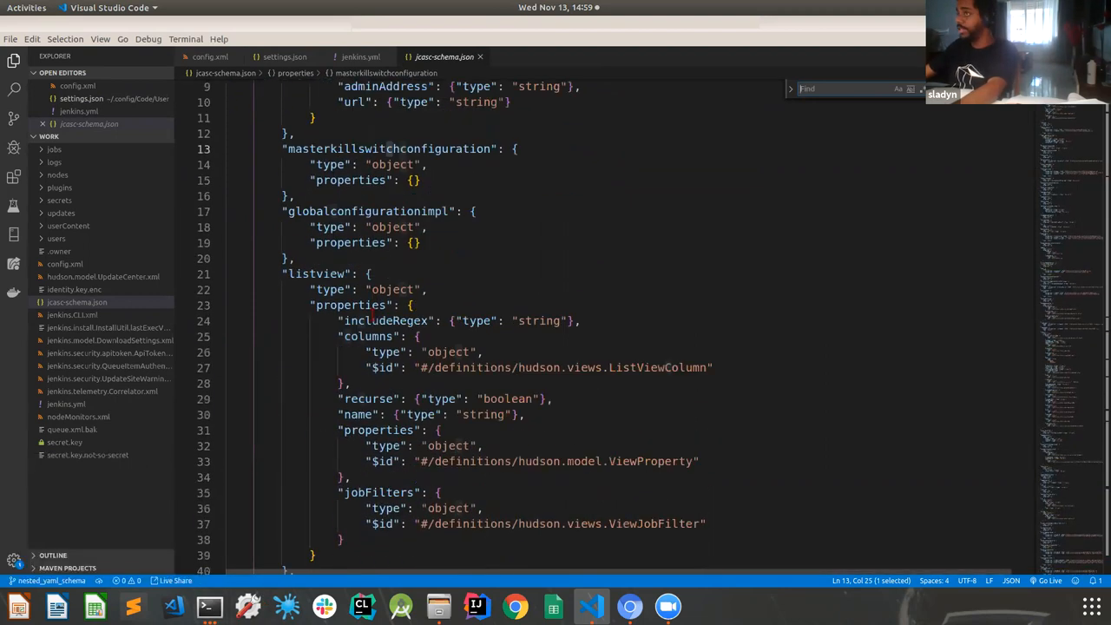
pyautogui.scroll(-3)
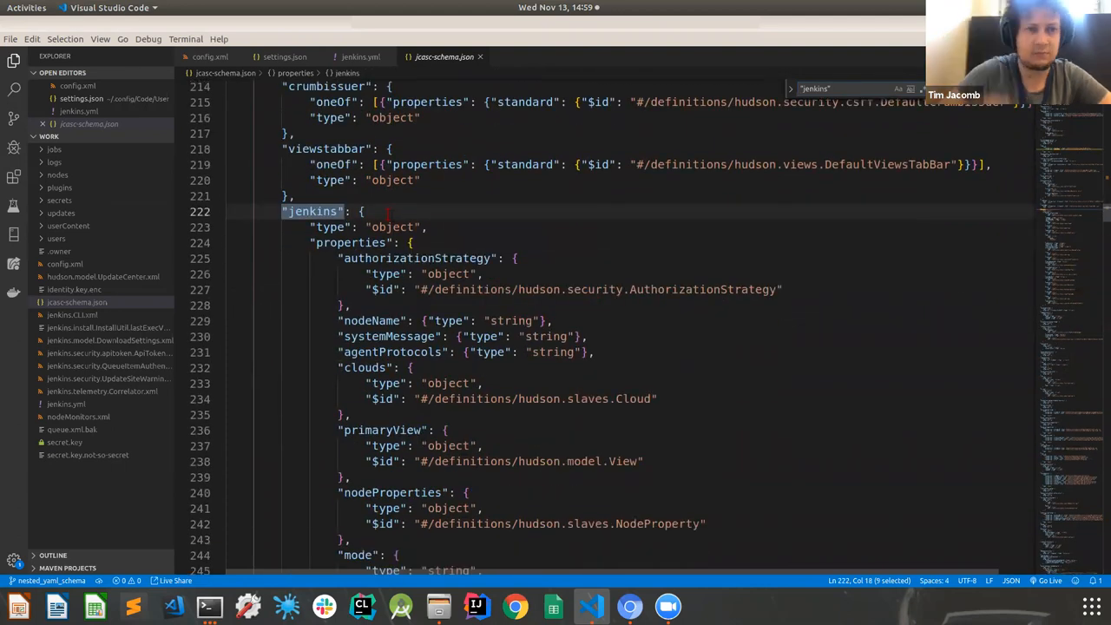
pyautogui.scroll(-3)
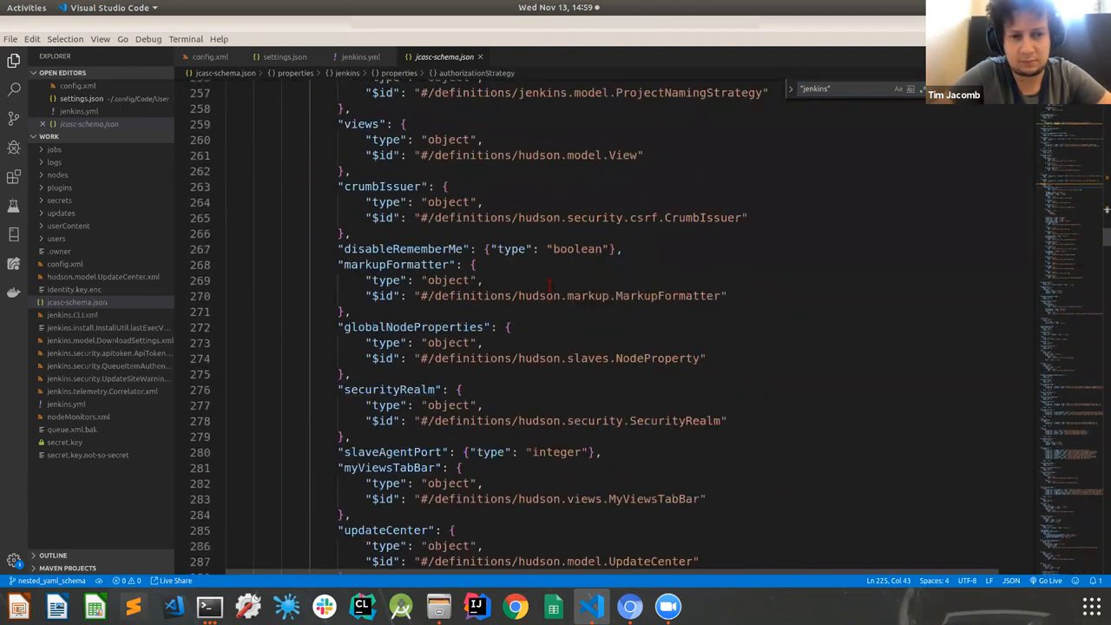
pyautogui.scroll(-3)
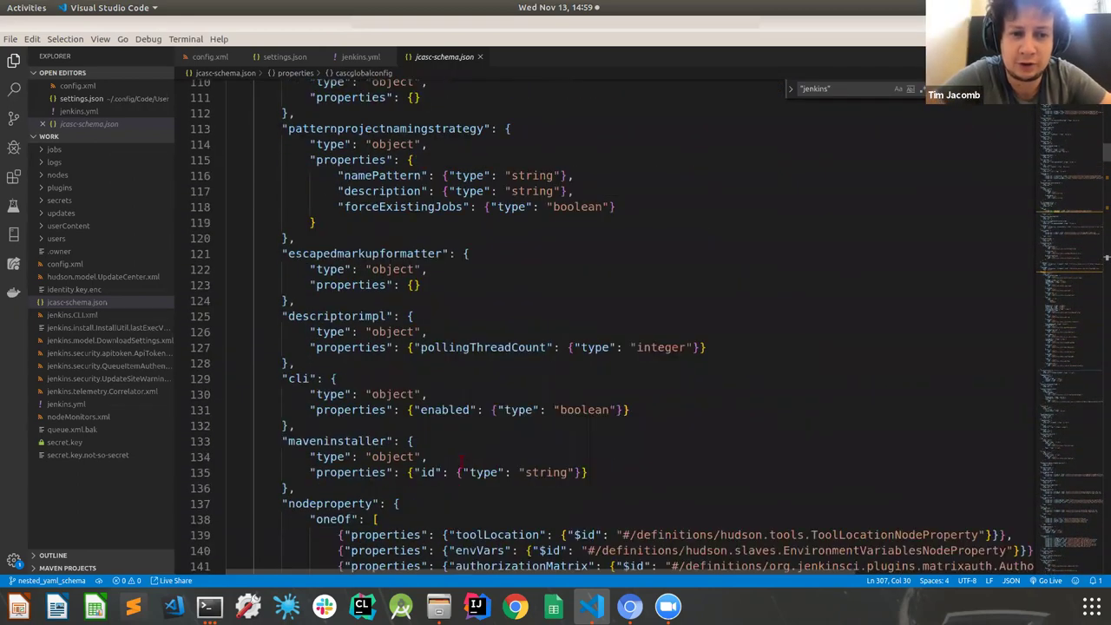
pyautogui.scroll(3)
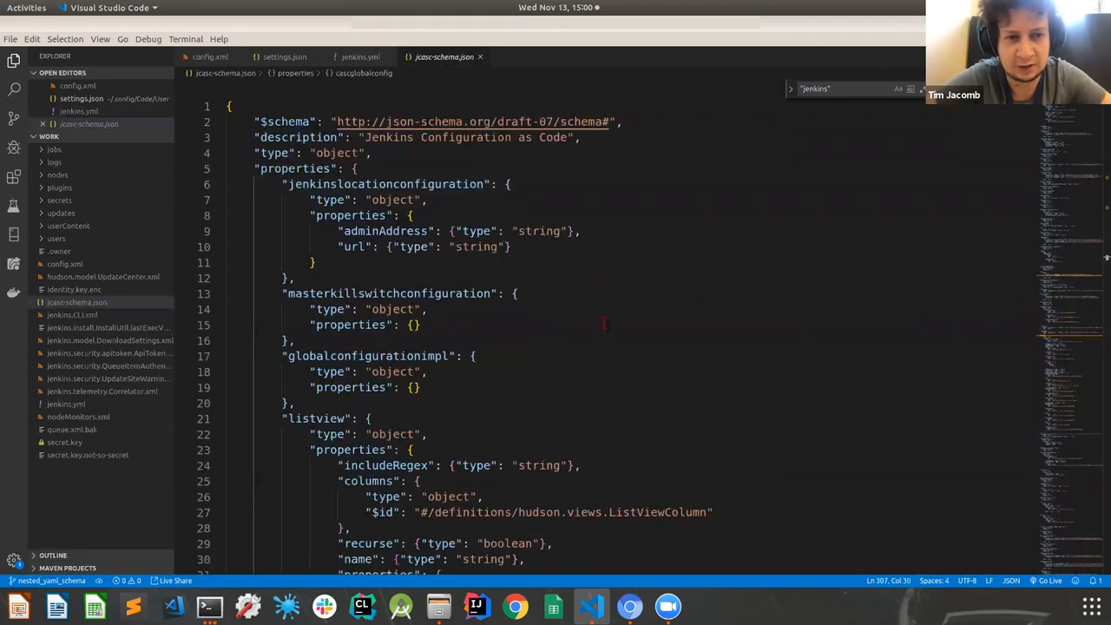
pyautogui.moveTo(356, 57)
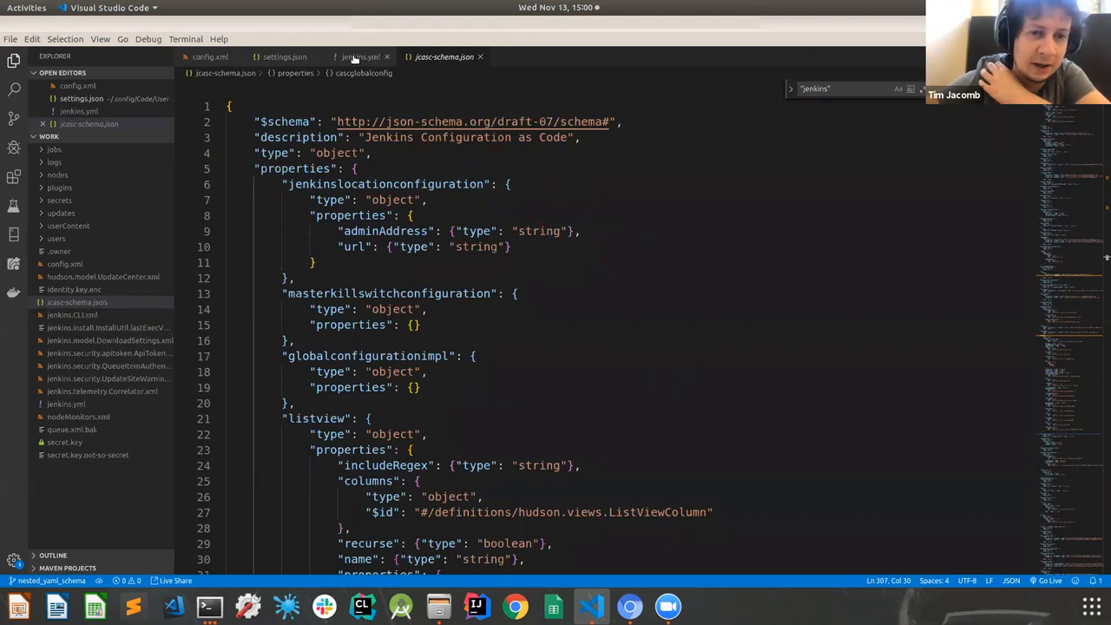
# Step: Enter 'jenkins:' with a nested 'systemMessage: 2' entry in the empty jenkins.yml
pyautogui.click(355, 57)
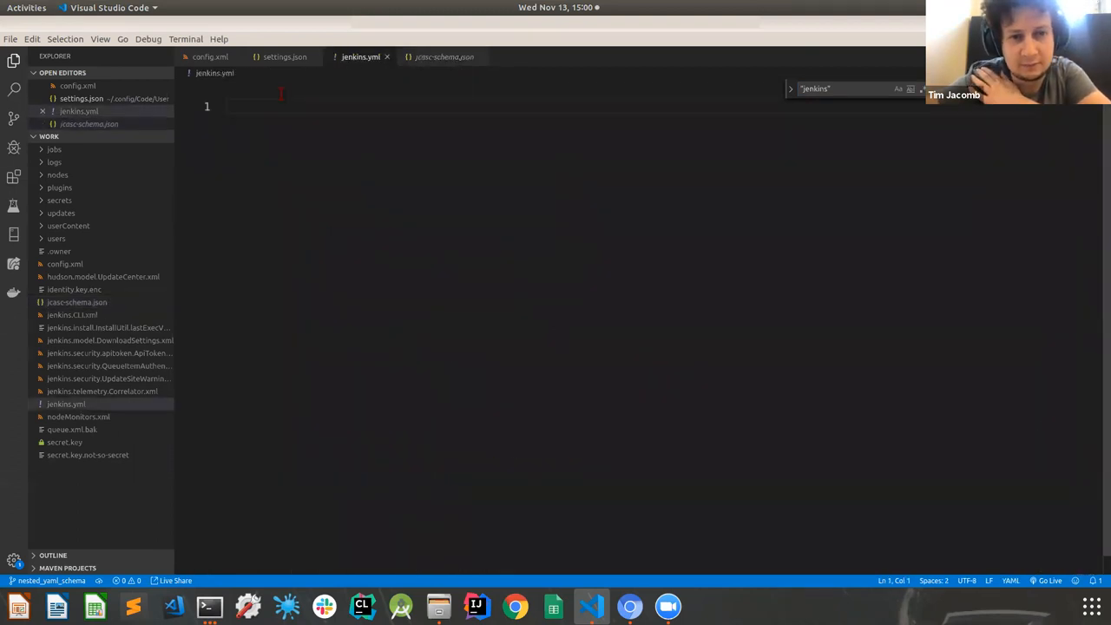
pyautogui.write('jenkins')
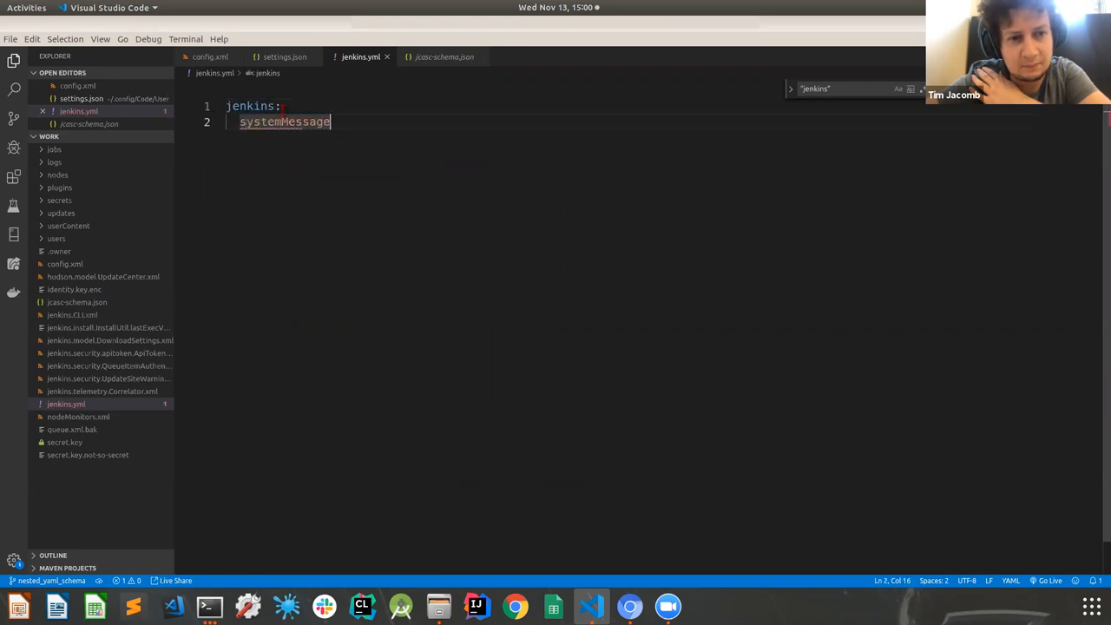
pyautogui.write(':2')
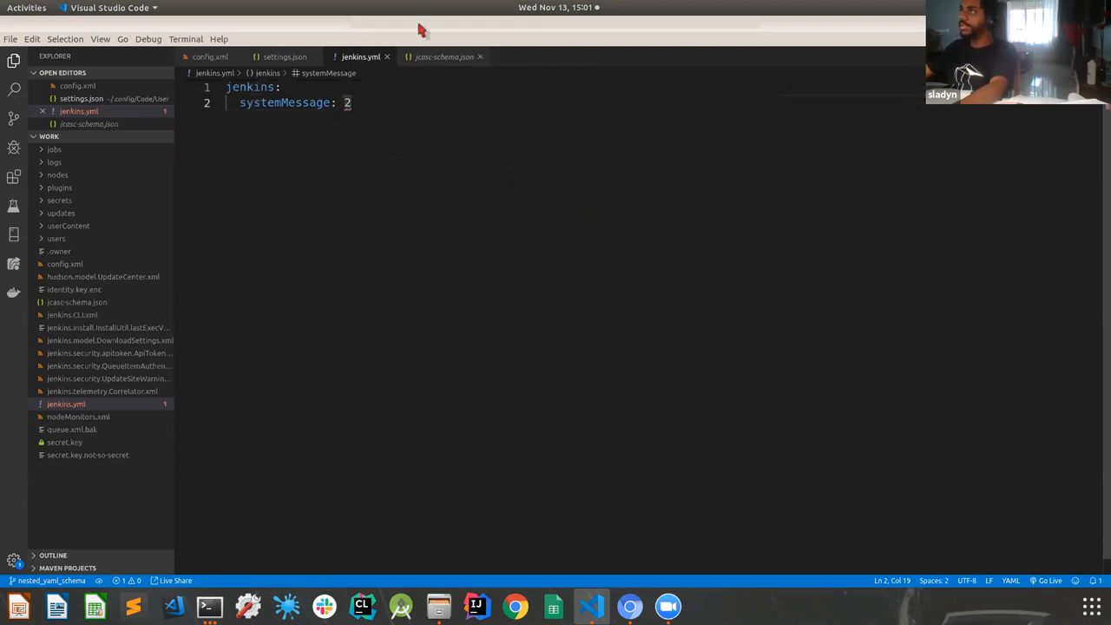
pyautogui.click(440, 57)
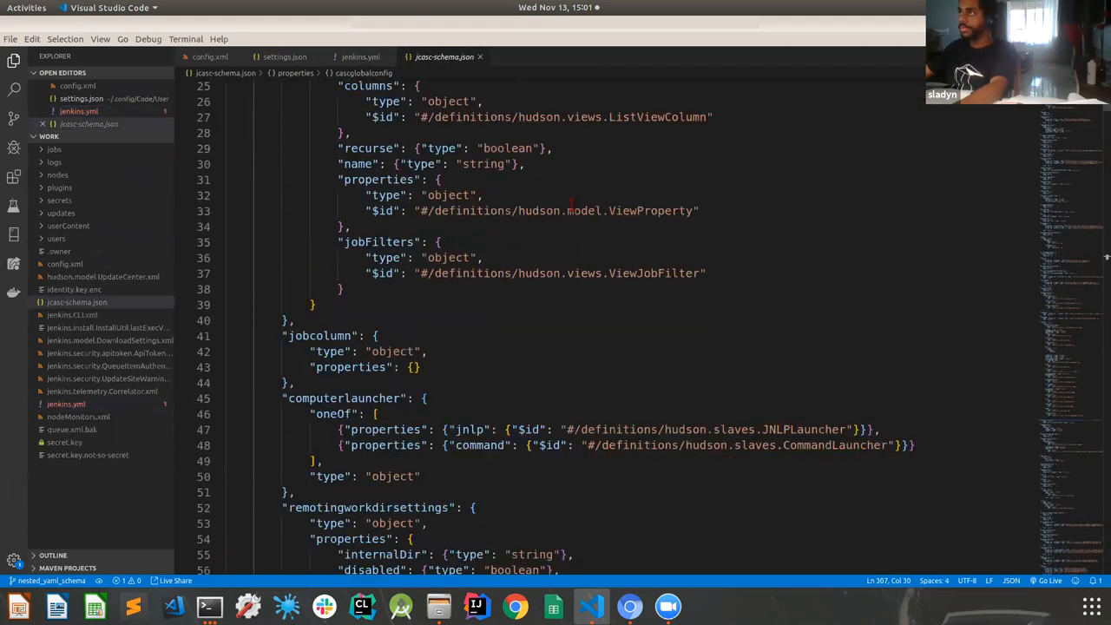
pyautogui.scroll(-3)
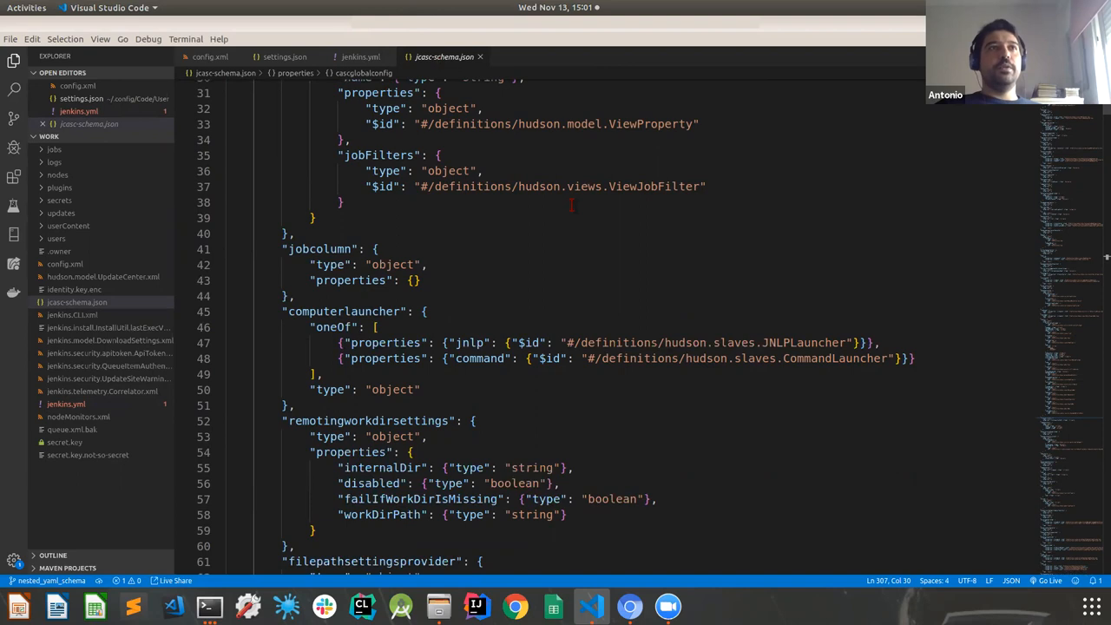
pyautogui.moveTo(726, 246)
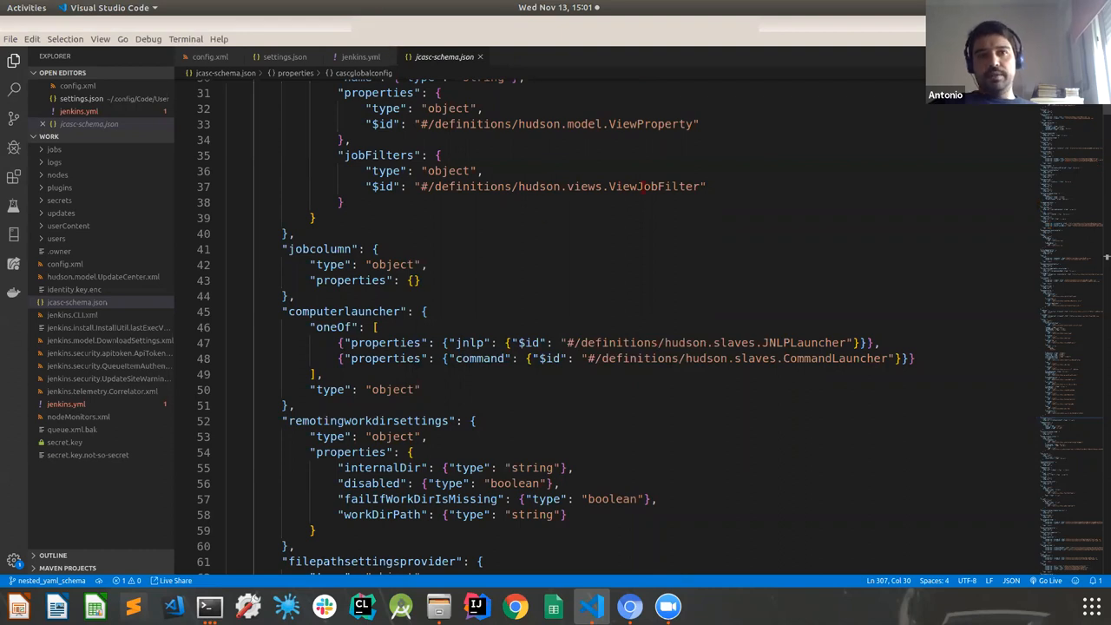
pyautogui.moveTo(473, 24)
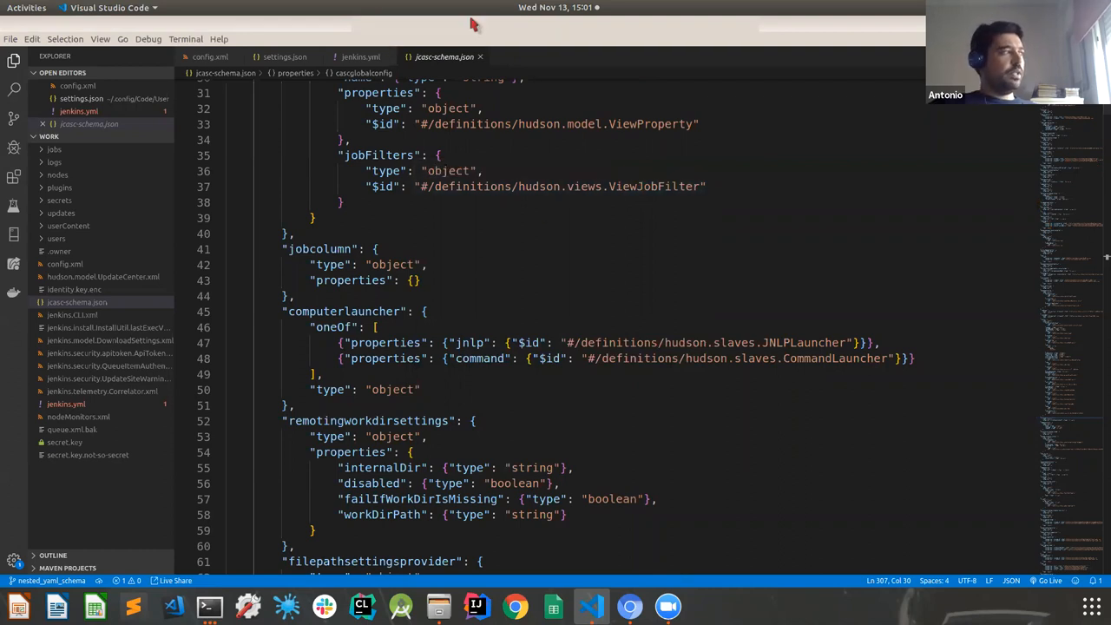
pyautogui.moveTo(359, 30)
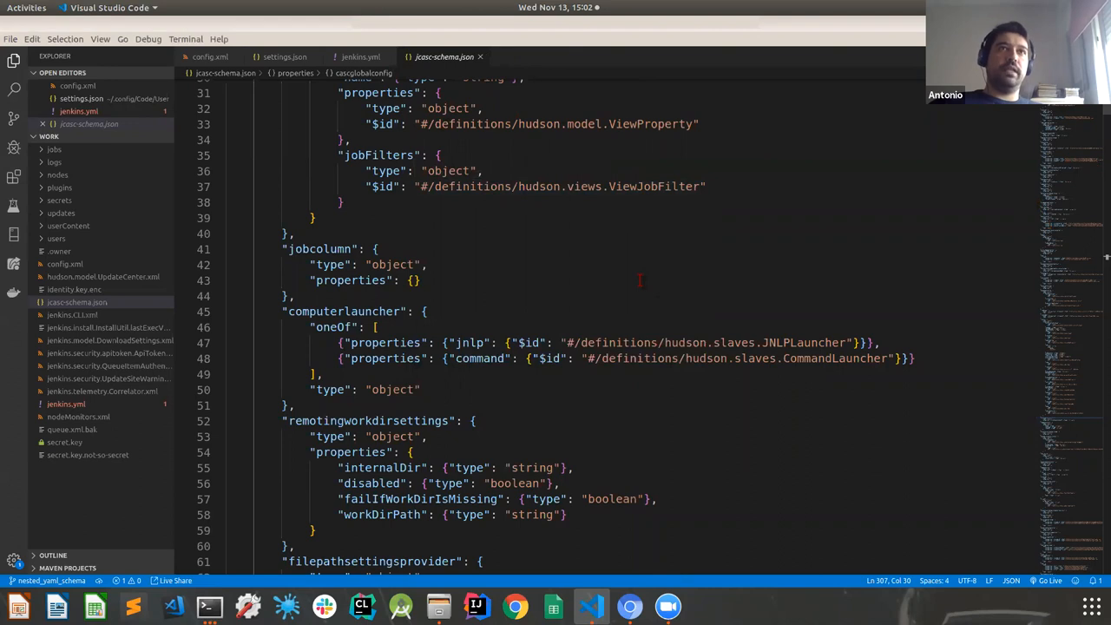
pyautogui.moveTo(501, 10)
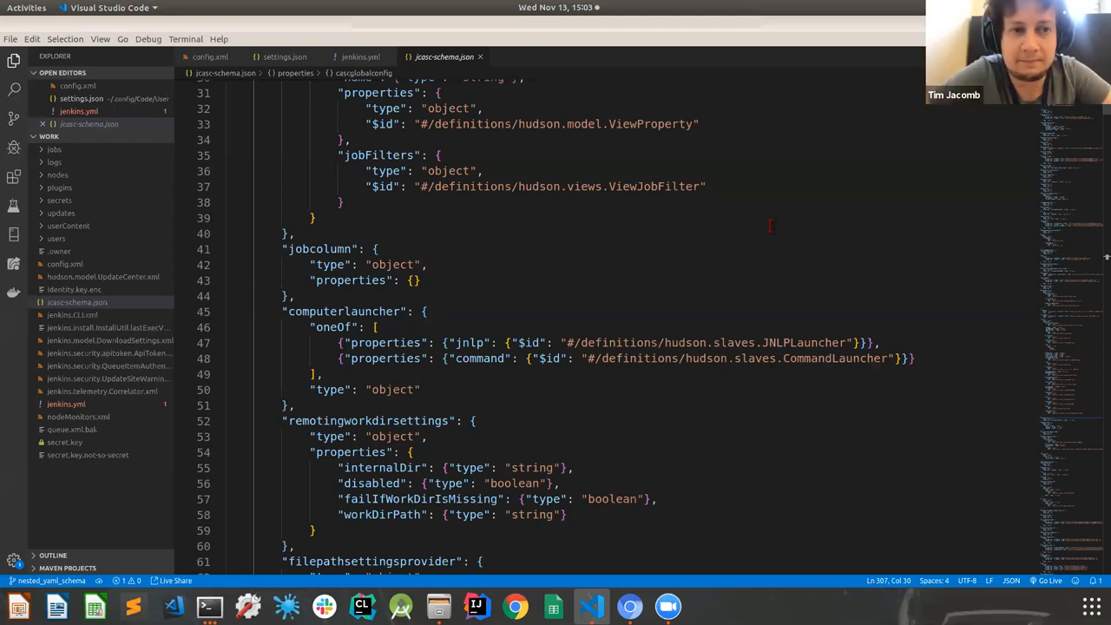
pyautogui.moveTo(367, 24)
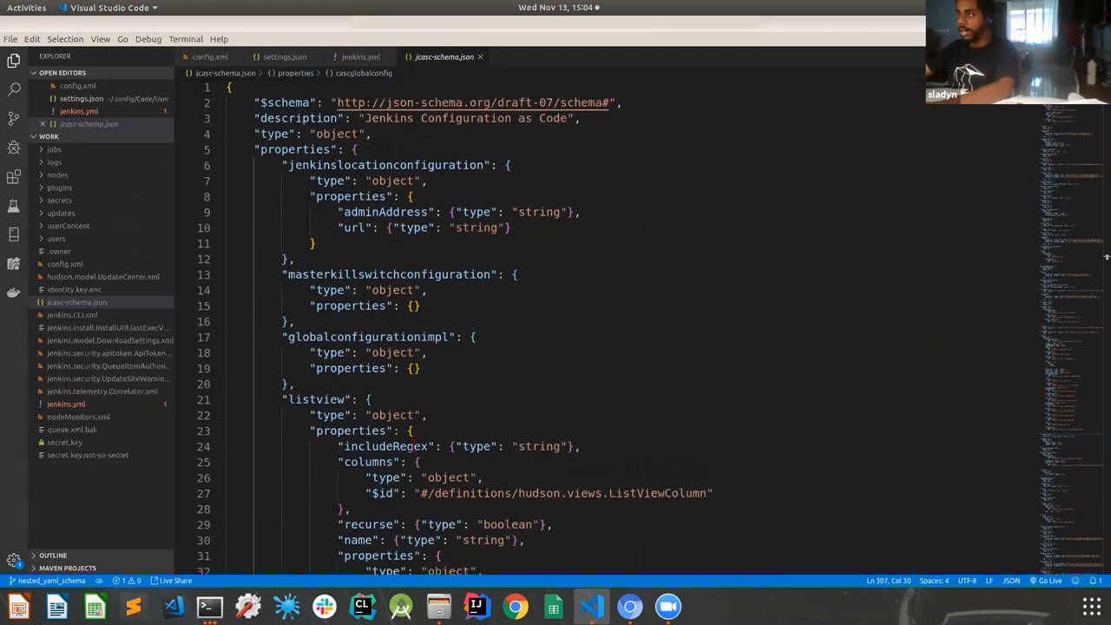
pyautogui.scroll(-3)
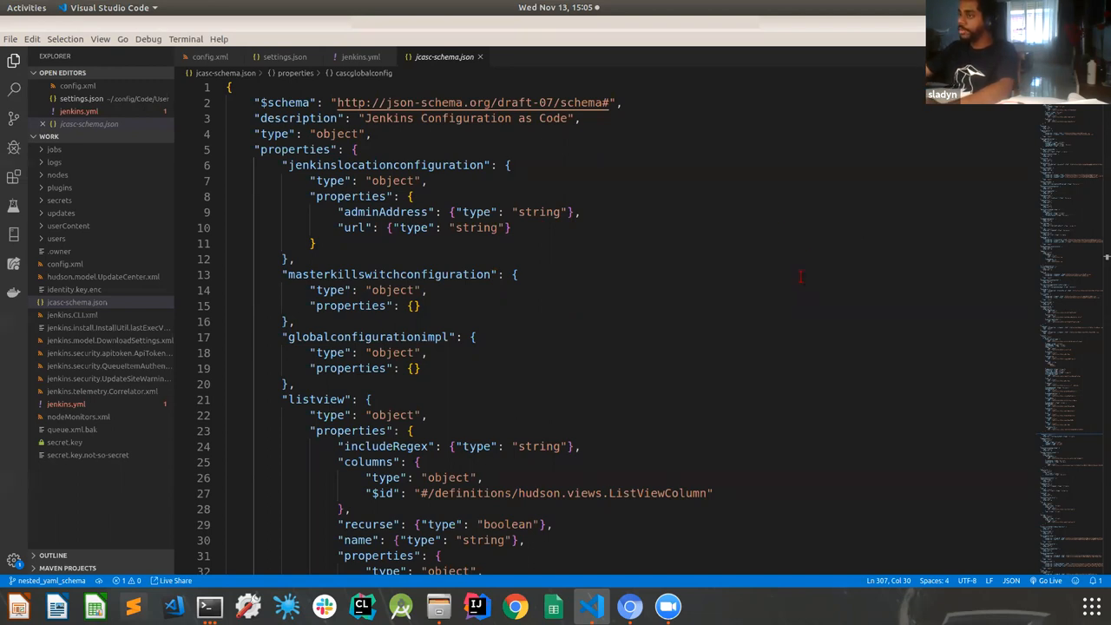
pyautogui.moveTo(472, 7)
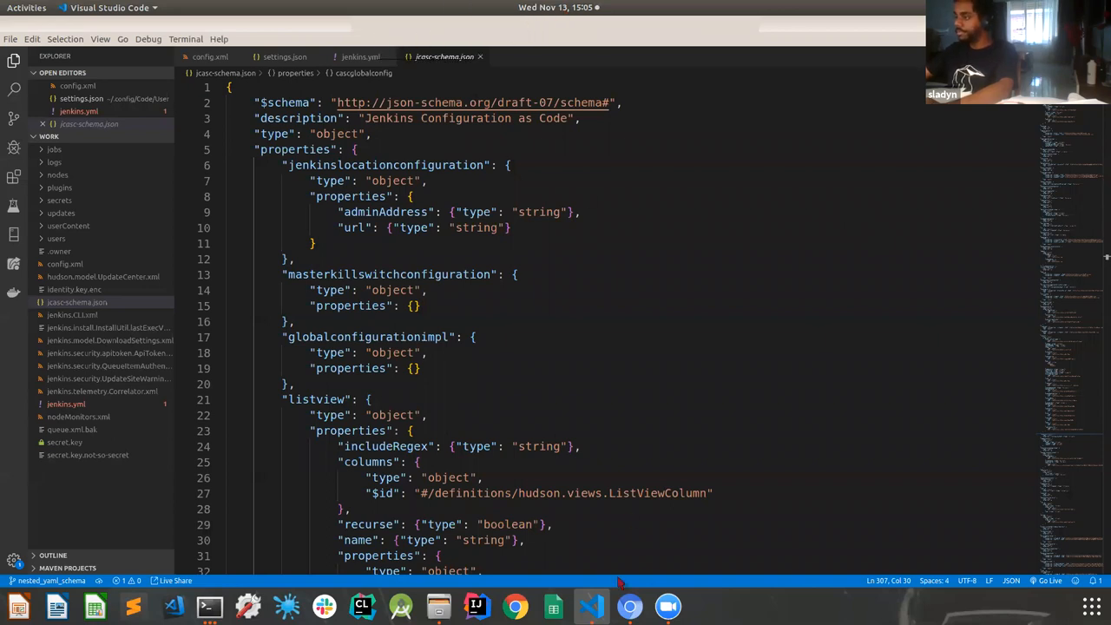
pyautogui.scroll(-3)
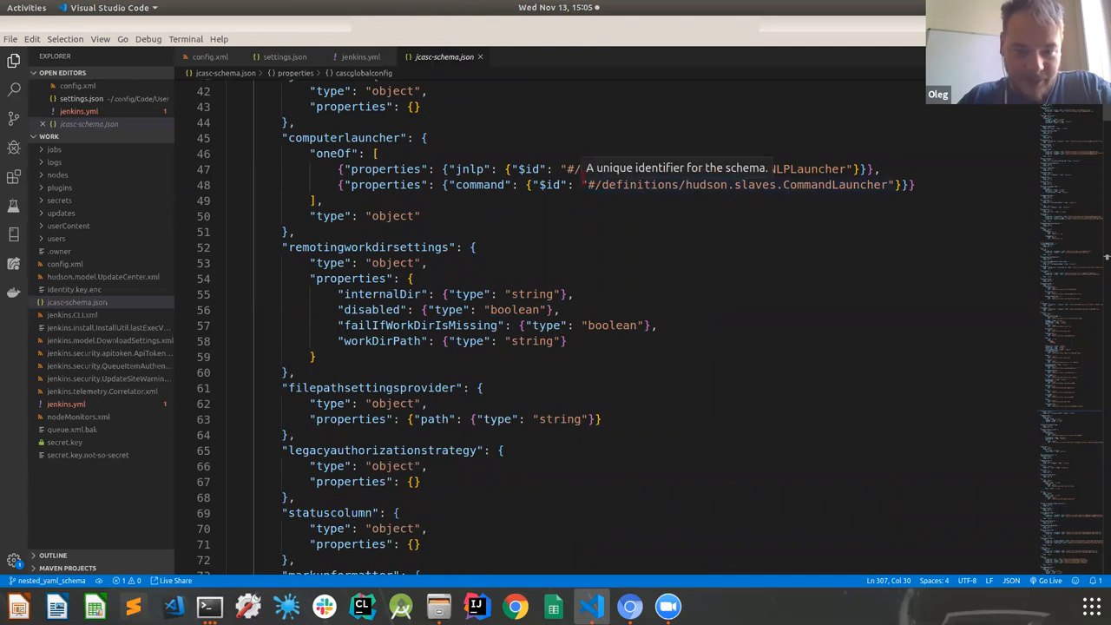
pyautogui.moveTo(504, 12)
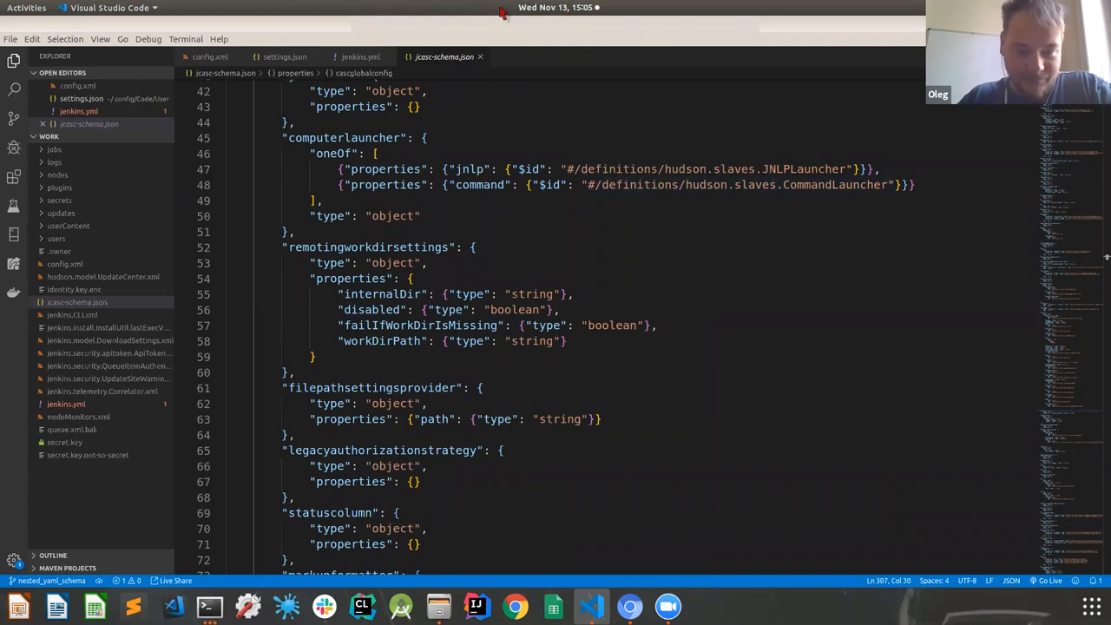
pyautogui.moveTo(365, 34)
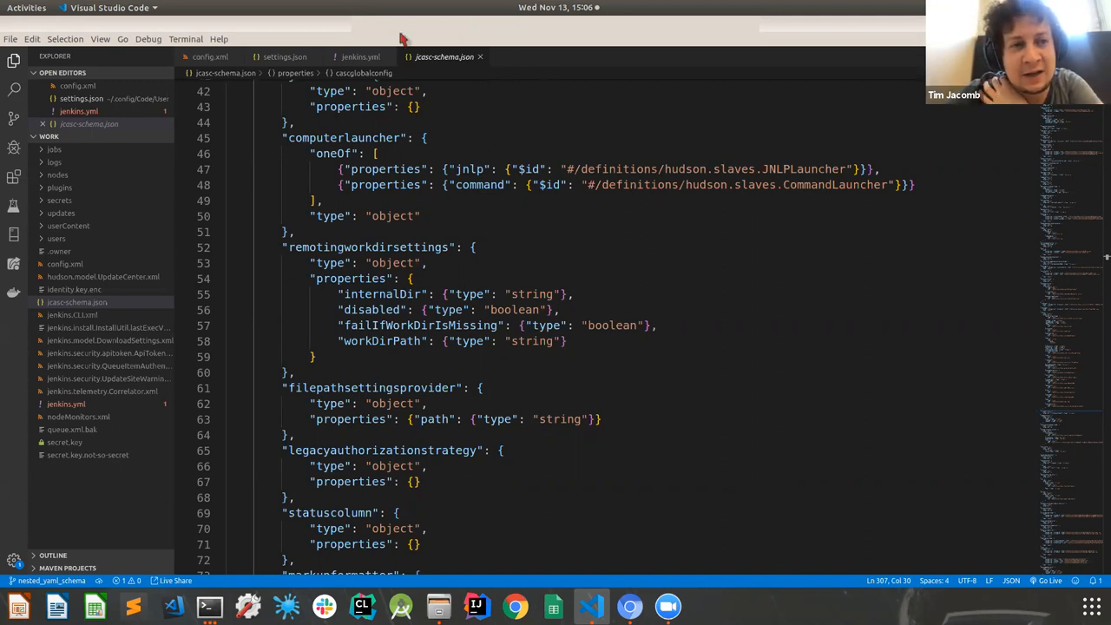
pyautogui.moveTo(381, 30)
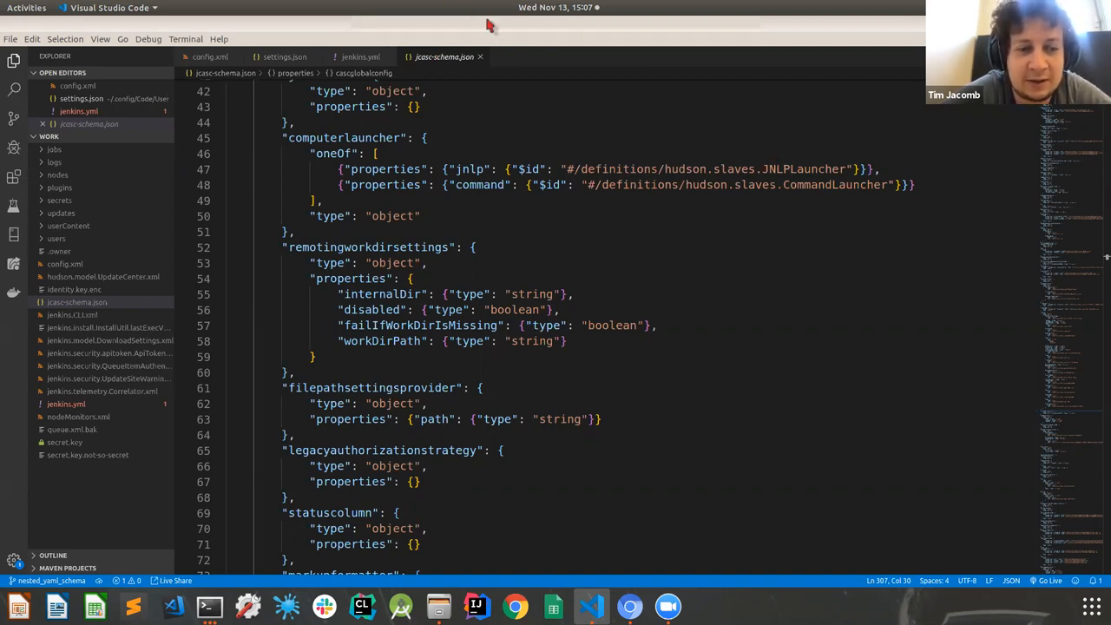
pyautogui.moveTo(379, 31)
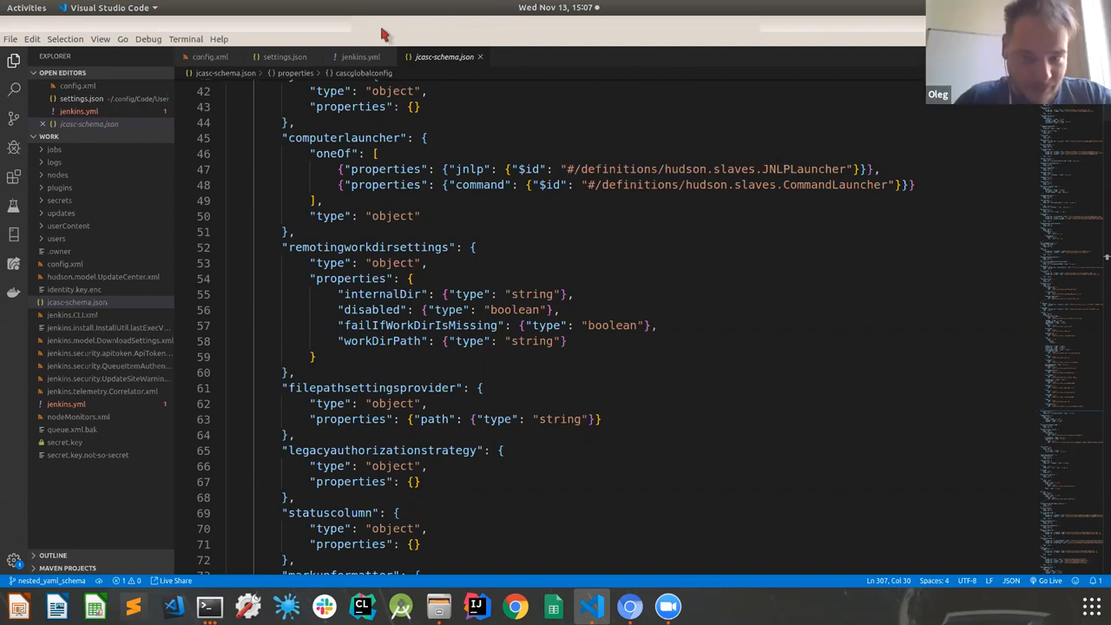
pyautogui.moveTo(396, 31)
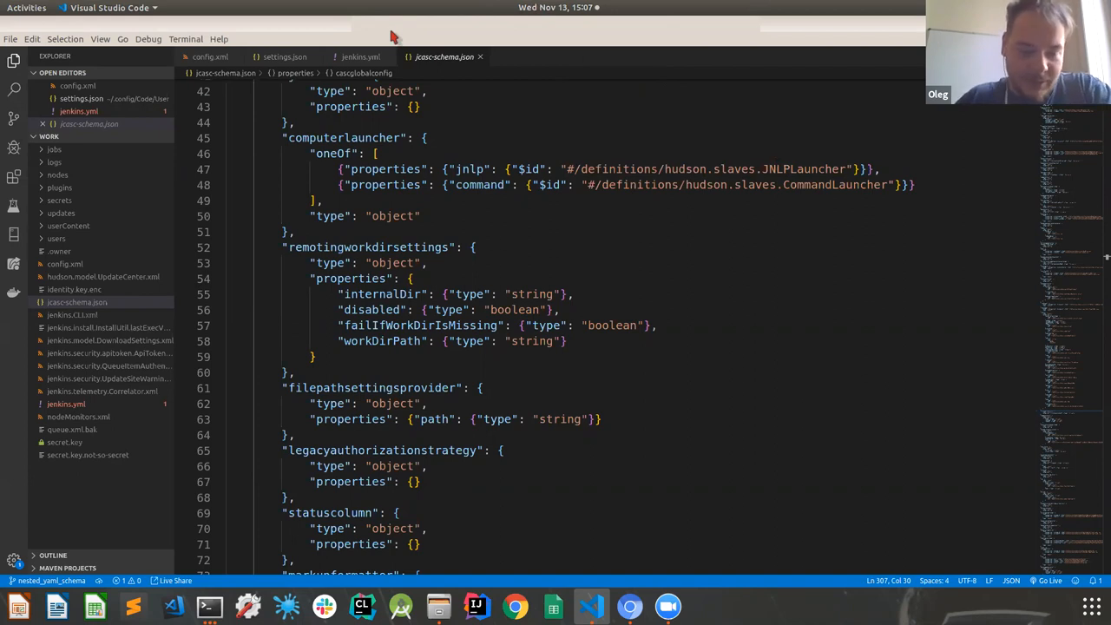
pyautogui.moveTo(424, 34)
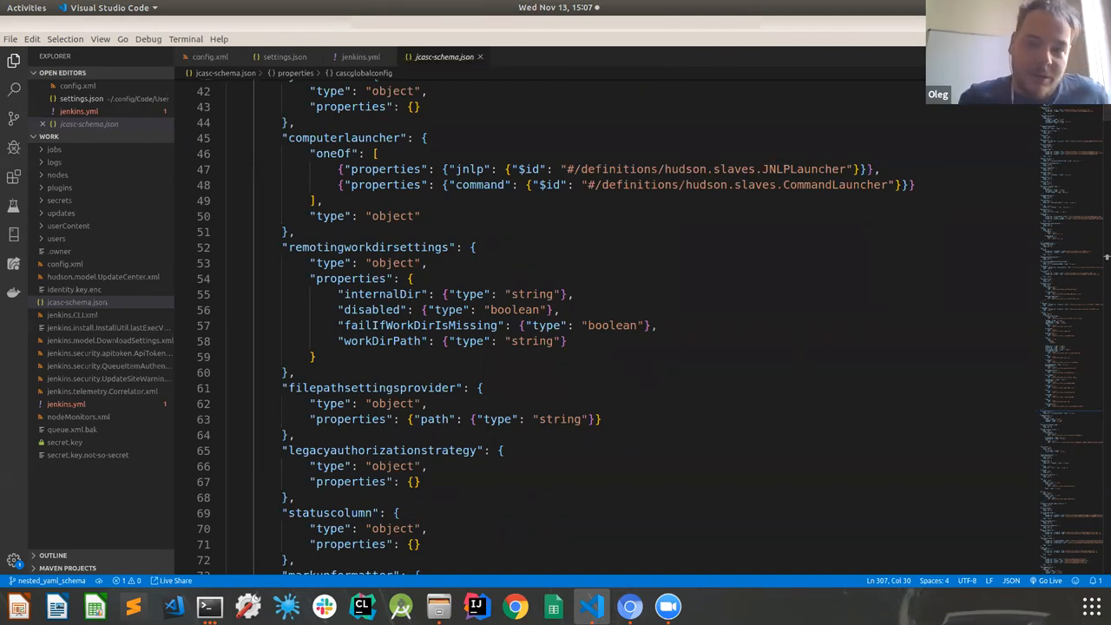
pyautogui.moveTo(471, 27)
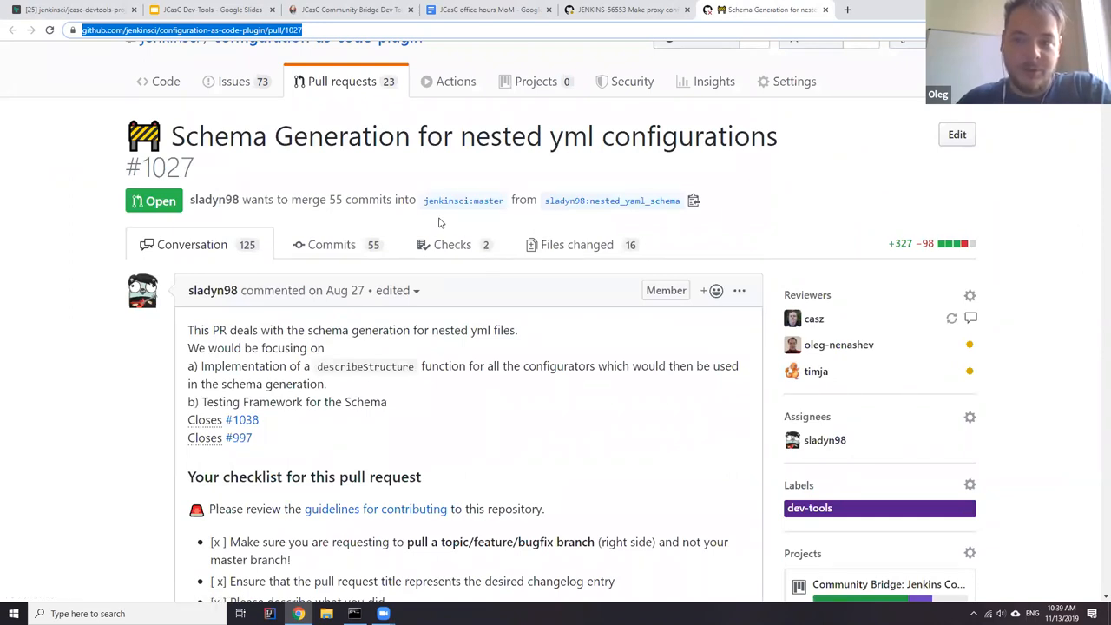
pyautogui.moveTo(522, 258)
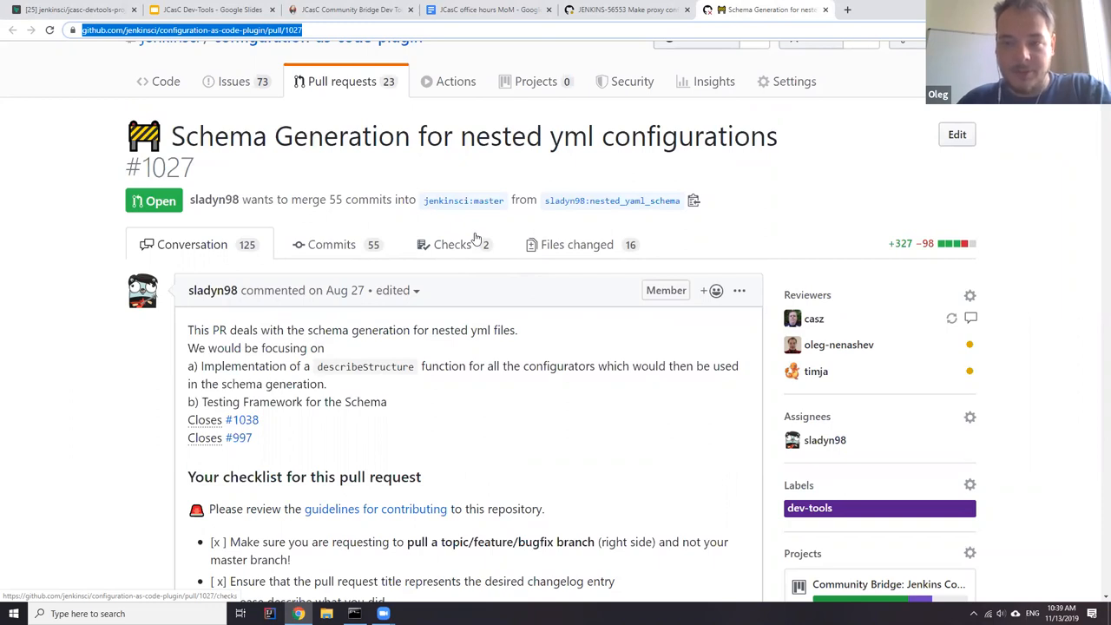
pyautogui.moveTo(672, 229)
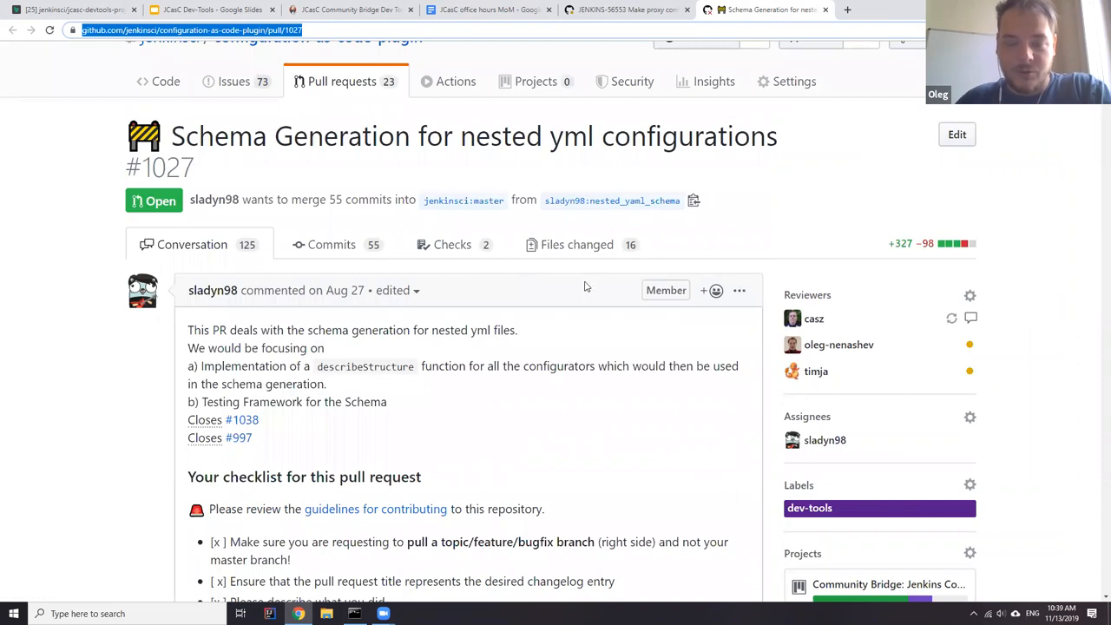
pyautogui.moveTo(746, 122)
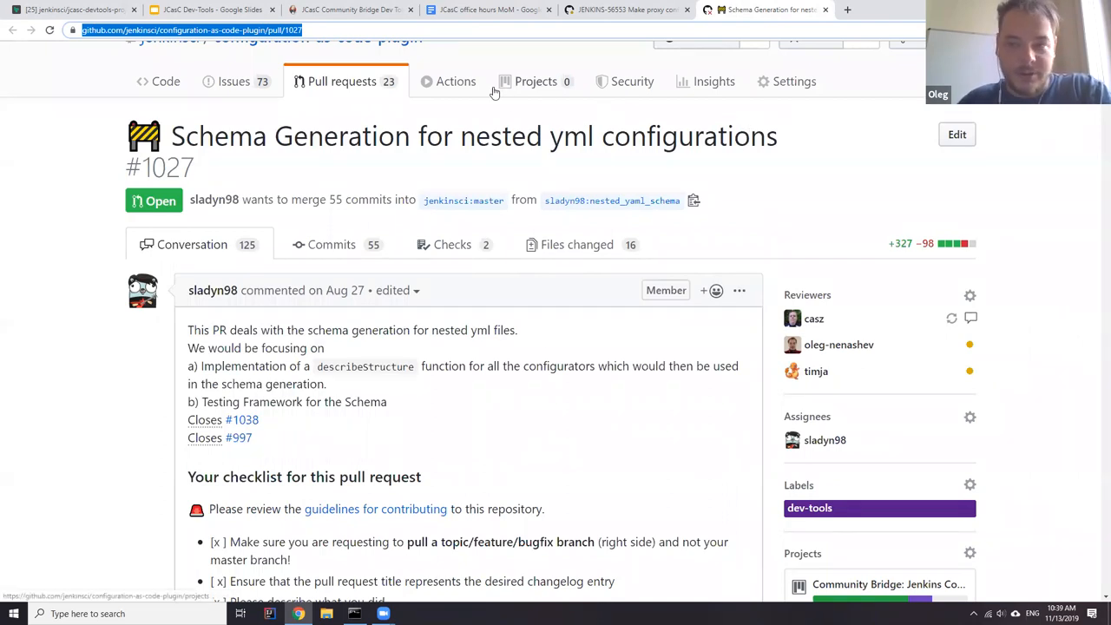
# Step: Switch back to the JCasC meeting notes document
pyautogui.click(488, 10)
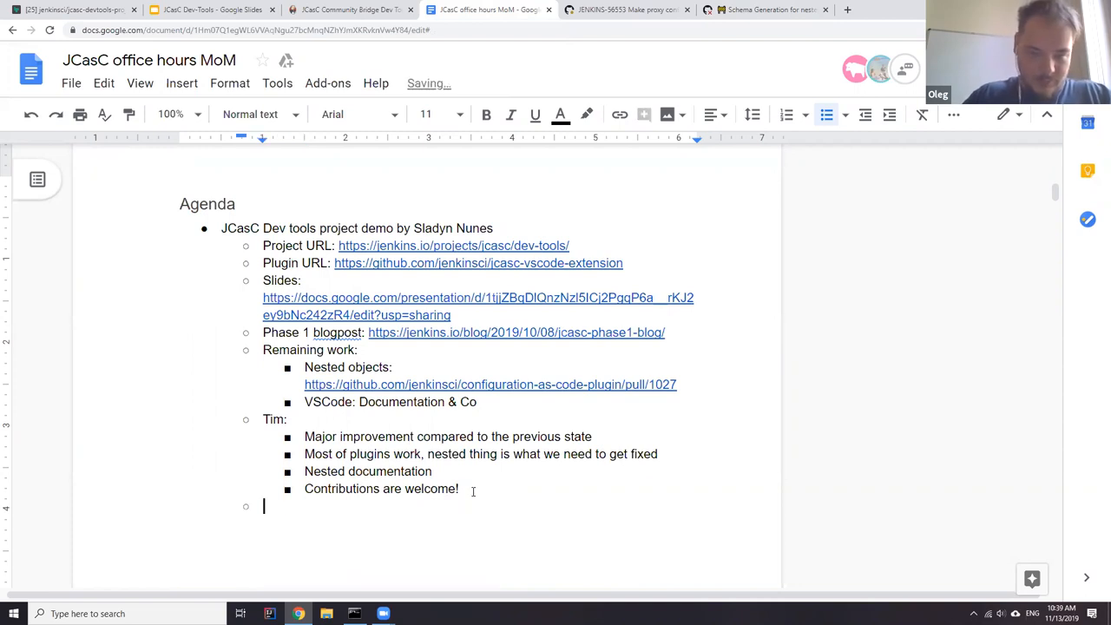
# Step: Add a 'JOM for JCasC' agenda item with the sub-bullet 'In 2 weeks?'
pyautogui.write('JOM for JCasC')
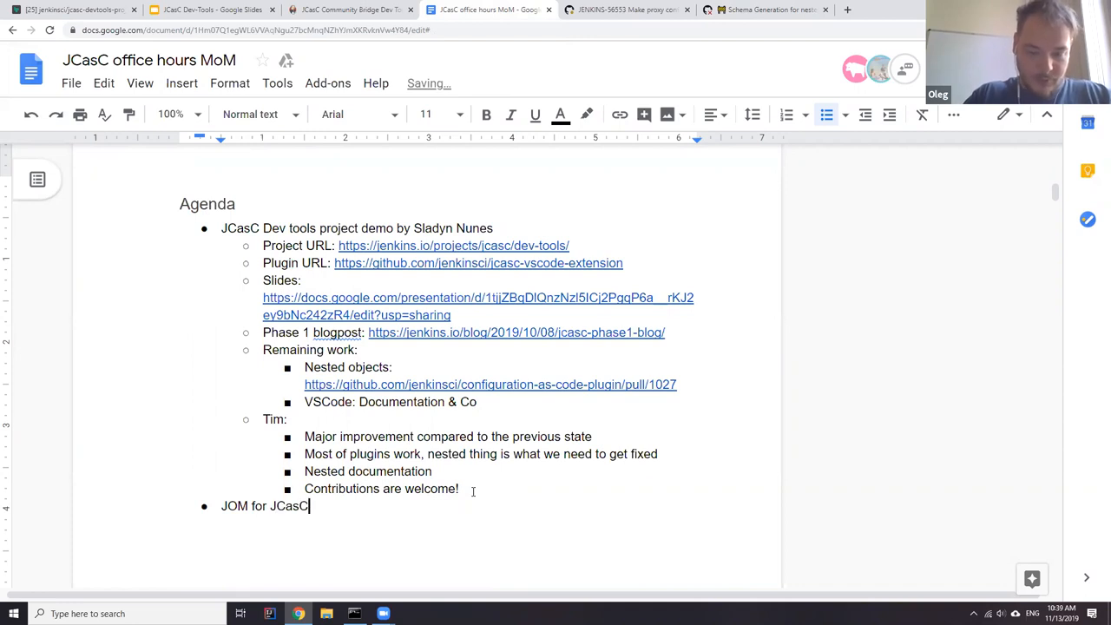
pyautogui.write('In')
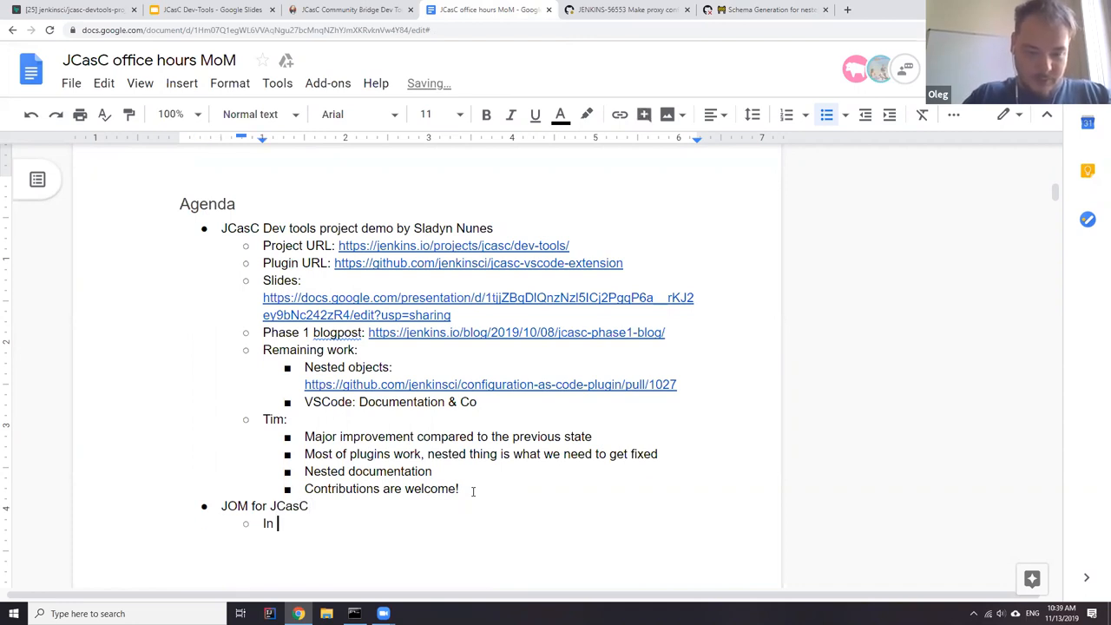
pyautogui.write('2 weeks?')
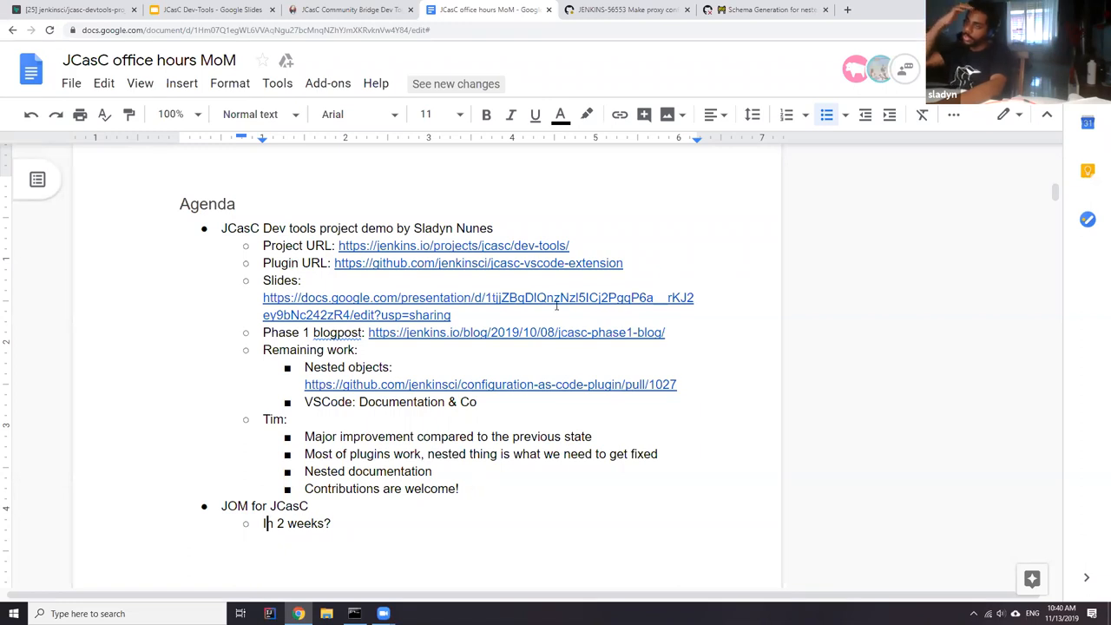
pyautogui.click(853, 9)
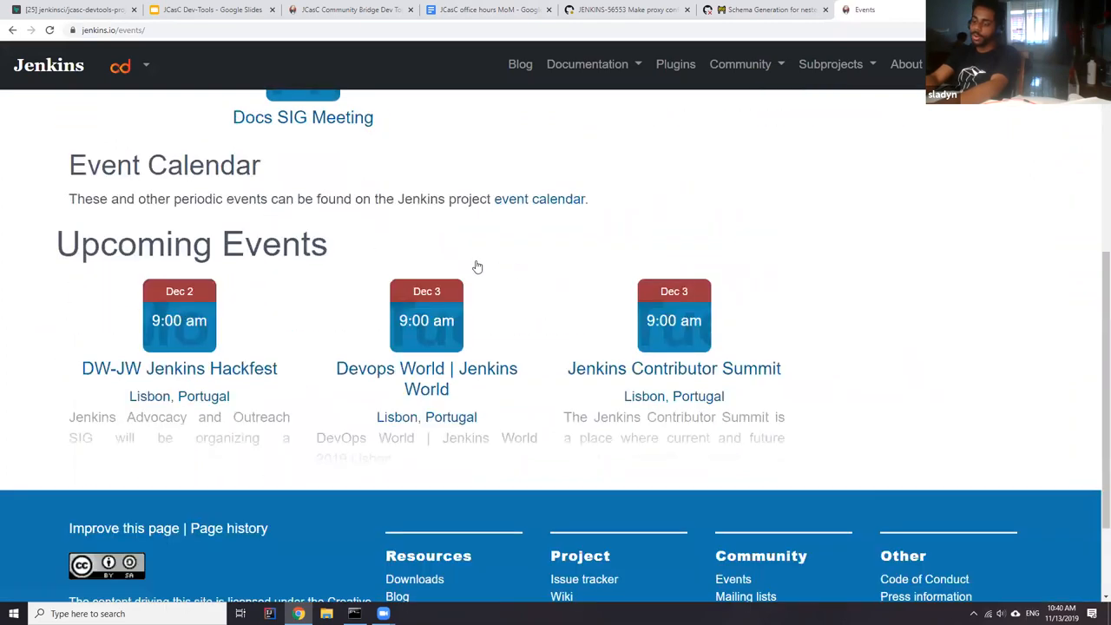
# Step: Open the jenkins.io event calendar and advance it to December 2019
pyautogui.scroll(3)
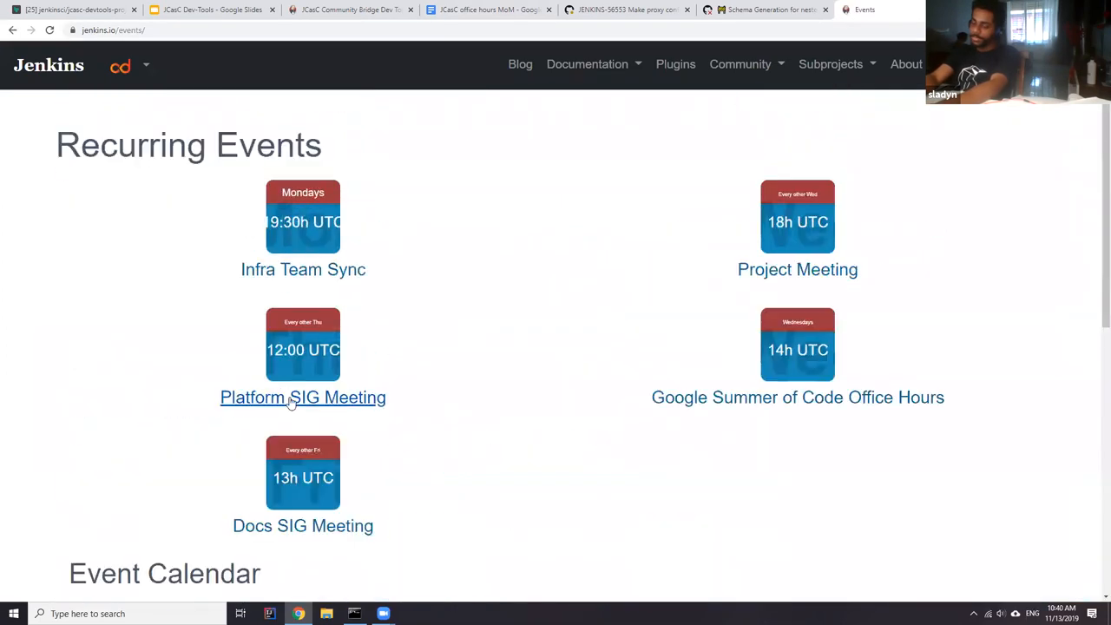
pyautogui.click(302, 398)
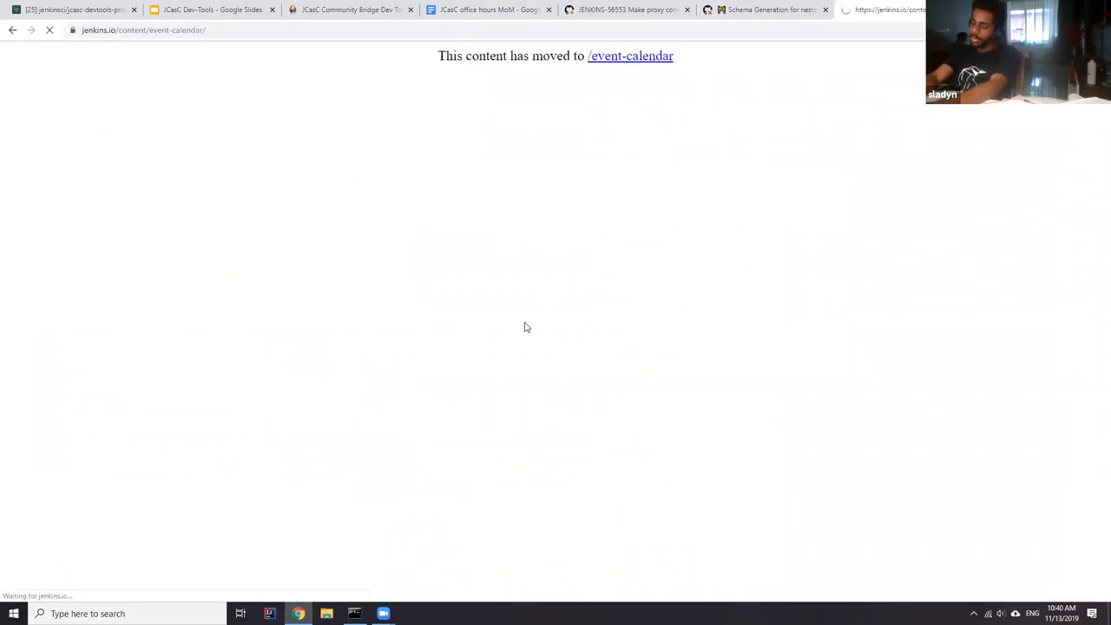
pyautogui.click(630, 56)
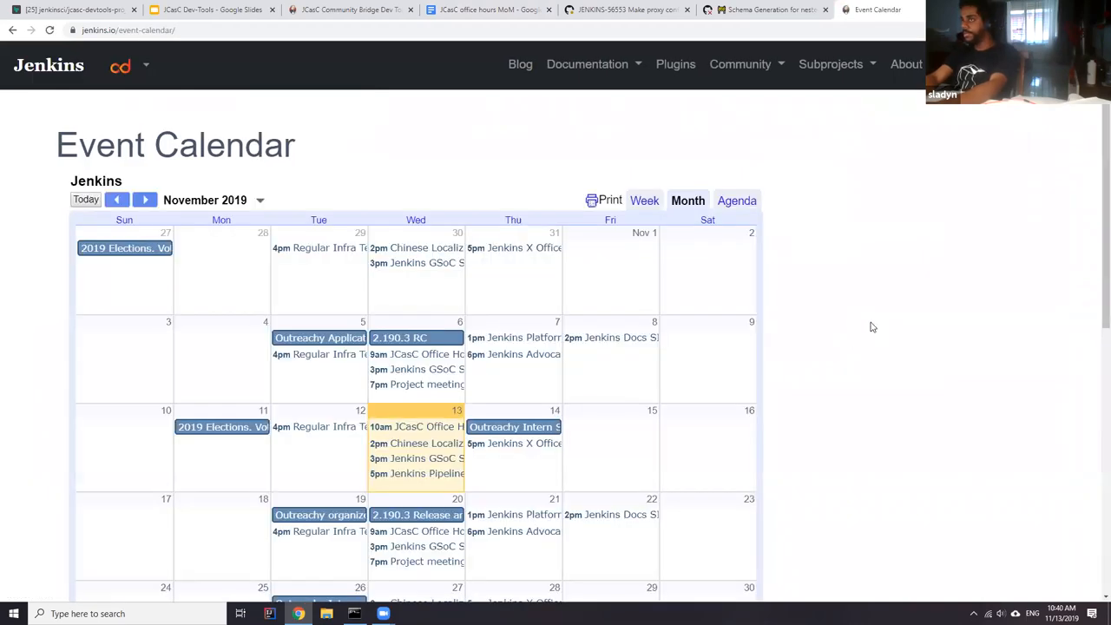
pyautogui.scroll(-3)
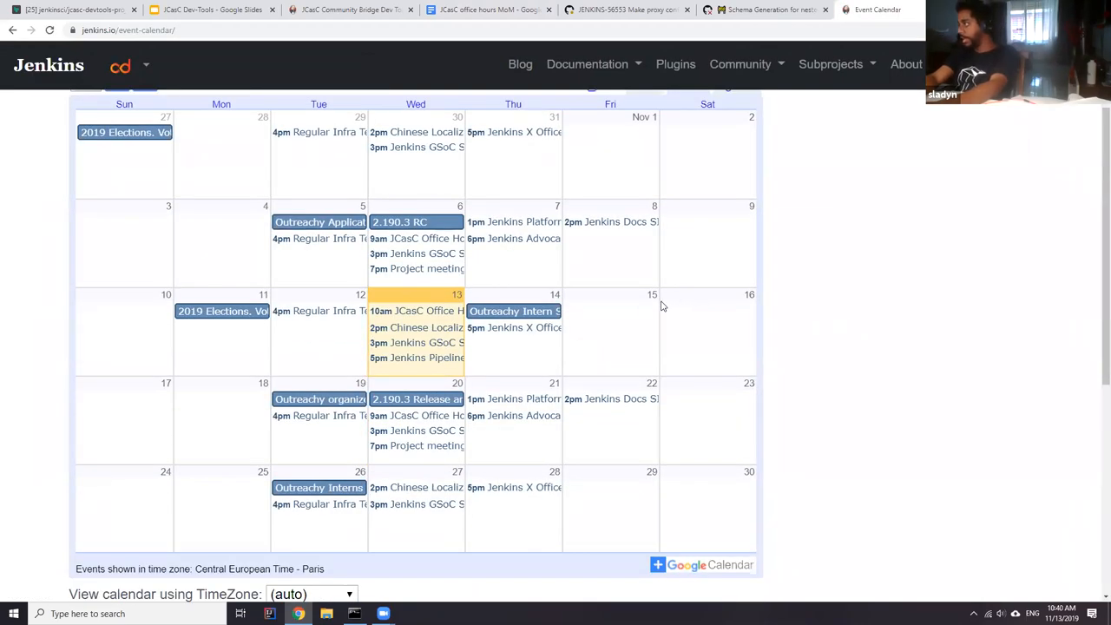
pyautogui.scroll(3)
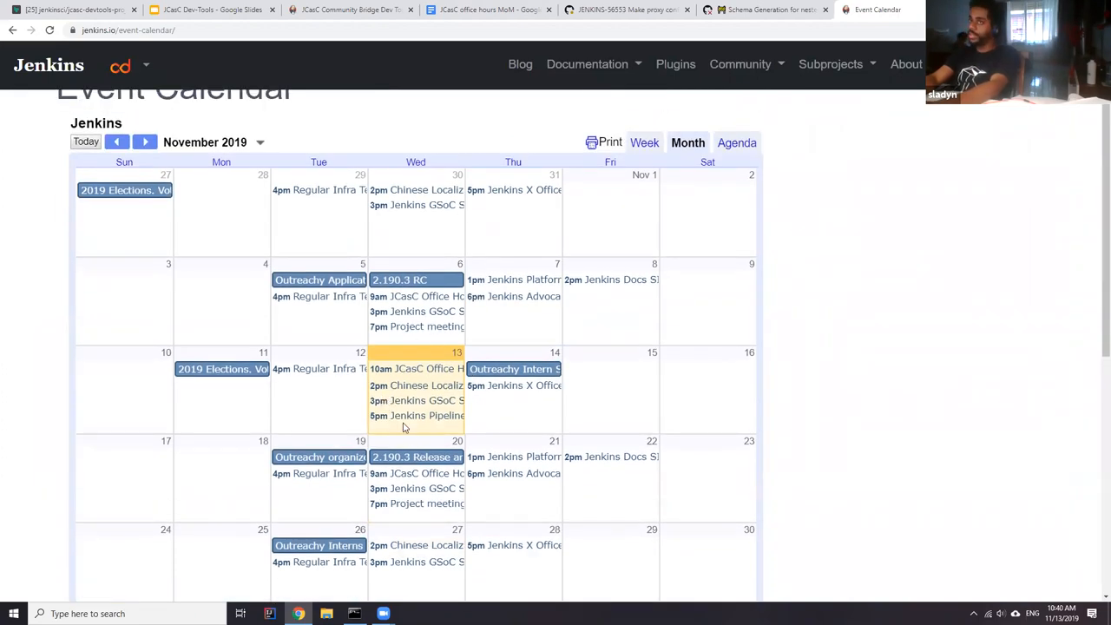
pyautogui.scroll(-3)
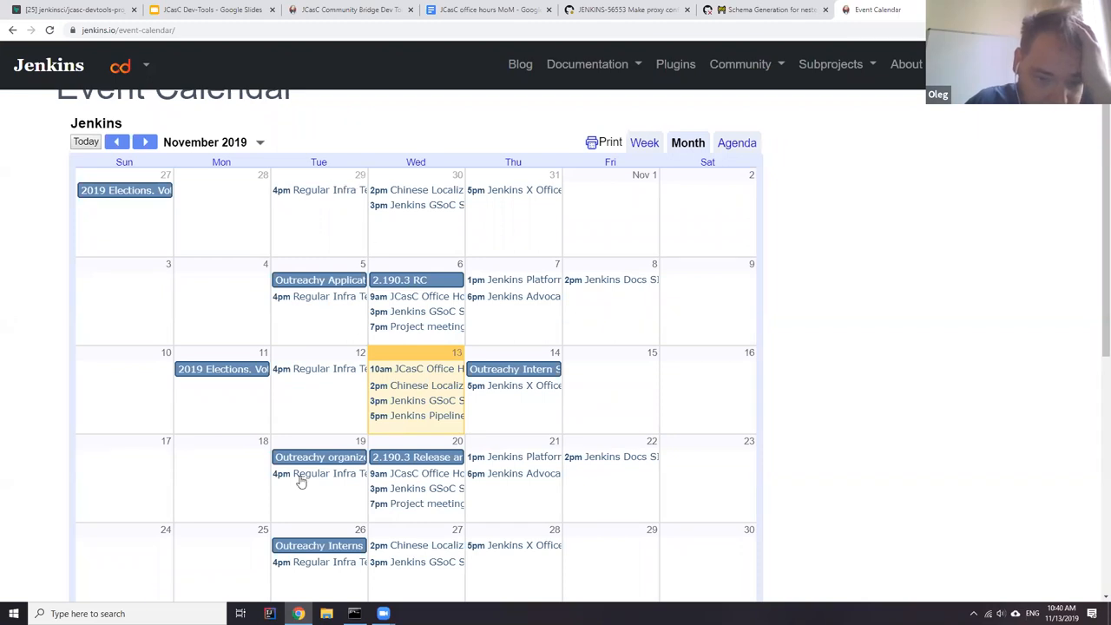
pyautogui.moveTo(300, 515)
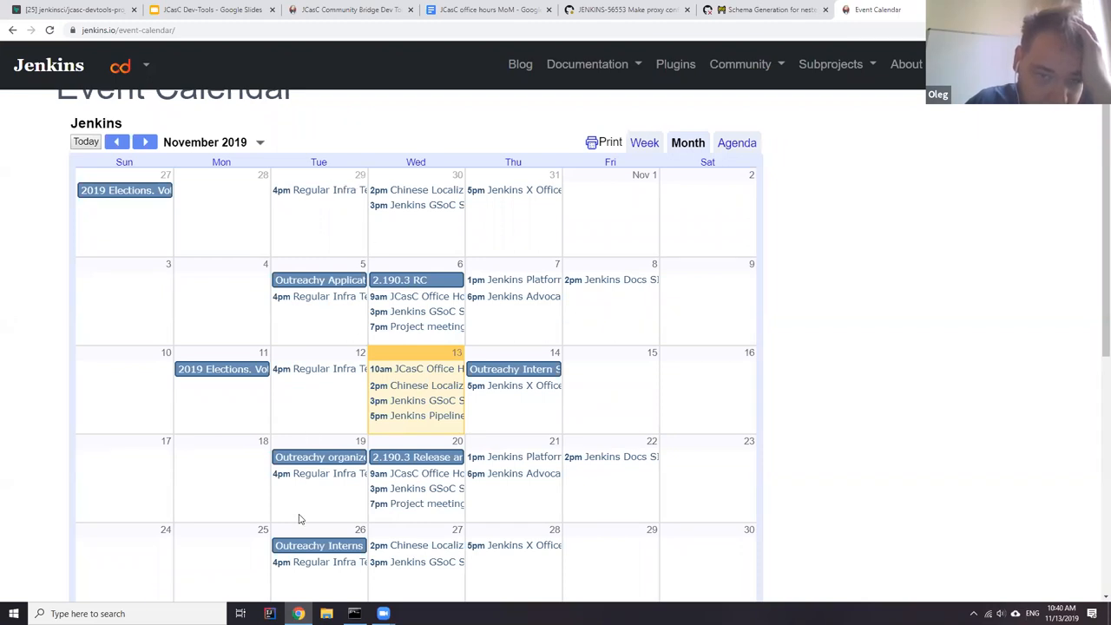
pyautogui.moveTo(622, 456)
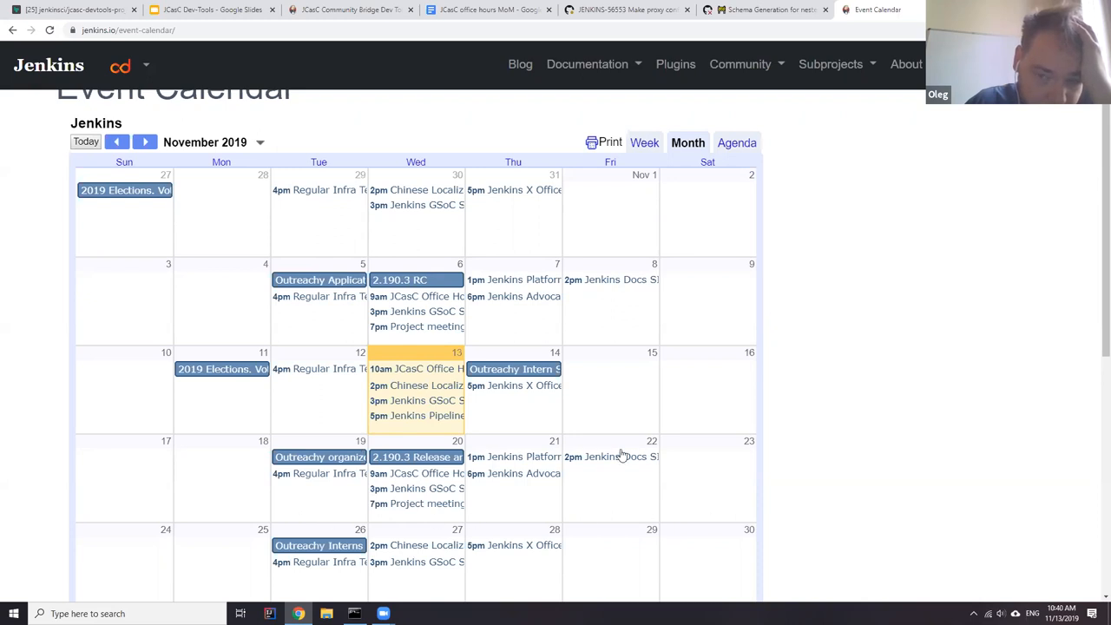
pyautogui.moveTo(619, 475)
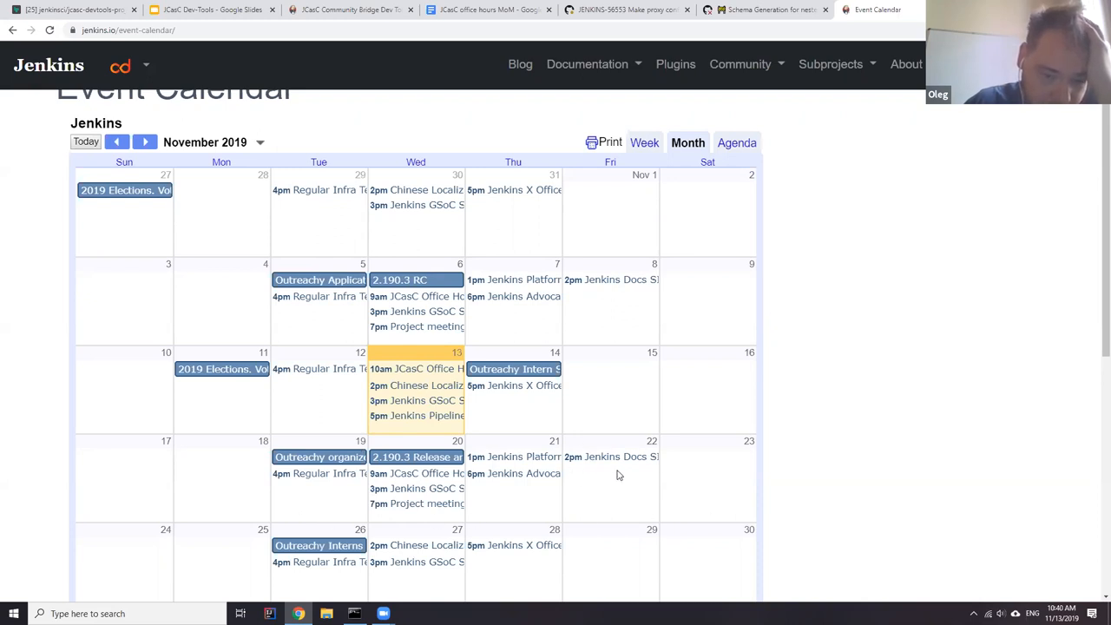
pyautogui.moveTo(497, 236)
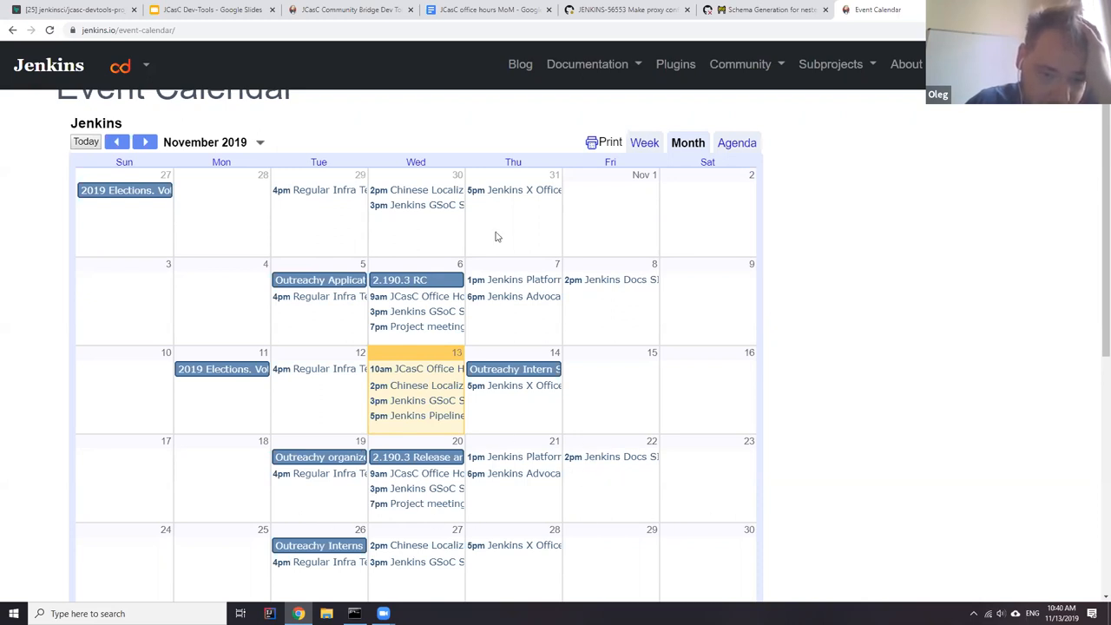
pyautogui.click(145, 142)
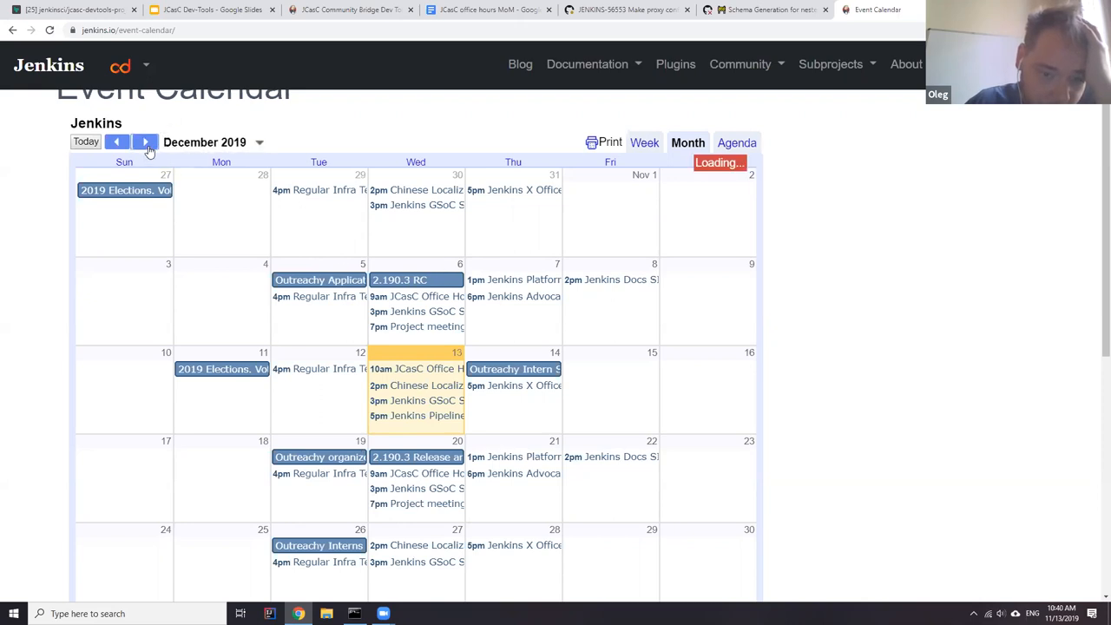
pyautogui.click(145, 142)
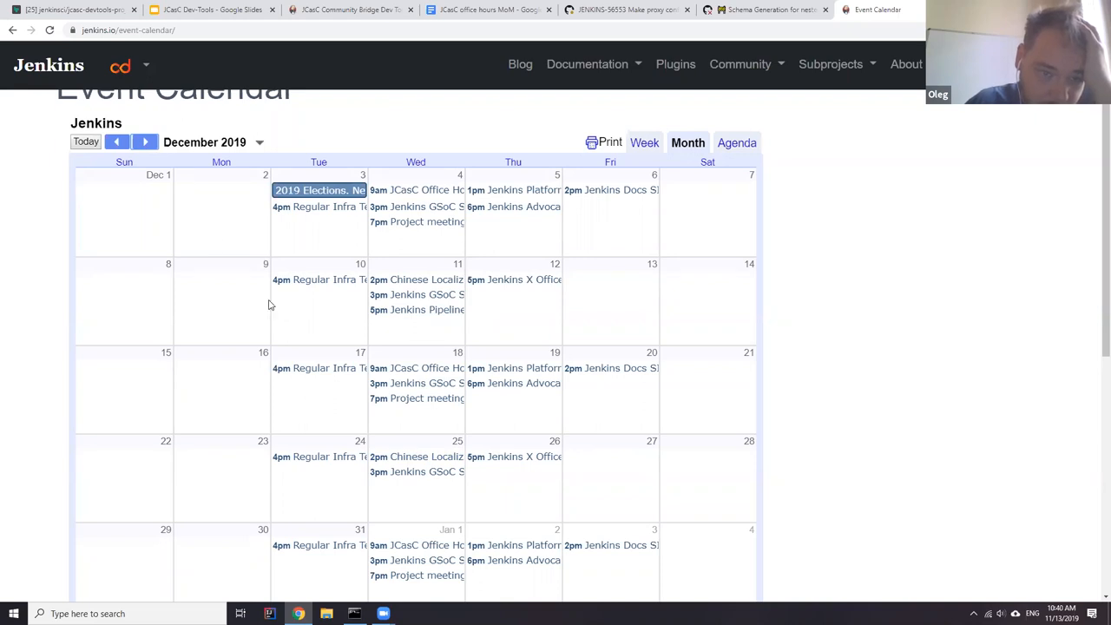
pyautogui.moveTo(230, 334)
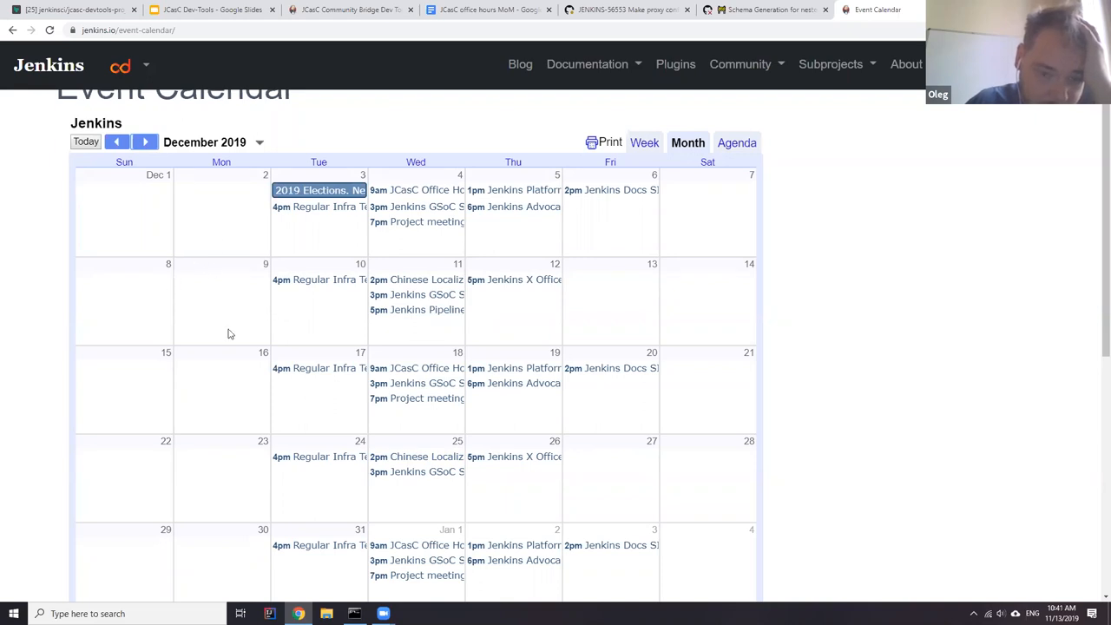
pyautogui.moveTo(370, 387)
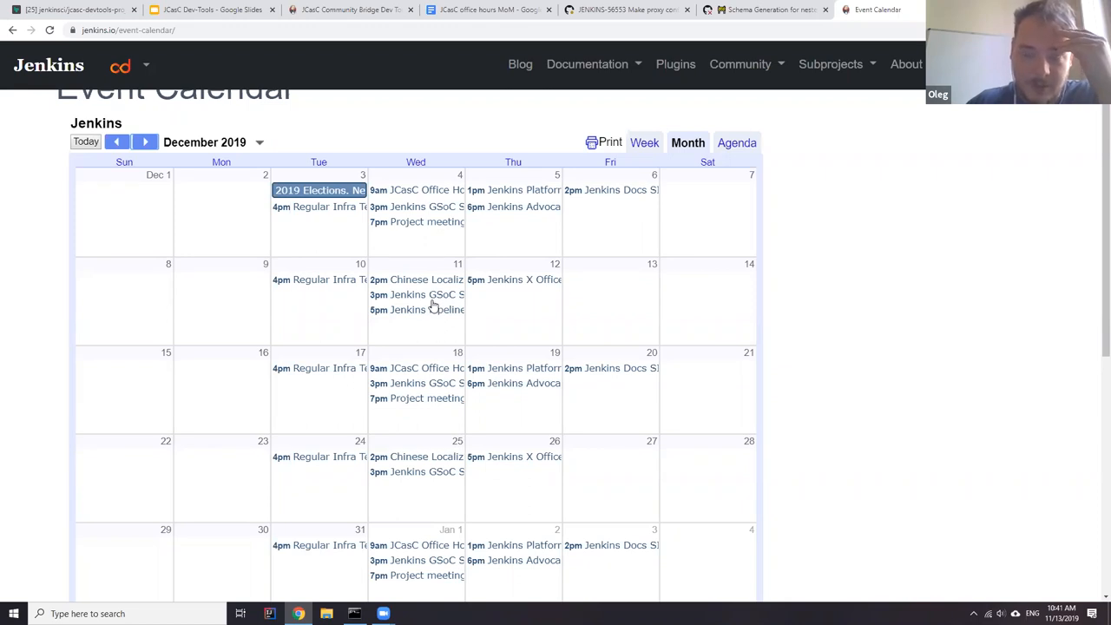
pyautogui.moveTo(426, 303)
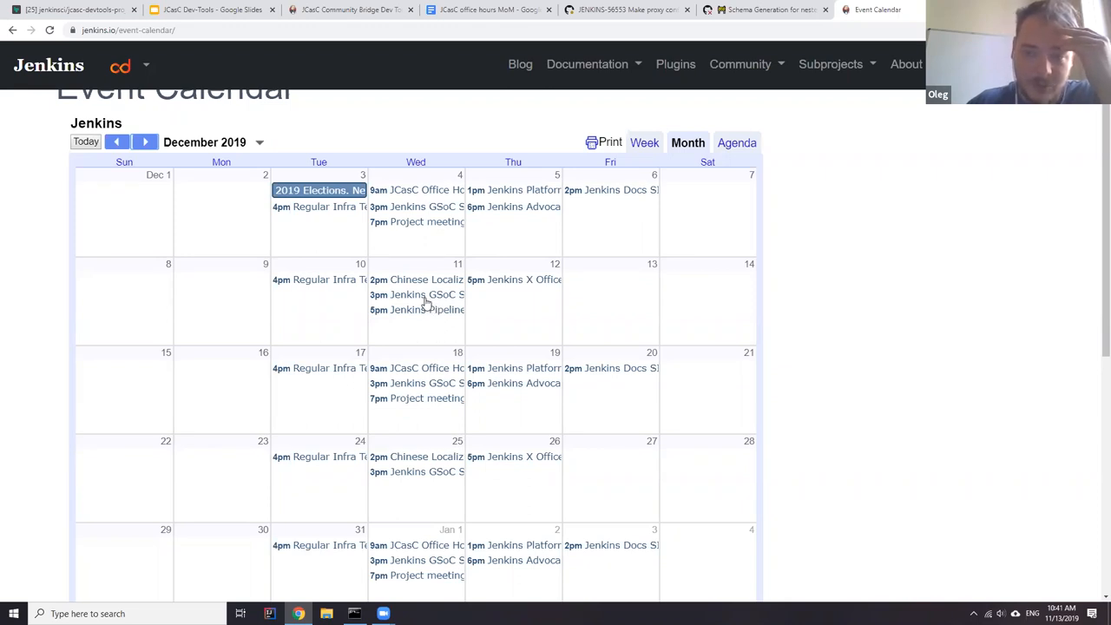
pyautogui.moveTo(416, 295)
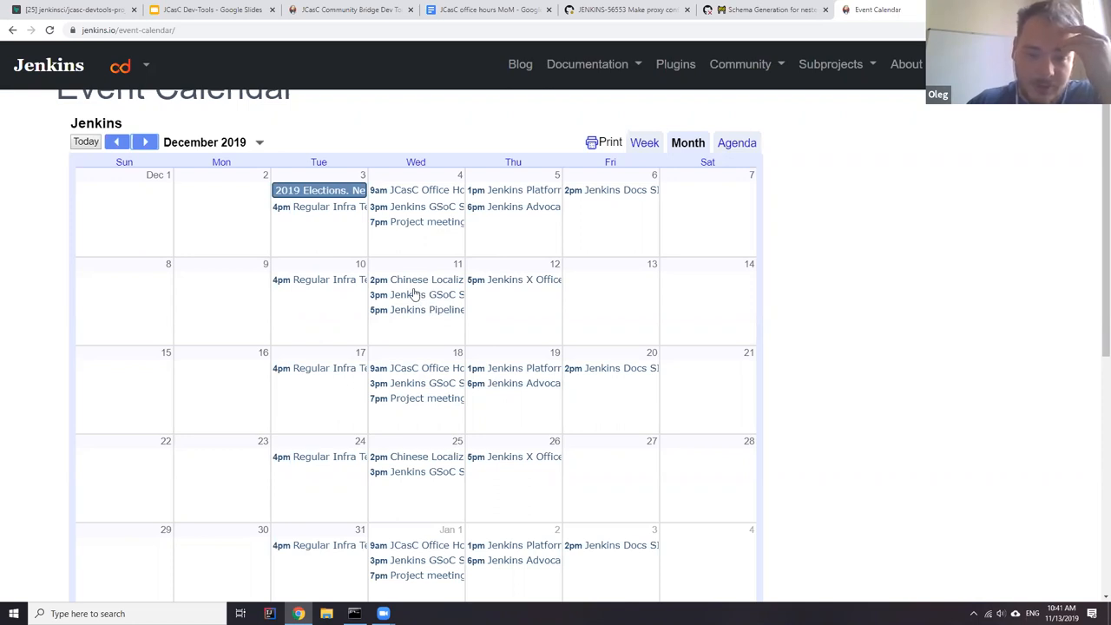
pyautogui.moveTo(386, 288)
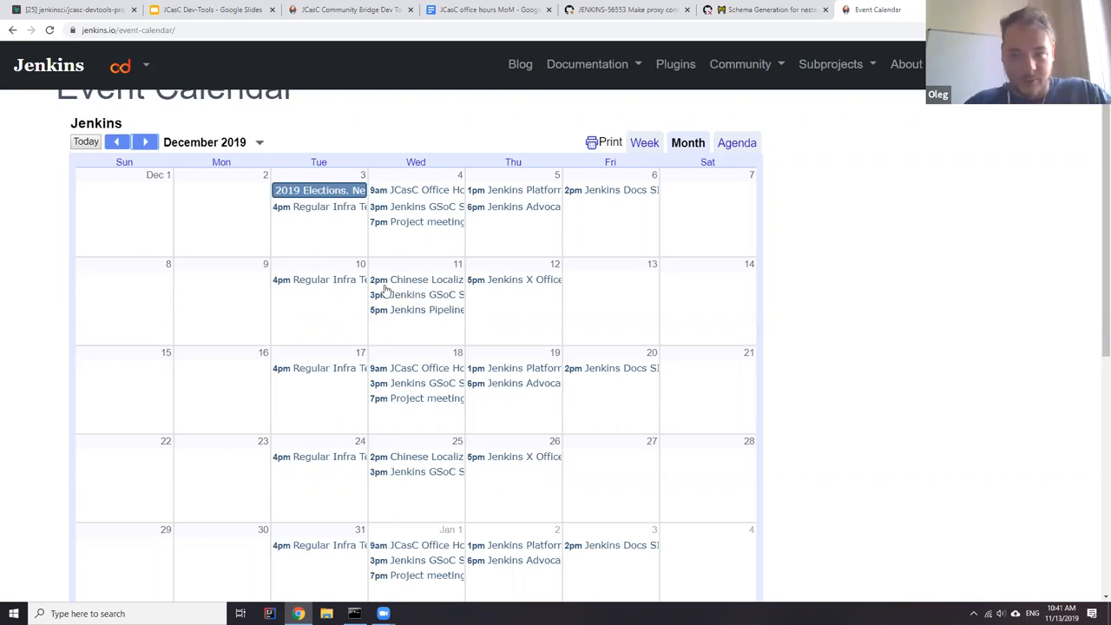
pyautogui.moveTo(481, 368)
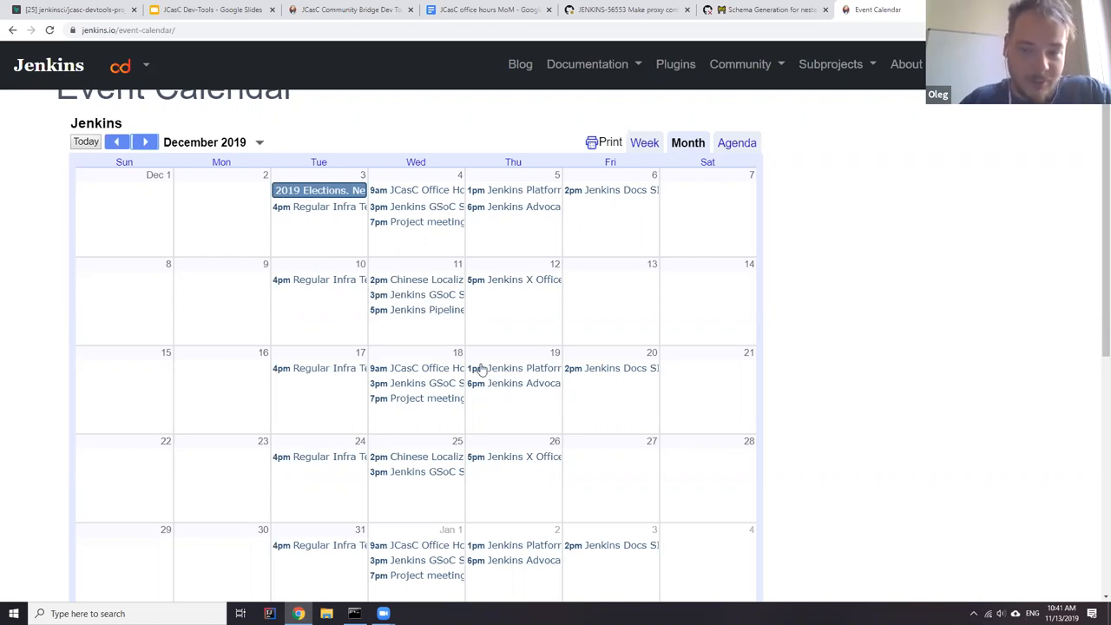
pyautogui.moveTo(696, 351)
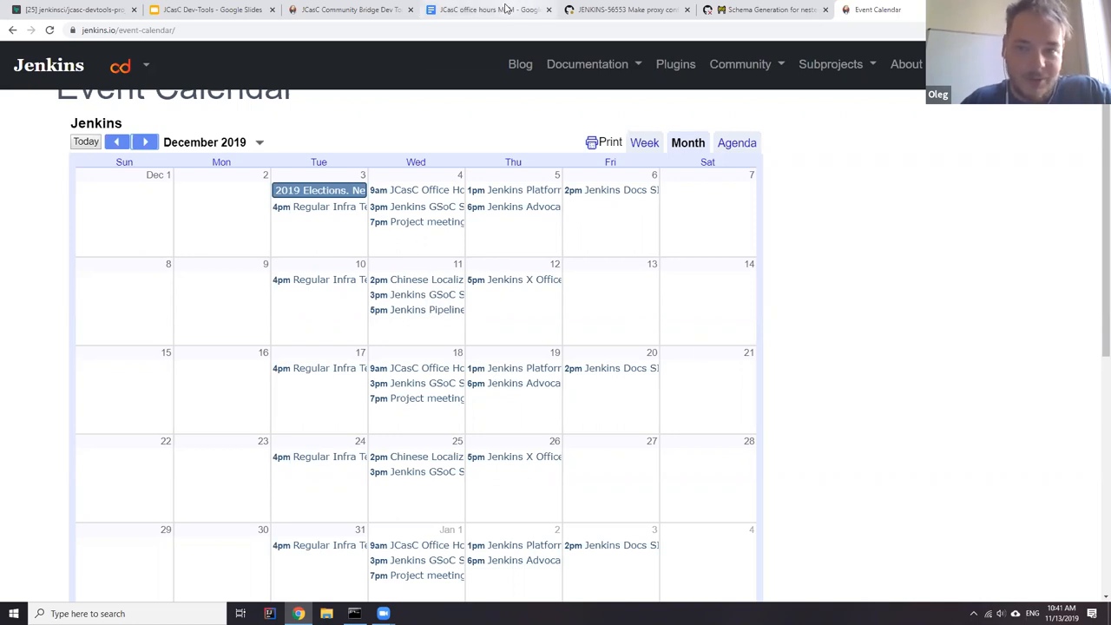
# Step: Change the JOM for JCasC date from 'In 2 weeks?' to 'In mid-December.'
pyautogui.click(481, 9)
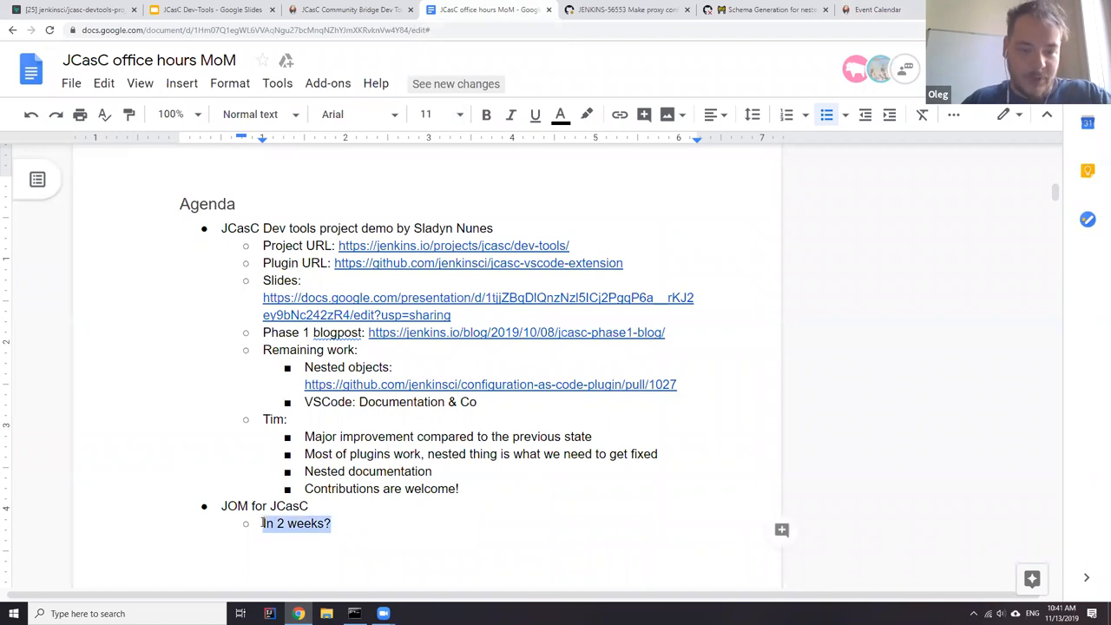
pyautogui.write('In mid-December')
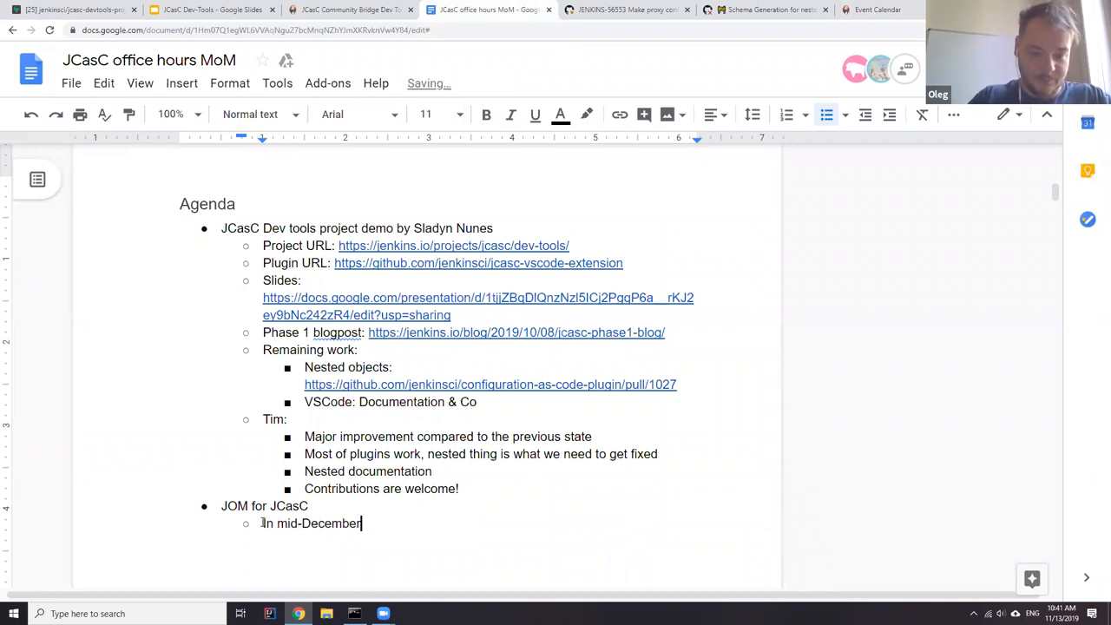
pyautogui.press('Enter')
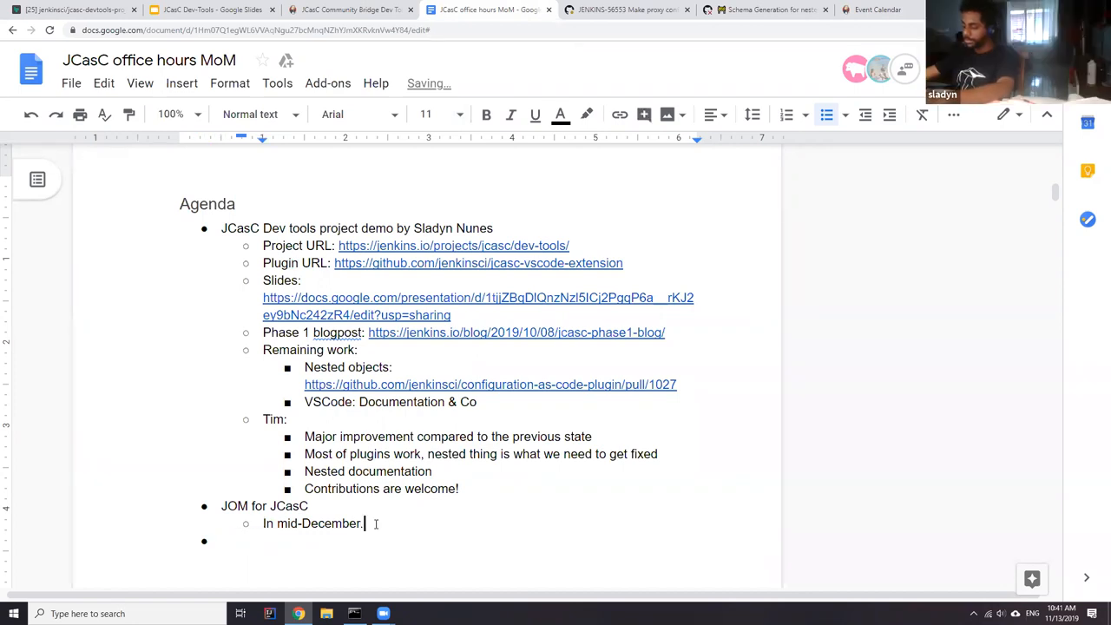
# Step: Add the sub-item 'Sladyn + another JCasC talk' under the JOM item
pyautogui.write('Sladyn +')
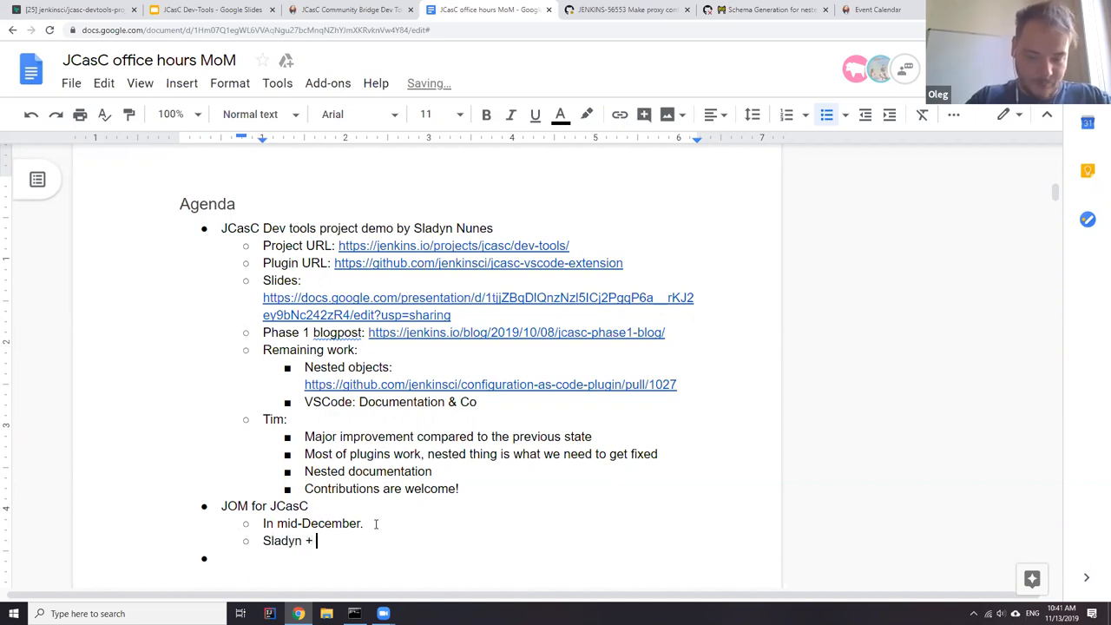
pyautogui.write('another JCasC talk')
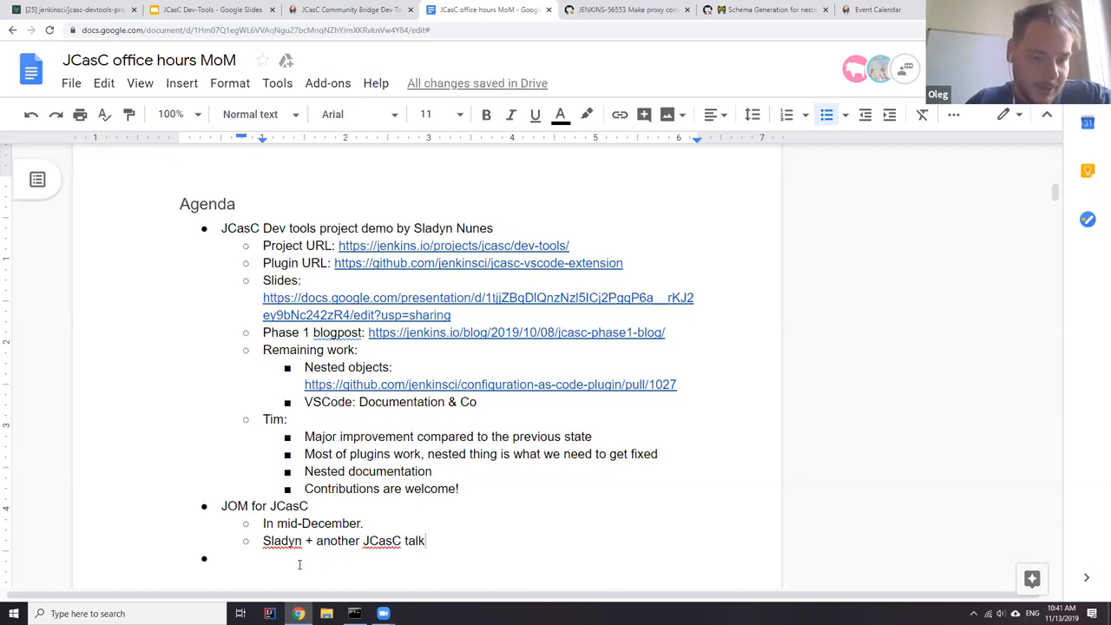
pyautogui.scroll(-3)
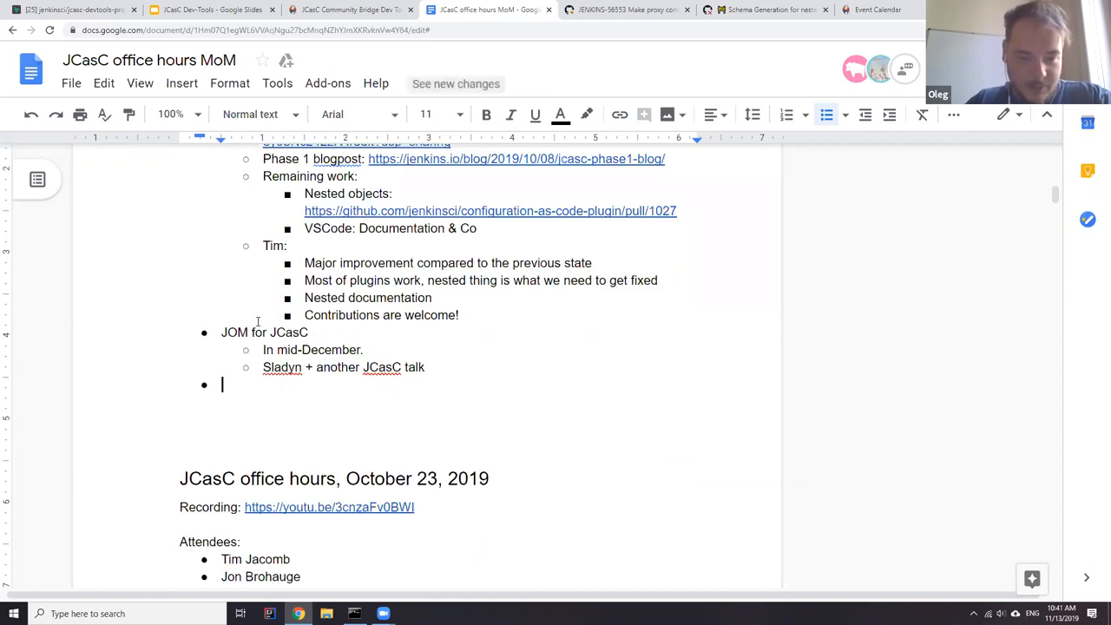
pyautogui.scroll(-3)
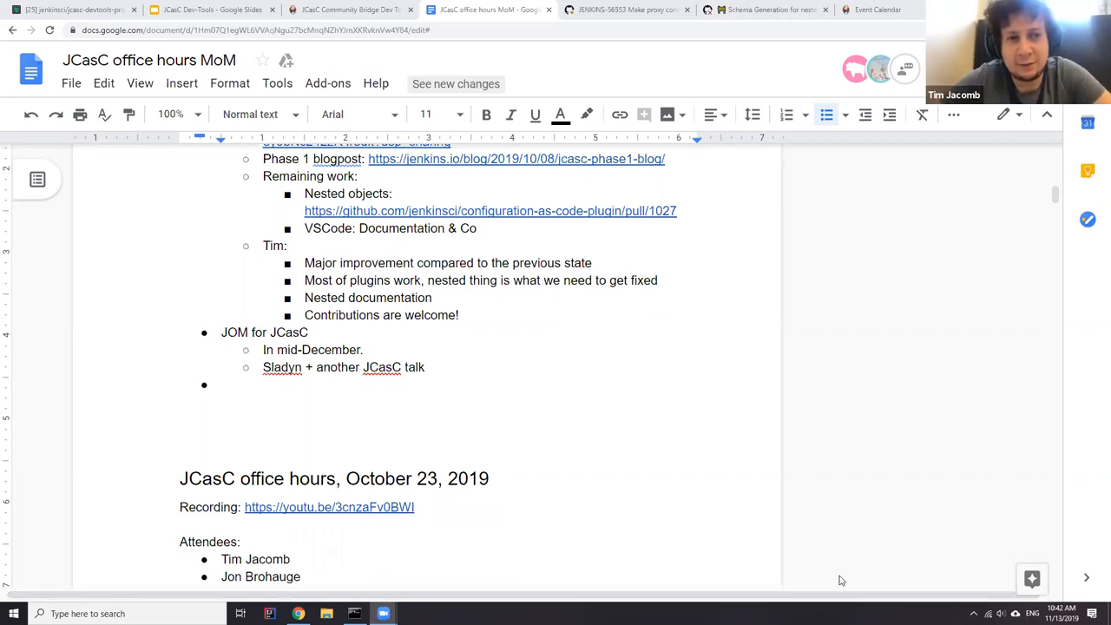
# Step: Add a 'Next JCasC office hours' item with an indented 'Reschedule?' sub-item
pyautogui.click(223, 384)
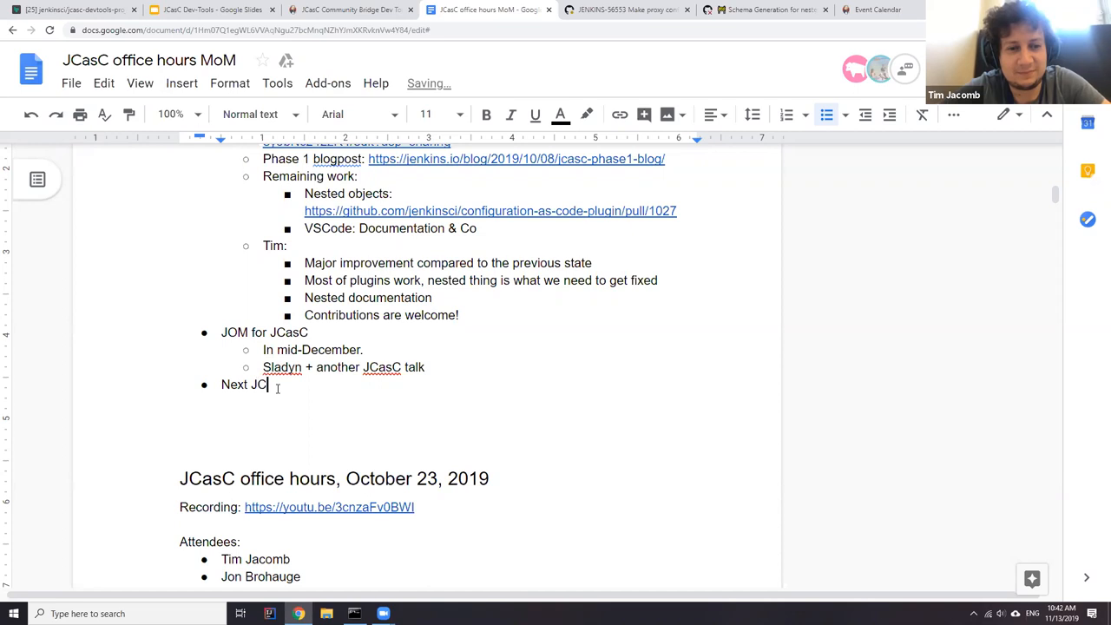
pyautogui.write('asC office hours')
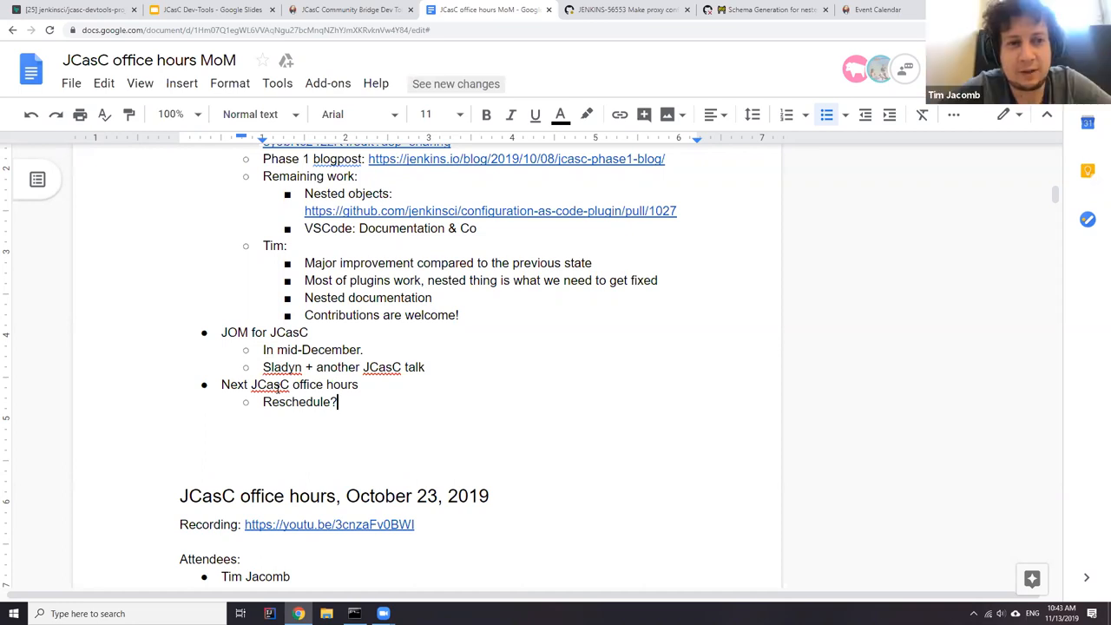
pyautogui.press('Enter')
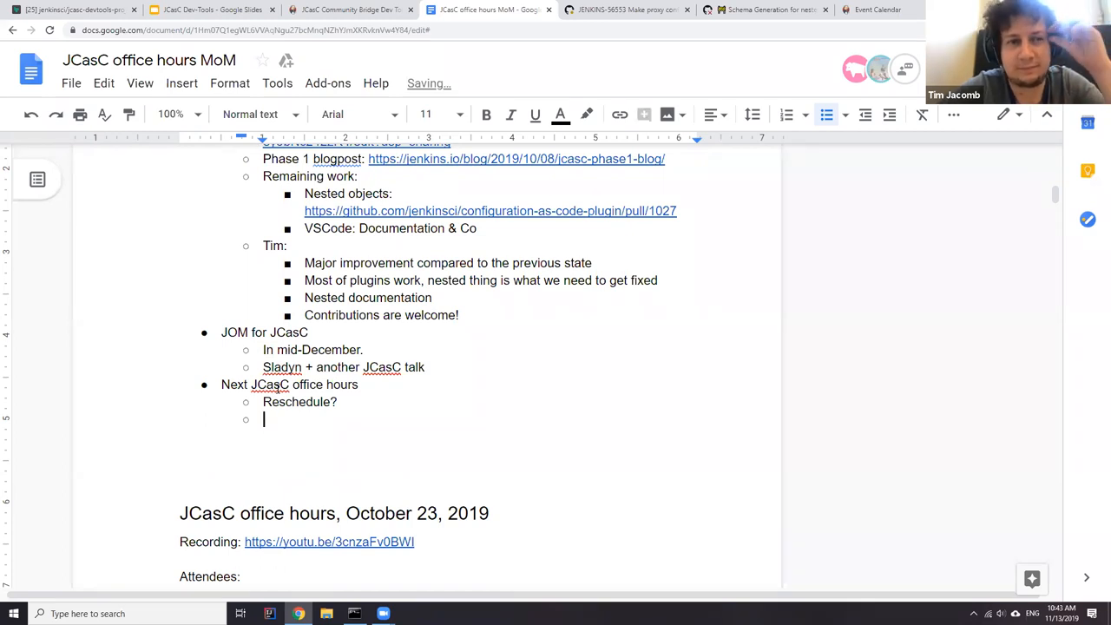
# Step: Add the sub-item 'Oleg to start Doodle' below 'Reschedule?'
pyautogui.write('Okeg')
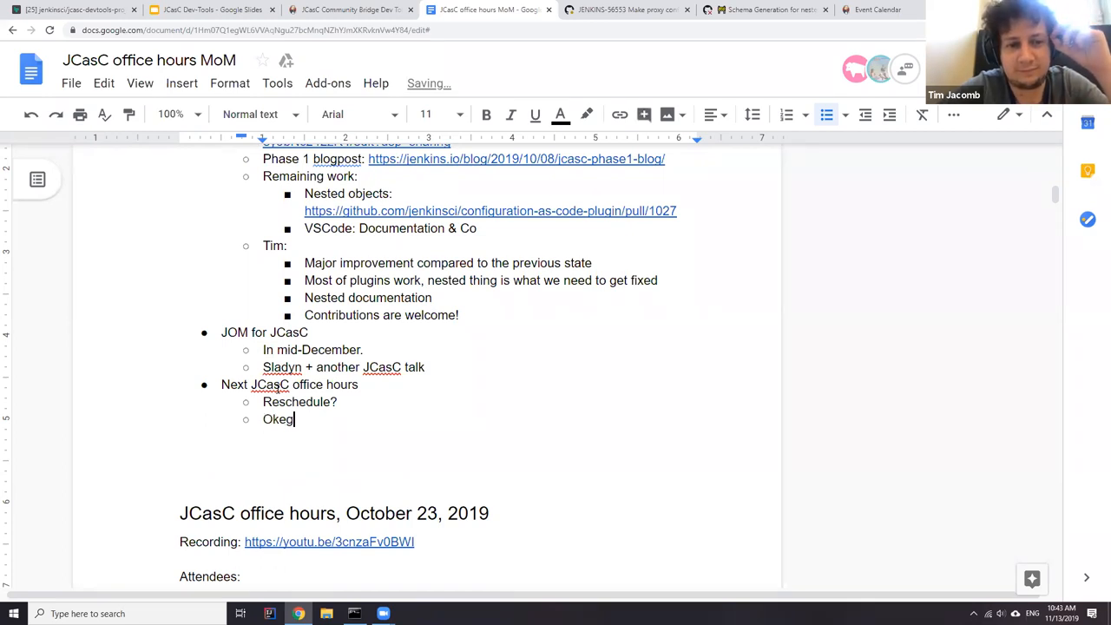
pyautogui.write('Oleg')
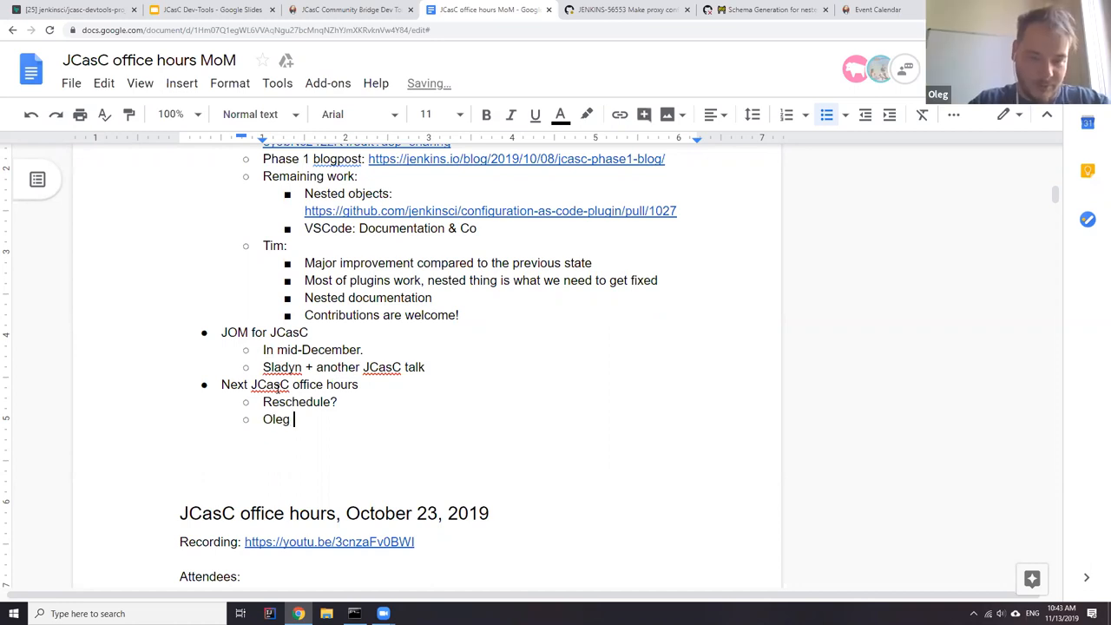
pyautogui.write('to start')
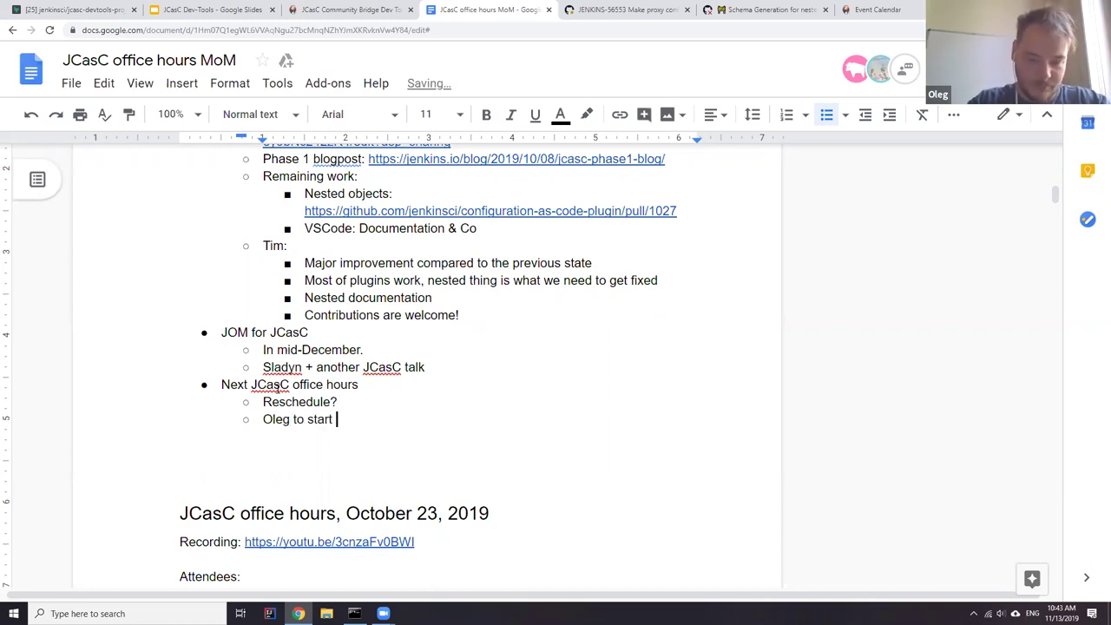
pyautogui.write('doodle')
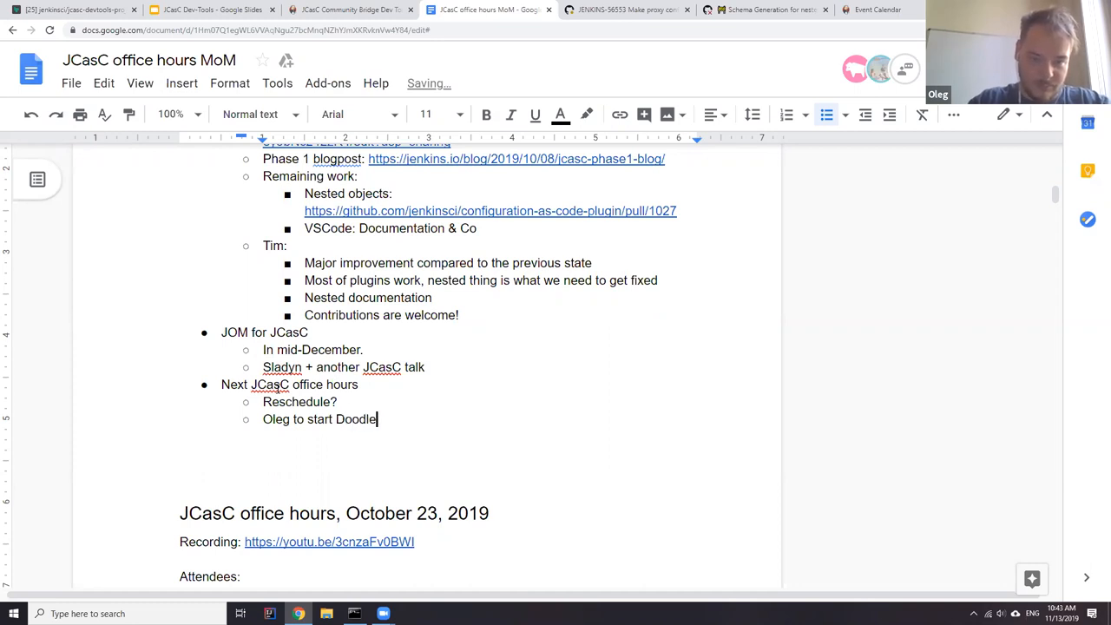
# Step: Comment on 'Oleg to start Doodle', mentioning Oleg so the task is assigned to him
pyautogui.doubleClick(320, 419)
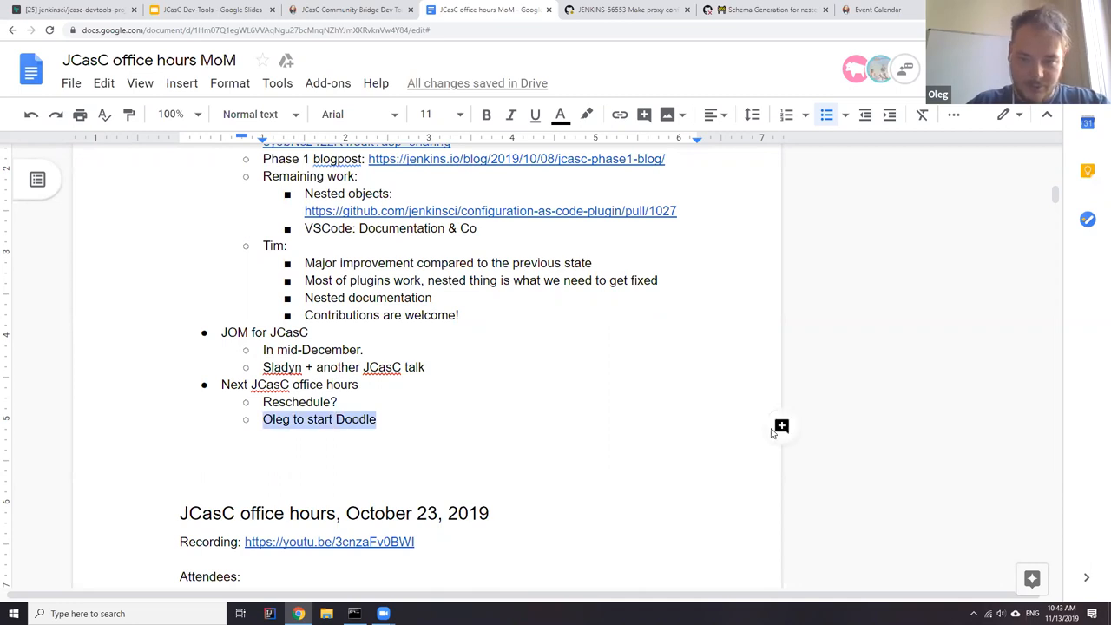
pyautogui.click(779, 426)
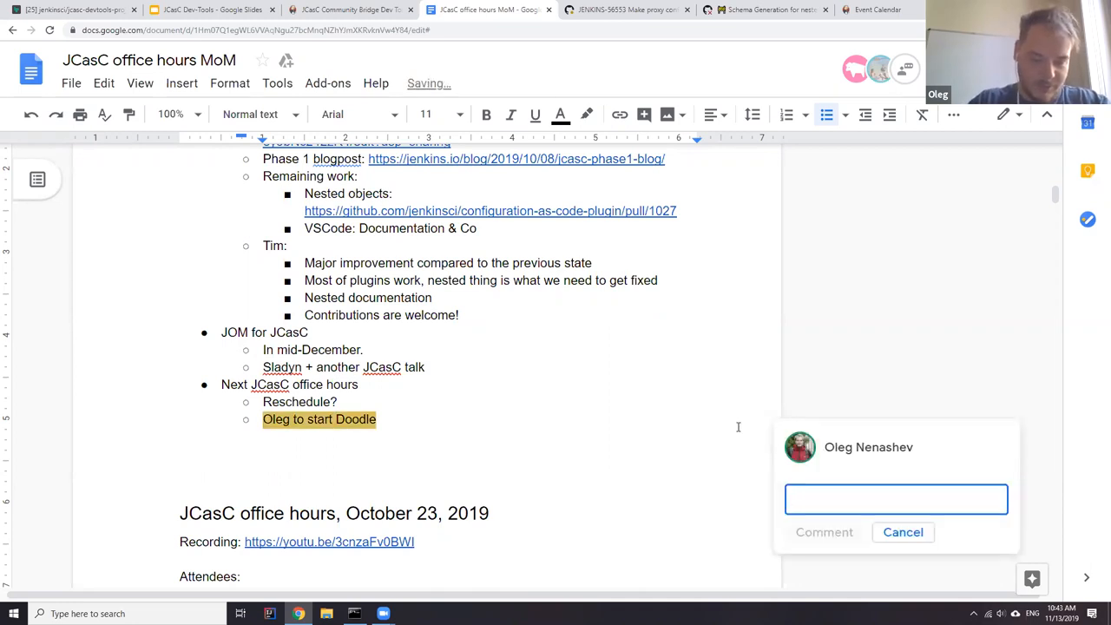
pyautogui.write('@o')
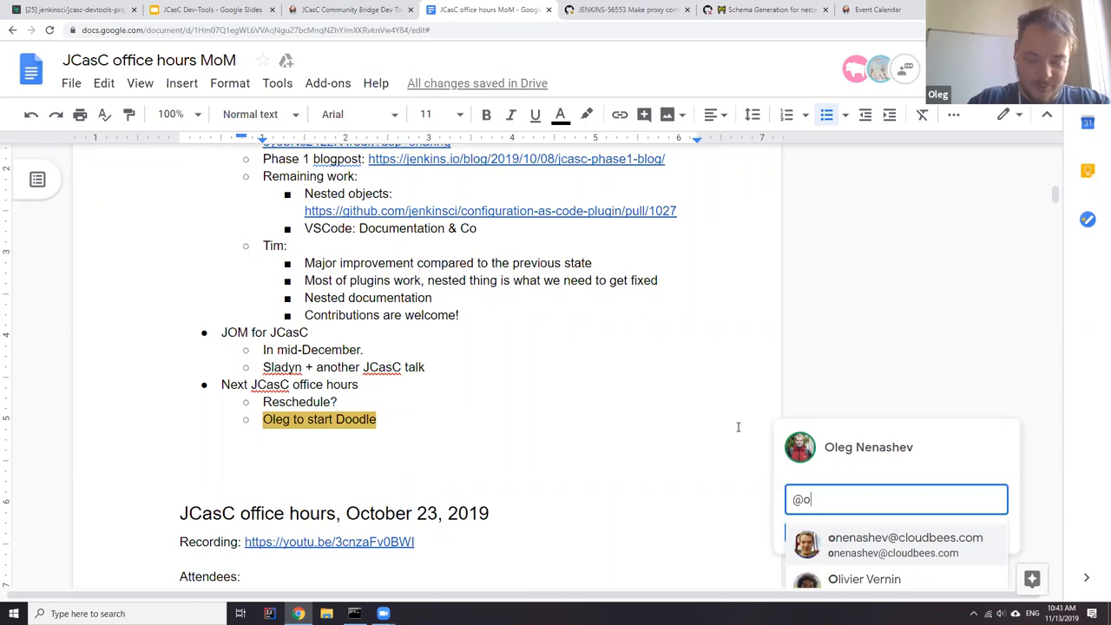
pyautogui.write('.v.')
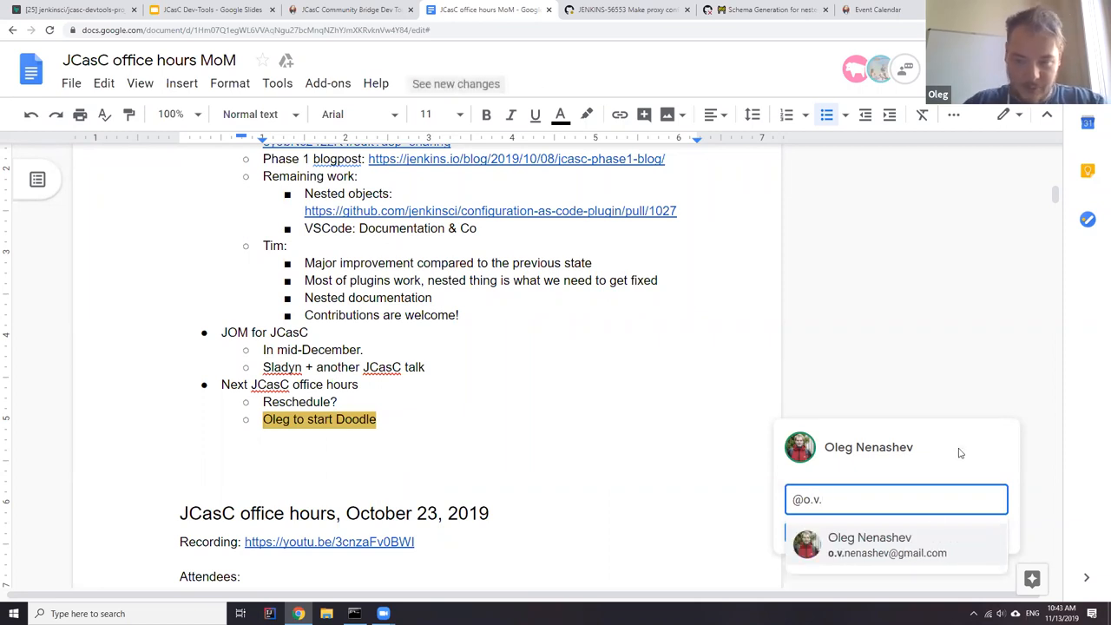
pyautogui.click(897, 545)
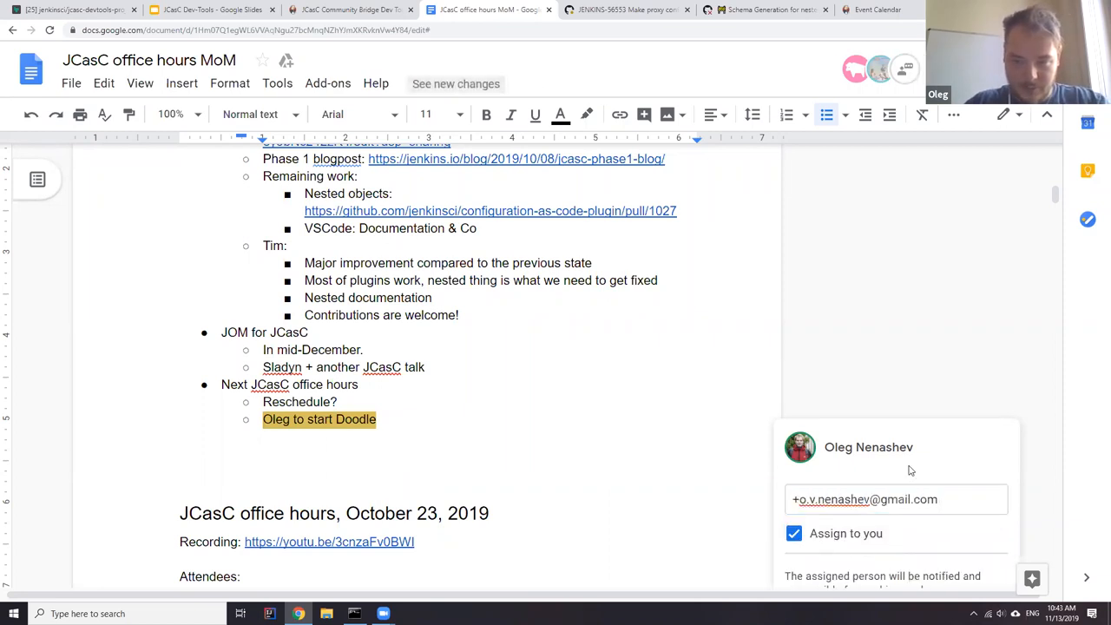